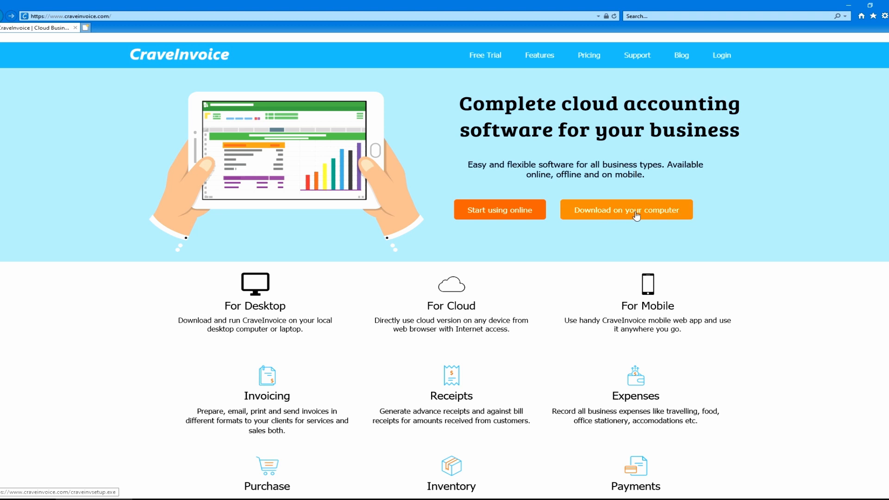
Download the CraveInvoice desktop installer craveinvsetup.exe and save it to the computer
{"action": "left_click", "coordinate": [637, 209]}
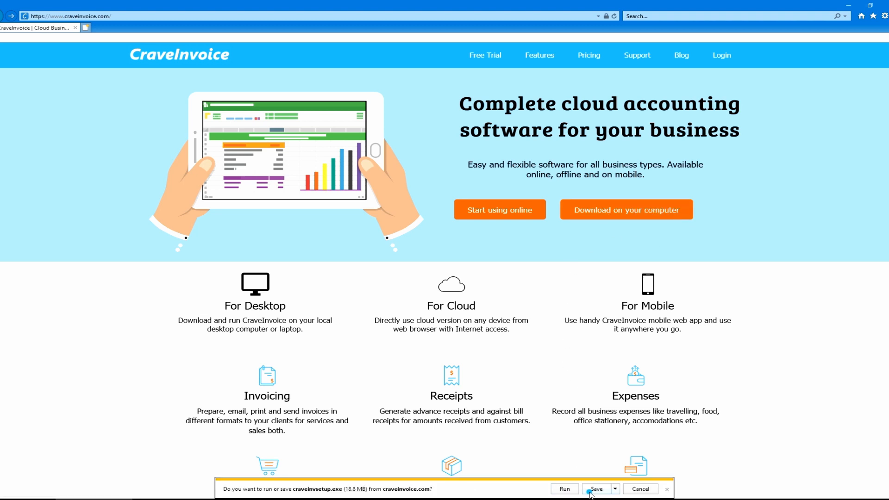
{"action": "left_click", "coordinate": [596, 489]}
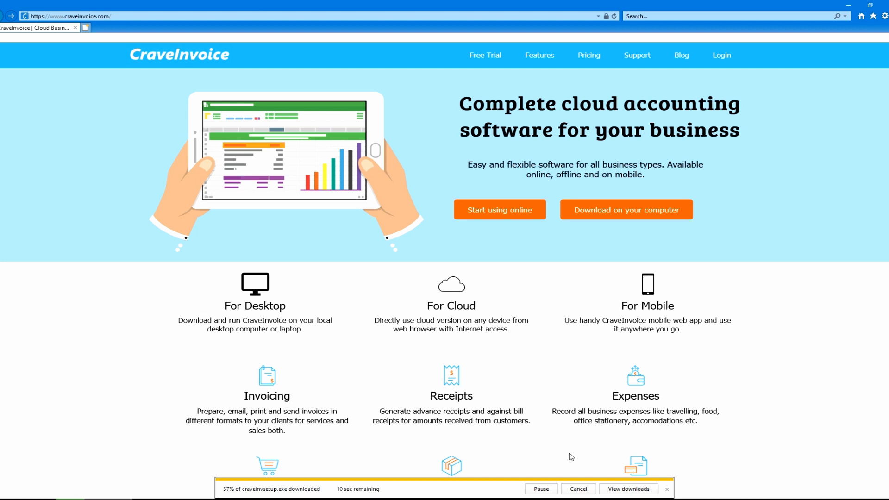
{"action": "mouse_move", "coordinate": [564, 456]}
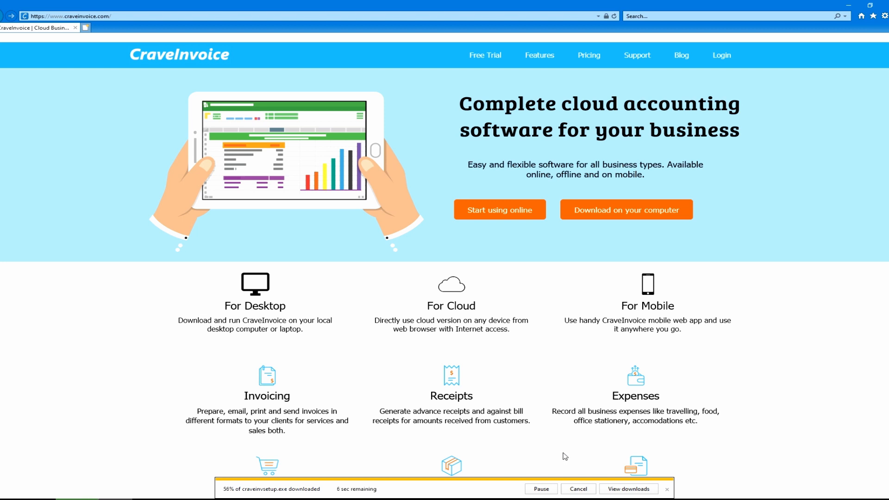
{"action": "mouse_move", "coordinate": [182, 459]}
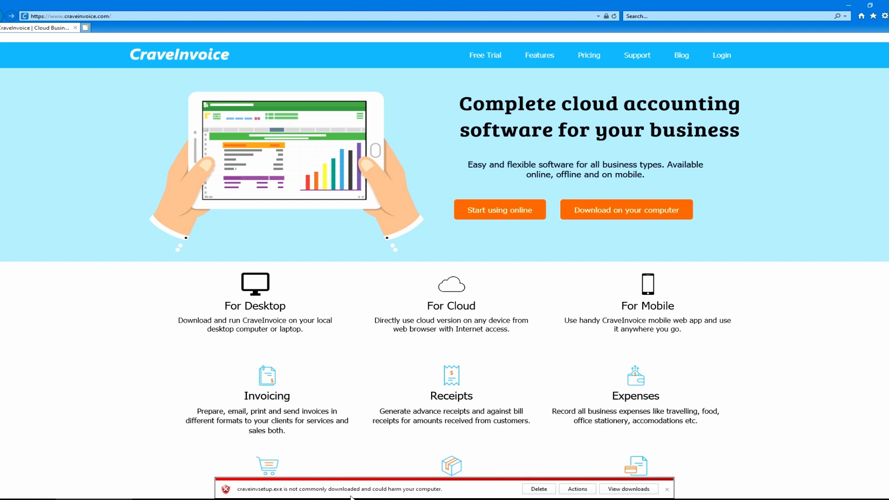
From the downloads list, attempt to run craveinvsetup.exe past the harmful-program warnings
{"action": "left_click", "coordinate": [627, 489]}
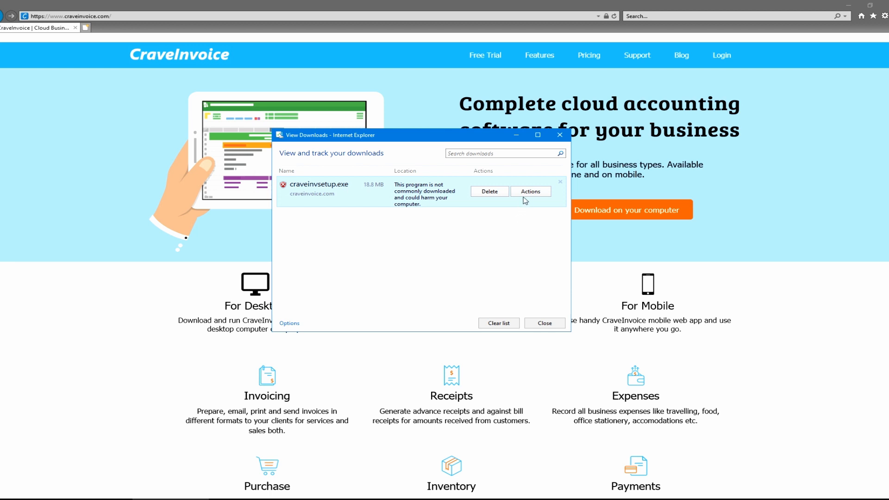
{"action": "left_click", "coordinate": [531, 191]}
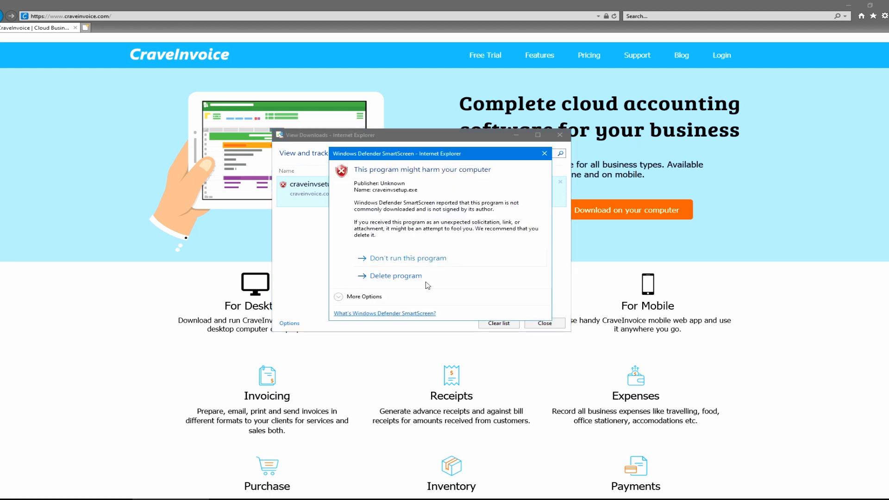
{"action": "left_click", "coordinate": [545, 153]}
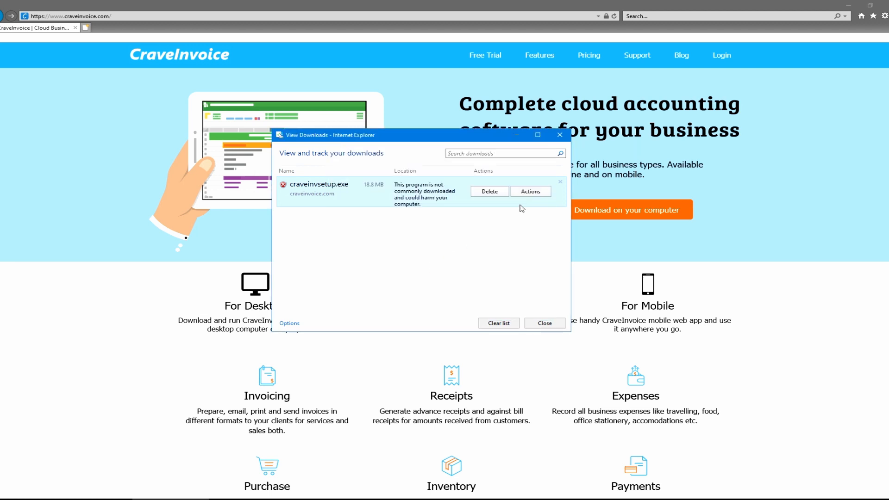
{"action": "left_click", "coordinate": [530, 191]}
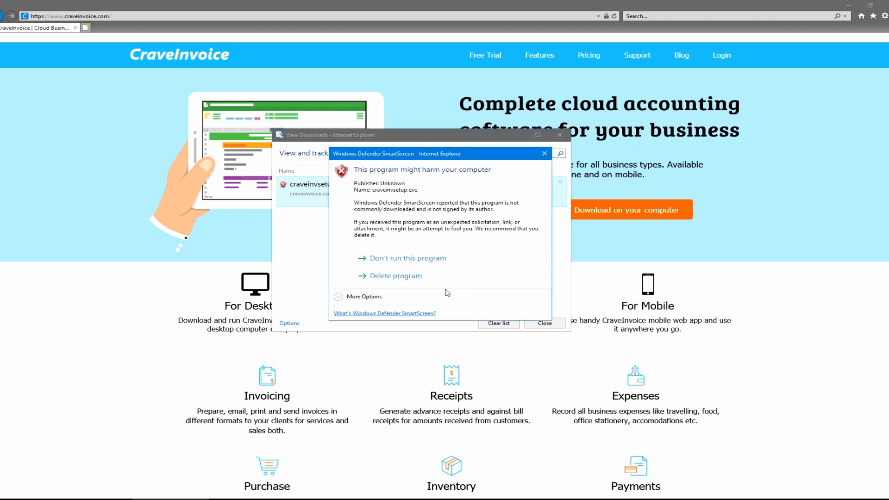
{"action": "left_click", "coordinate": [545, 154]}
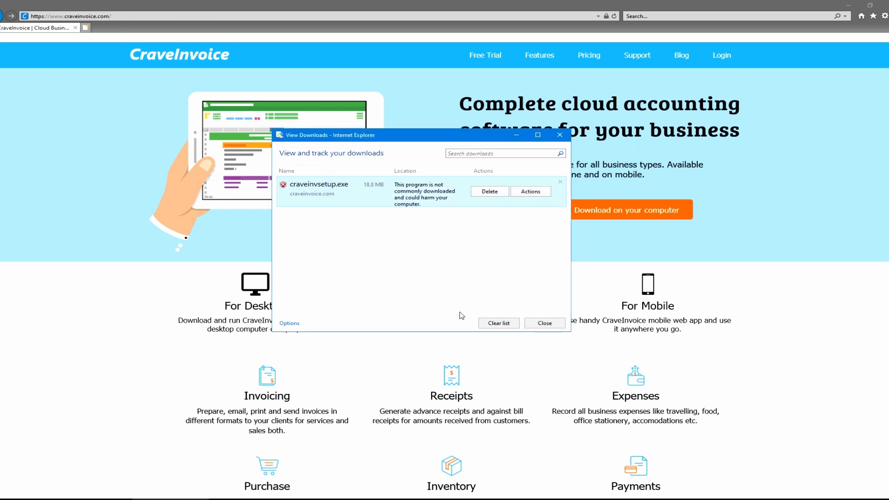
{"action": "left_click", "coordinate": [530, 191]}
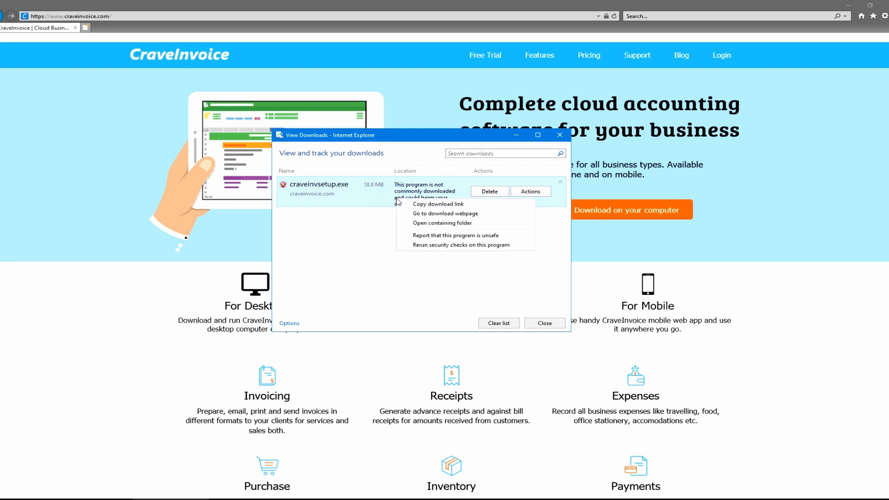
{"action": "mouse_move", "coordinate": [445, 213]}
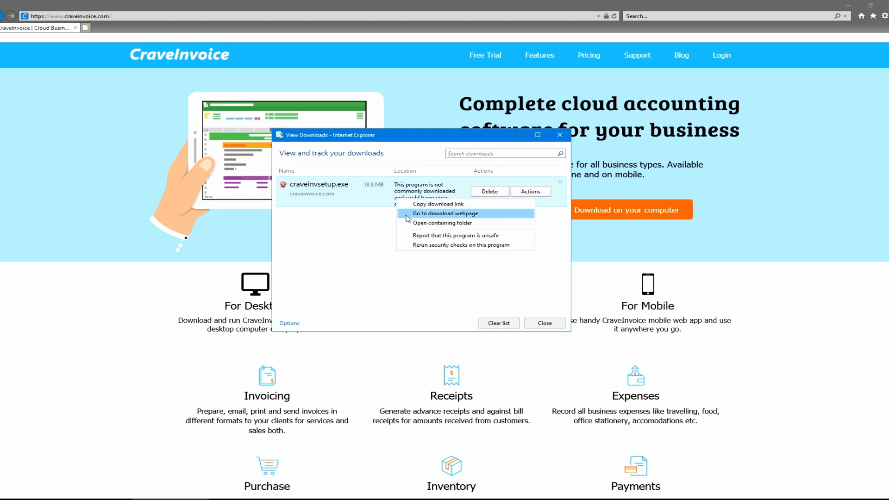
Launch craveinvsetup.exe from its containing Downloads folder to start the setup wizard
{"action": "left_click", "coordinate": [442, 222]}
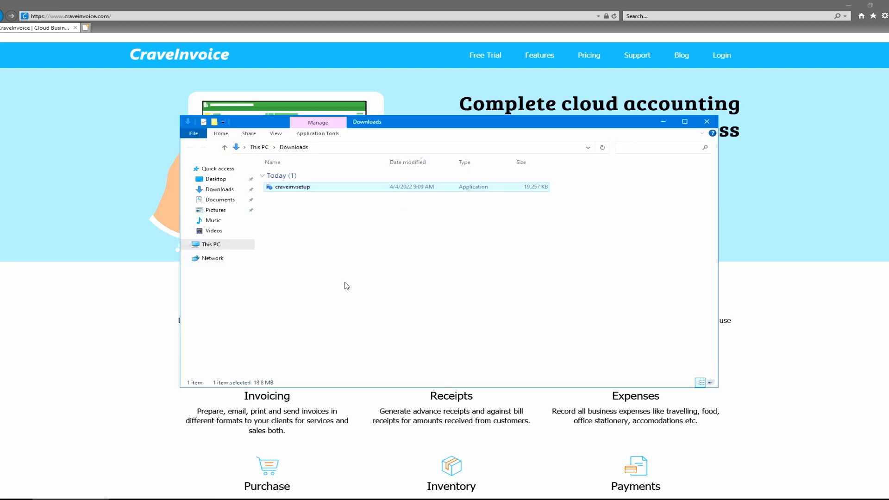
{"action": "left_click", "coordinate": [346, 286]}
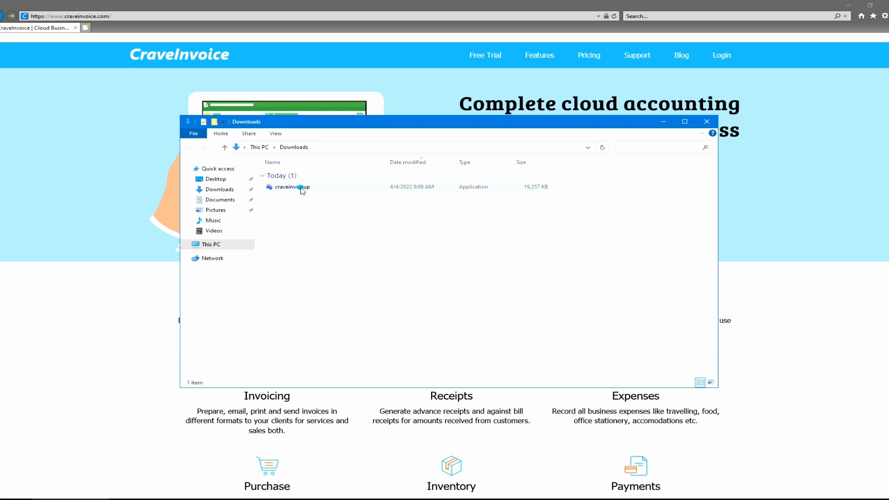
{"action": "double_click", "coordinate": [291, 187]}
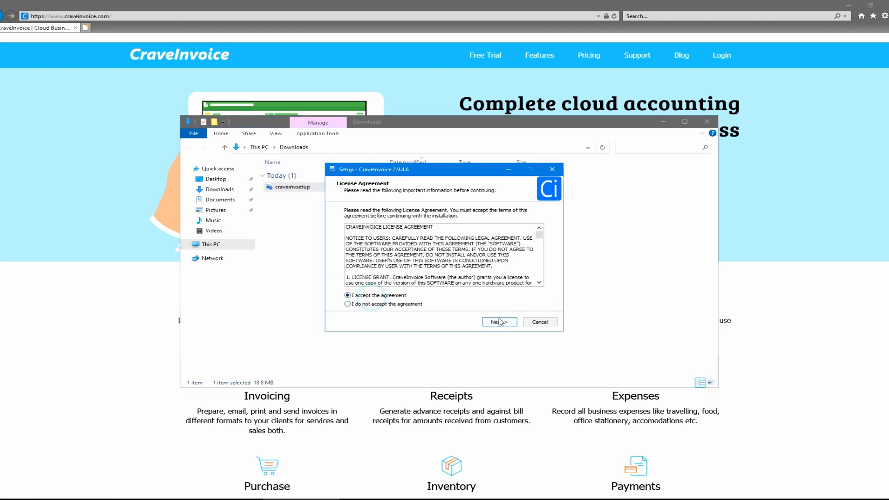
Accept the CraveInvoice license agreement and close the downloads window
{"action": "left_click", "coordinate": [500, 322]}
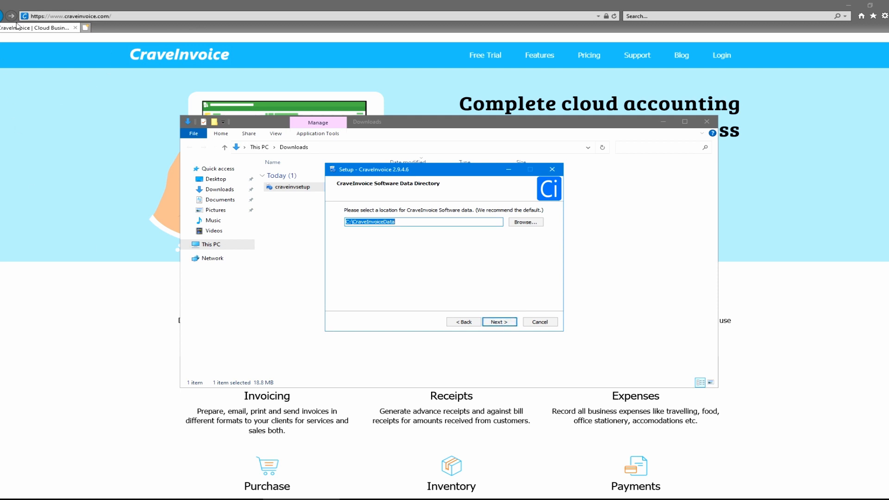
{"action": "mouse_move", "coordinate": [71, 56]}
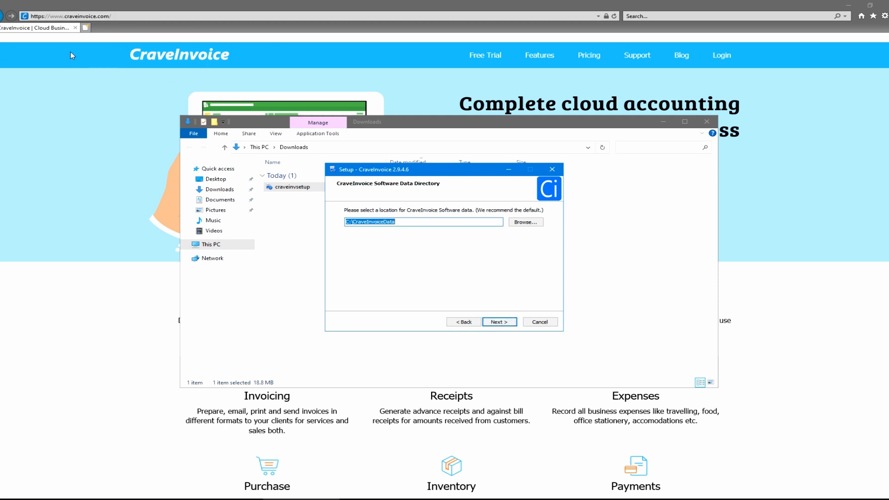
{"action": "mouse_move", "coordinate": [48, 464]}
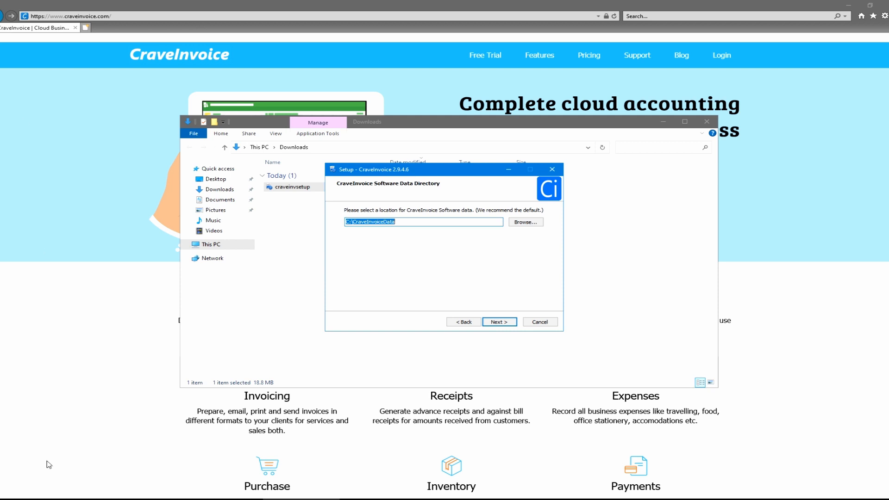
{"action": "type", "text": "ins"}
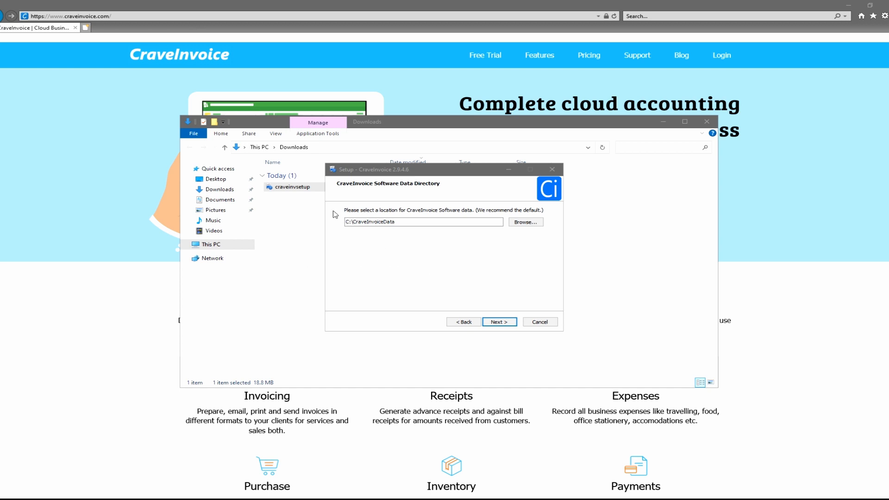
{"action": "mouse_move", "coordinate": [753, 148]}
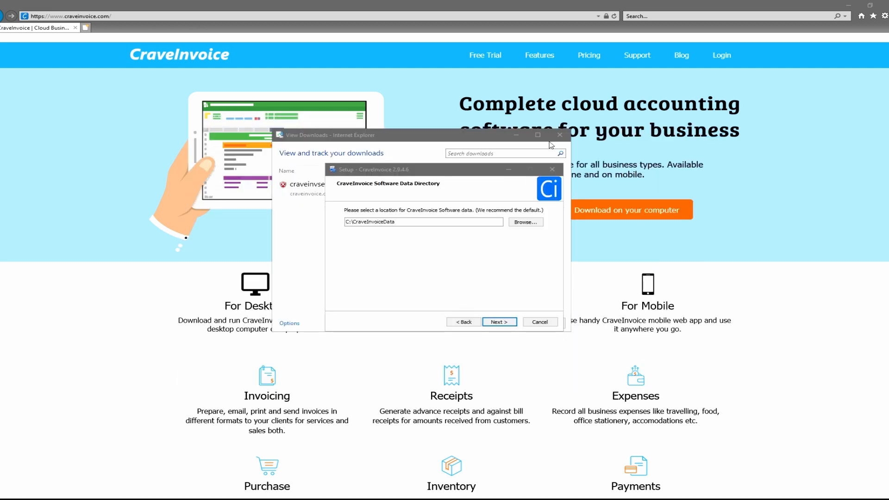
{"action": "left_click", "coordinate": [561, 136]}
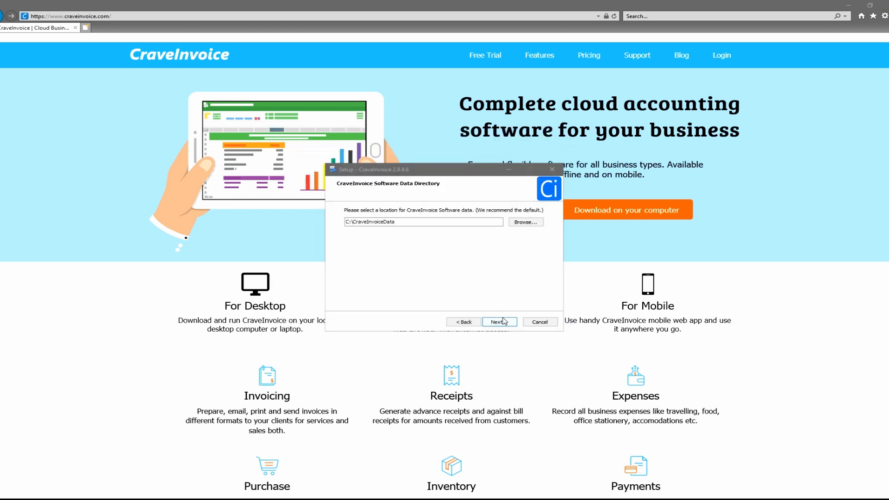
Keep the default data and shortcut folders, install, and finish with Launch CraveInvoice checked
{"action": "left_click", "coordinate": [499, 322]}
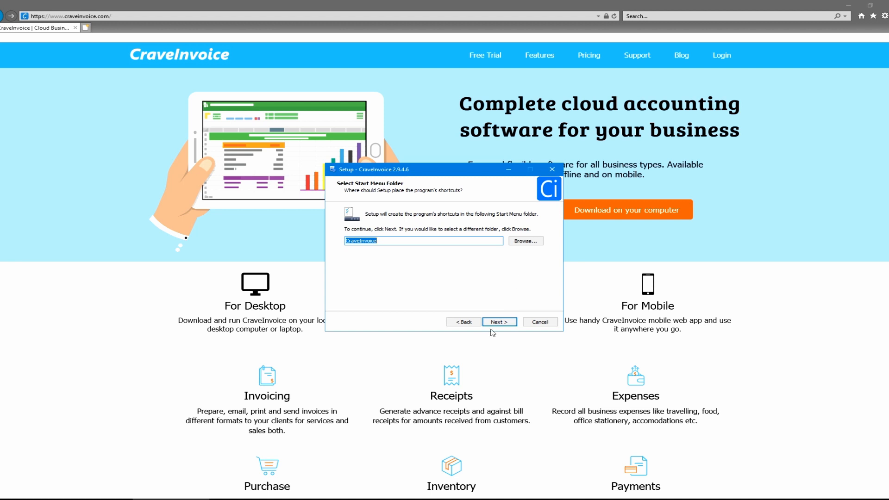
{"action": "left_click", "coordinate": [499, 323]}
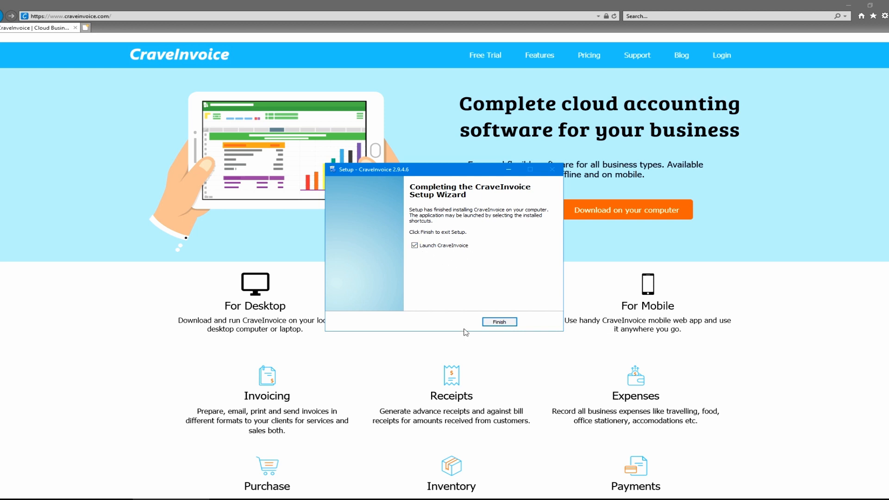
{"action": "left_click", "coordinate": [499, 322]}
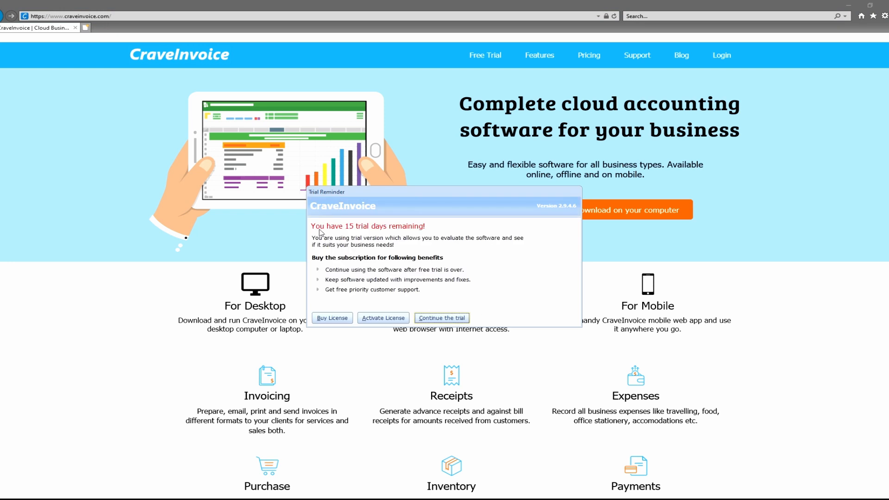
{"action": "mouse_move", "coordinate": [425, 232]}
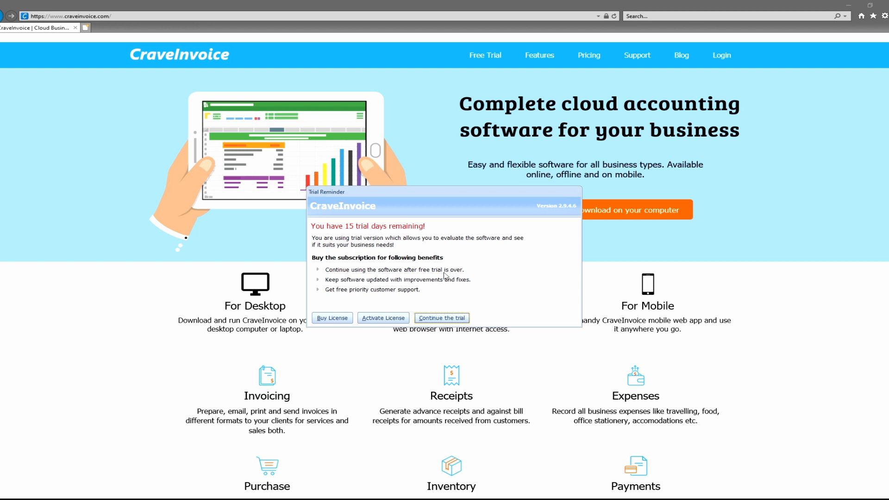
{"action": "mouse_move", "coordinate": [325, 296]}
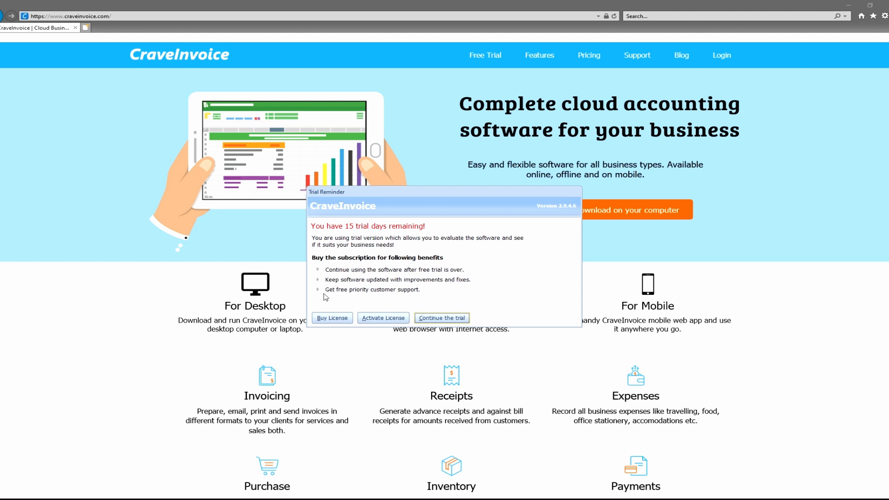
{"action": "mouse_move", "coordinate": [444, 320]}
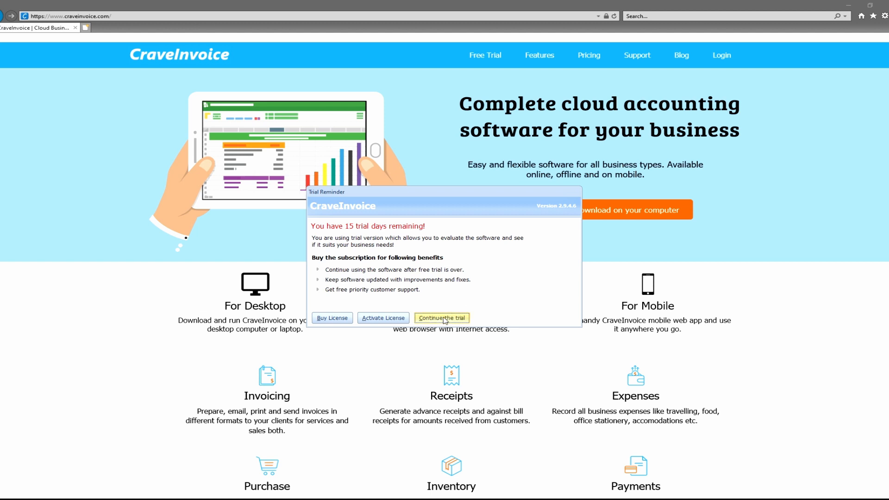
{"action": "mouse_move", "coordinate": [367, 313]}
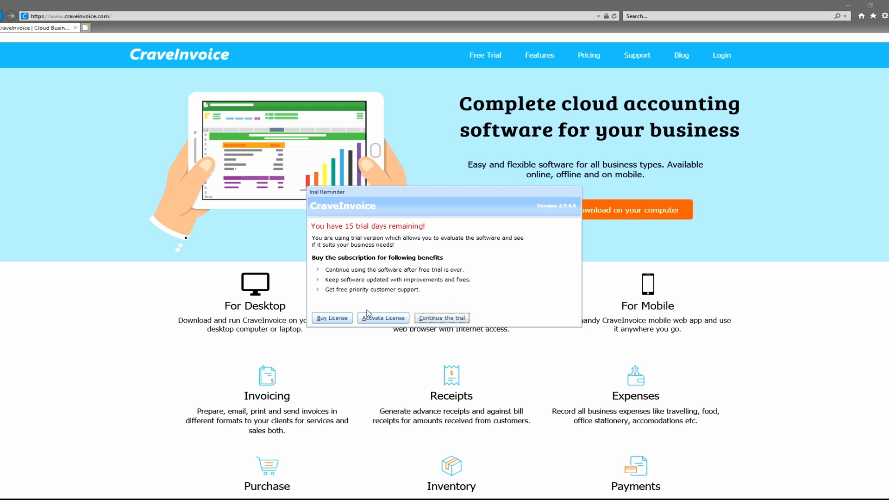
{"action": "mouse_move", "coordinate": [383, 326]}
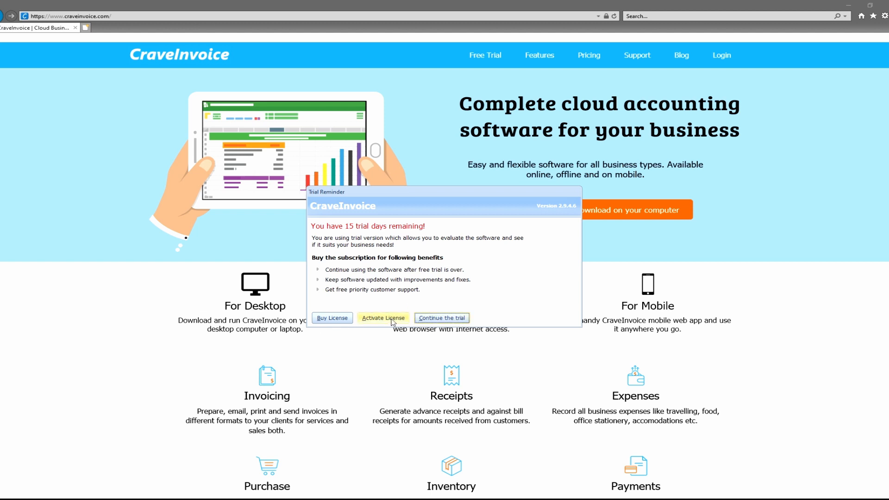
{"action": "mouse_move", "coordinate": [459, 322]}
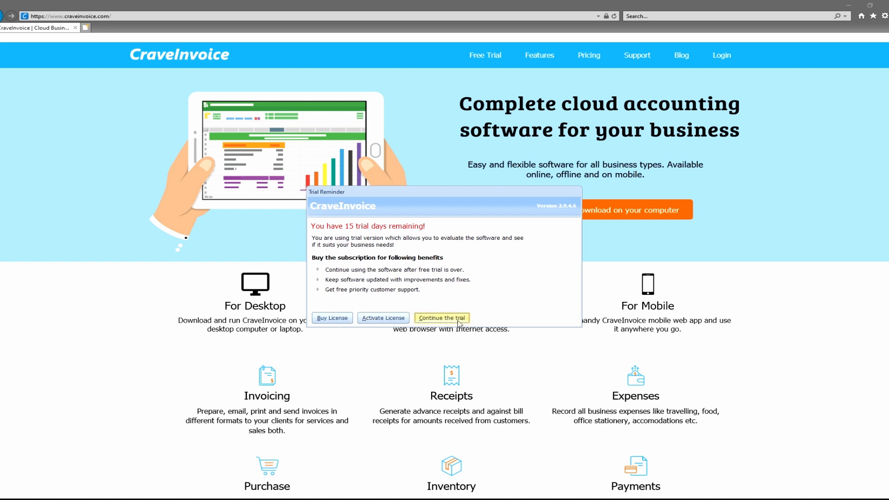
Continue the trial and start a Retail company named Shop Conner
{"action": "left_click", "coordinate": [442, 317]}
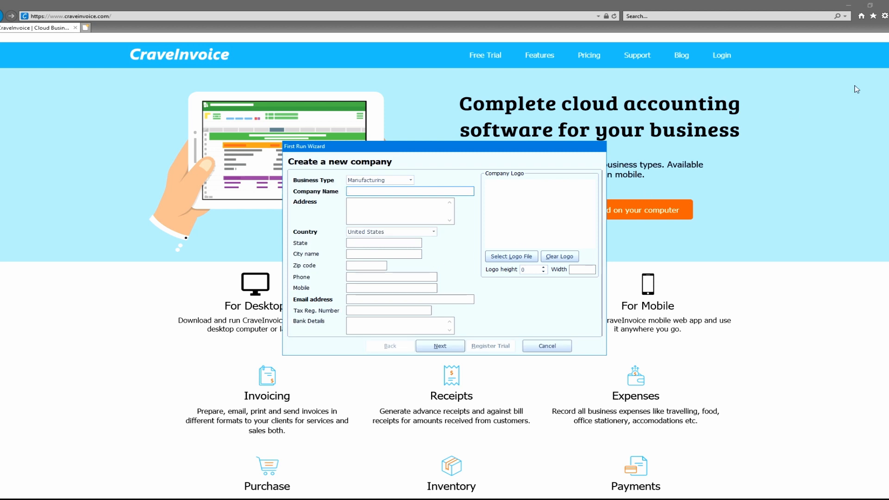
{"action": "left_click", "coordinate": [546, 346]}
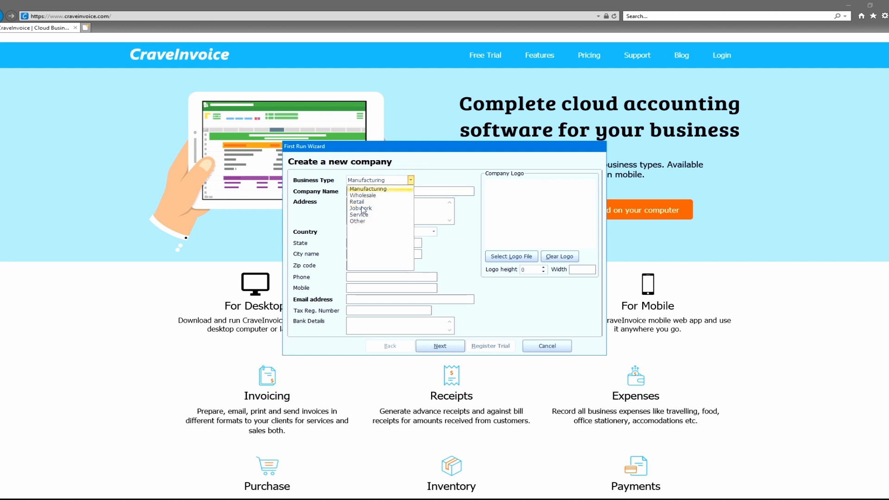
{"action": "mouse_move", "coordinate": [373, 209]}
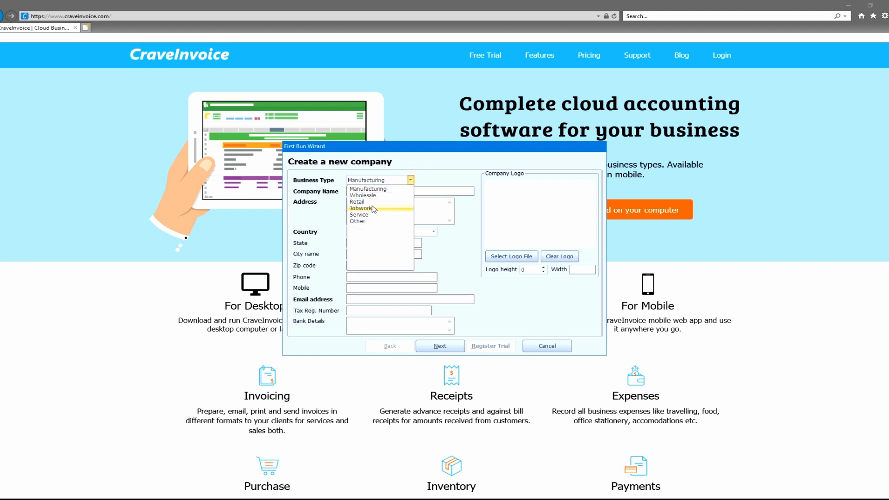
{"action": "left_click", "coordinate": [357, 202]}
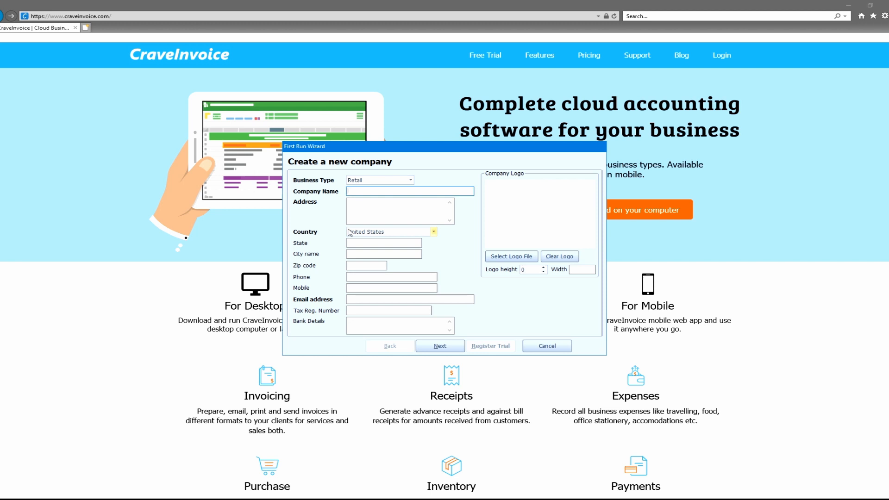
{"action": "type", "text": "Shop"}
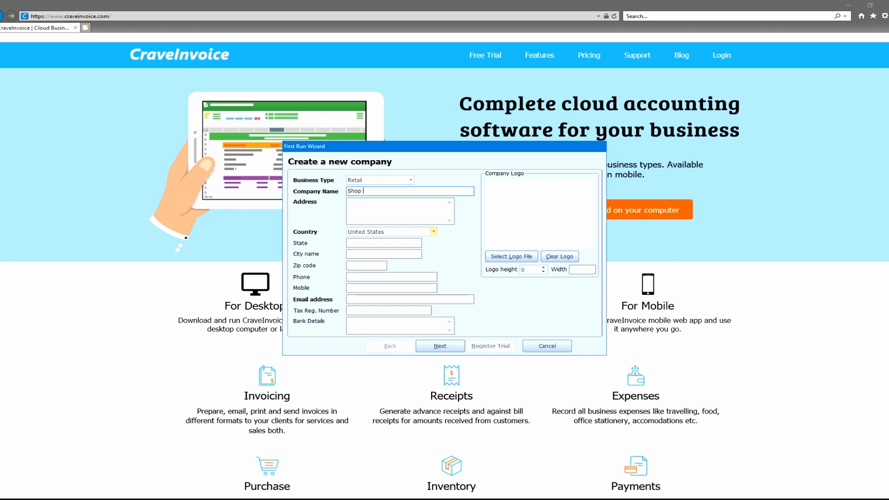
{"action": "type", "text": "Conner"}
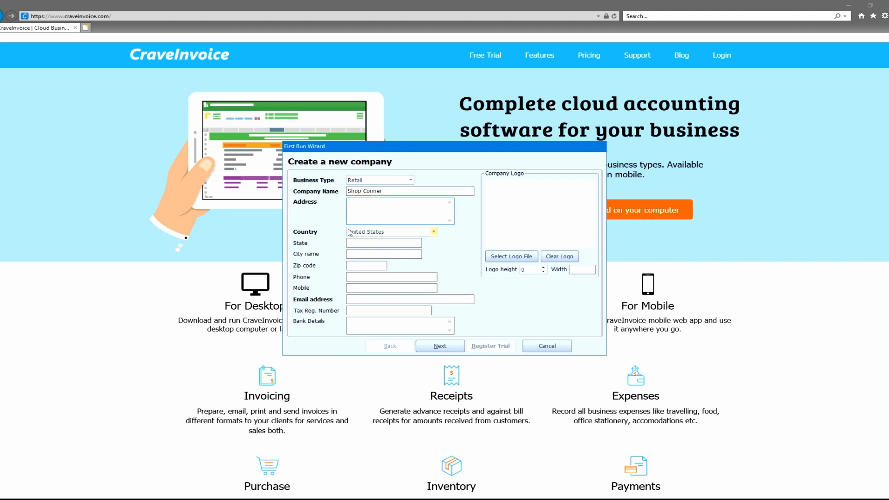
{"action": "left_click", "coordinate": [400, 210]}
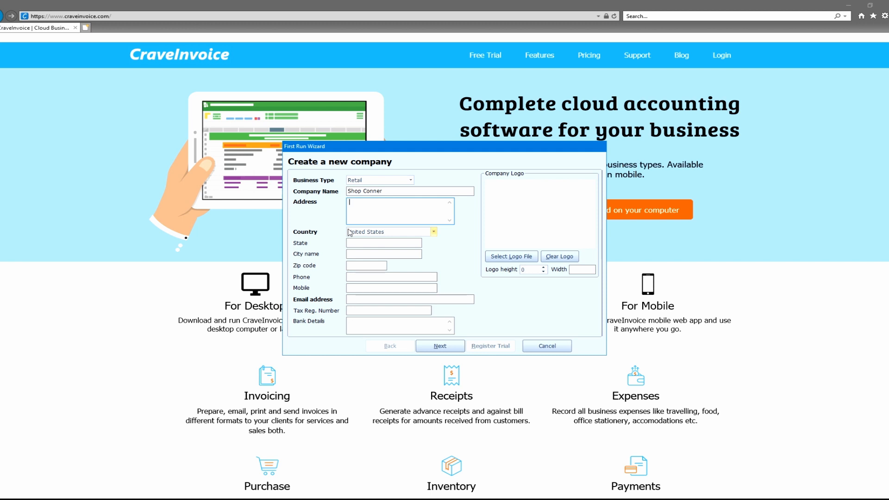
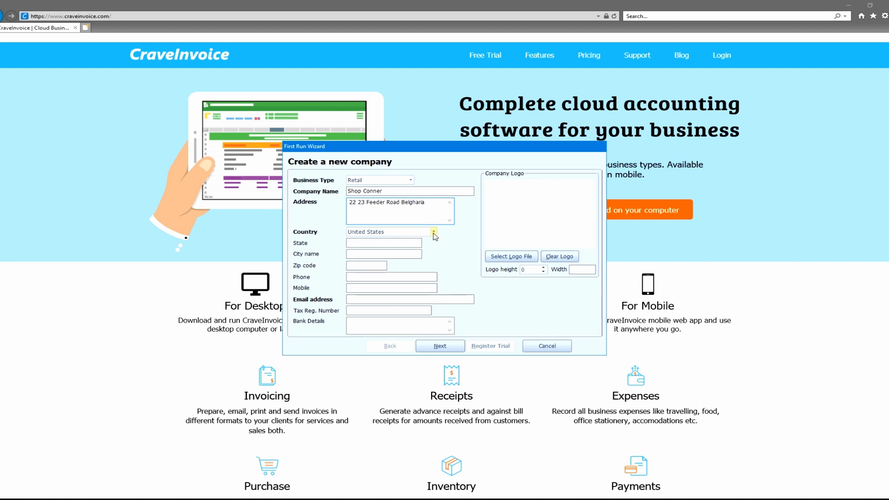
Set country India, state West Bengal, city Kolkata and zip 700056
{"action": "left_click", "coordinate": [433, 232]}
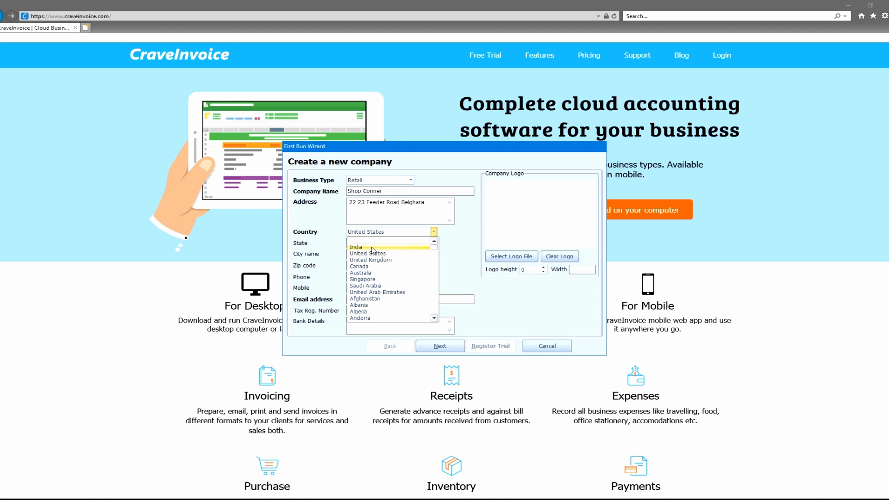
{"action": "mouse_move", "coordinate": [369, 252]}
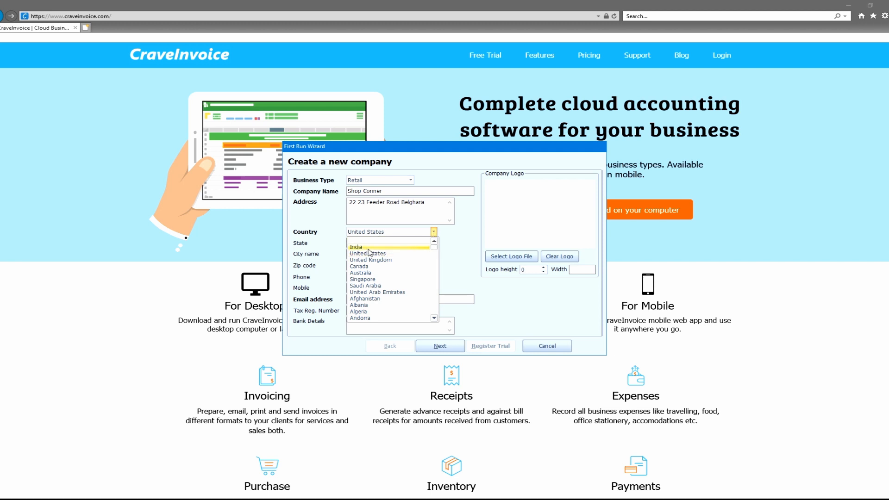
{"action": "left_click", "coordinate": [356, 246]}
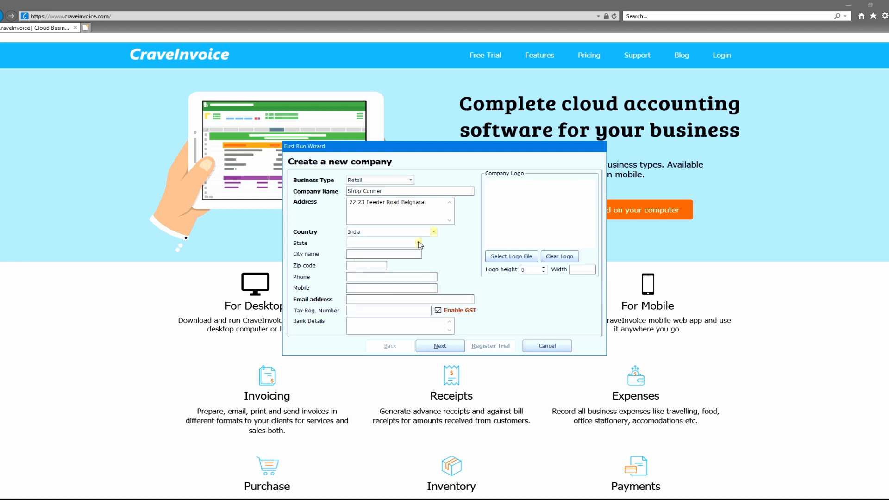
{"action": "left_click", "coordinate": [417, 243]}
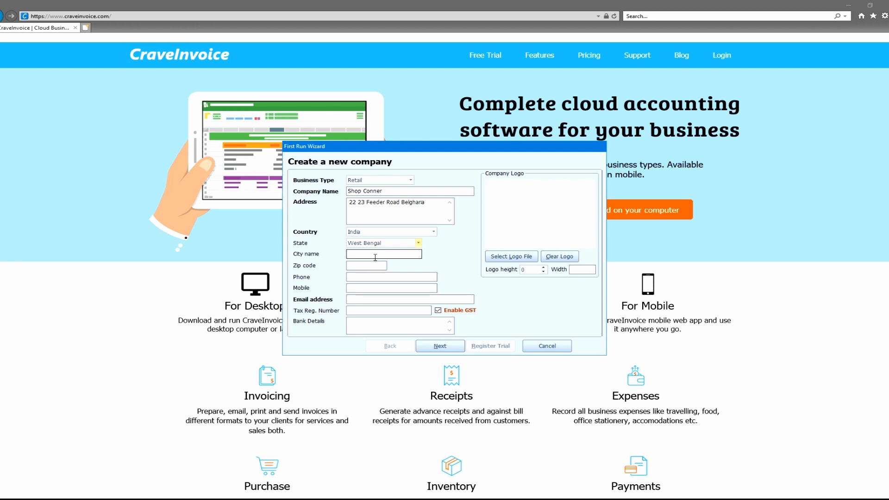
{"action": "left_click", "coordinate": [371, 257]}
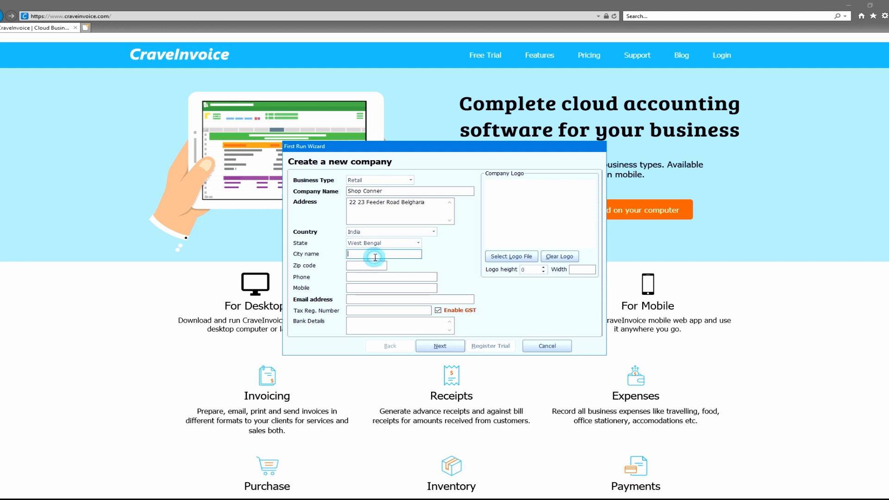
{"action": "type", "text": "Kolkata"}
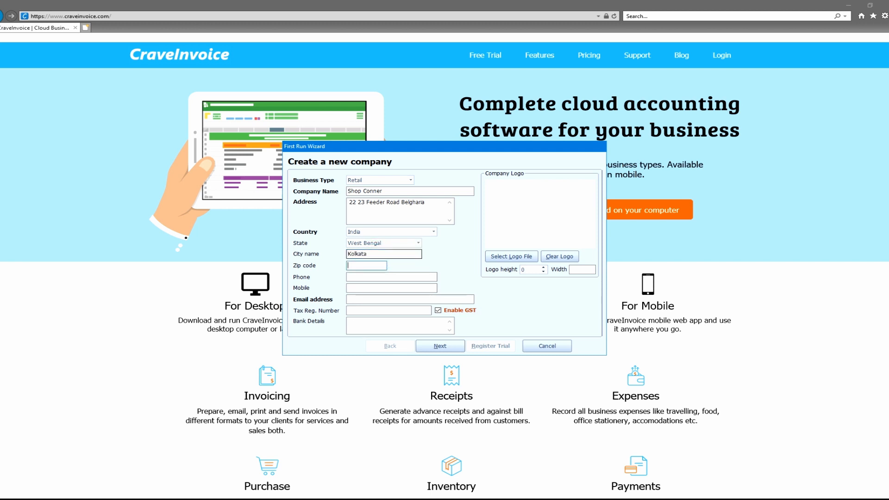
{"action": "type", "text": "700056"}
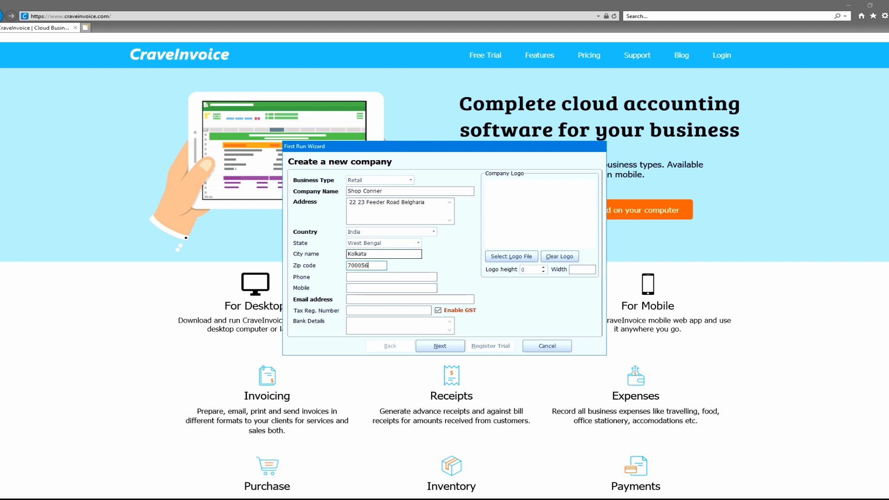
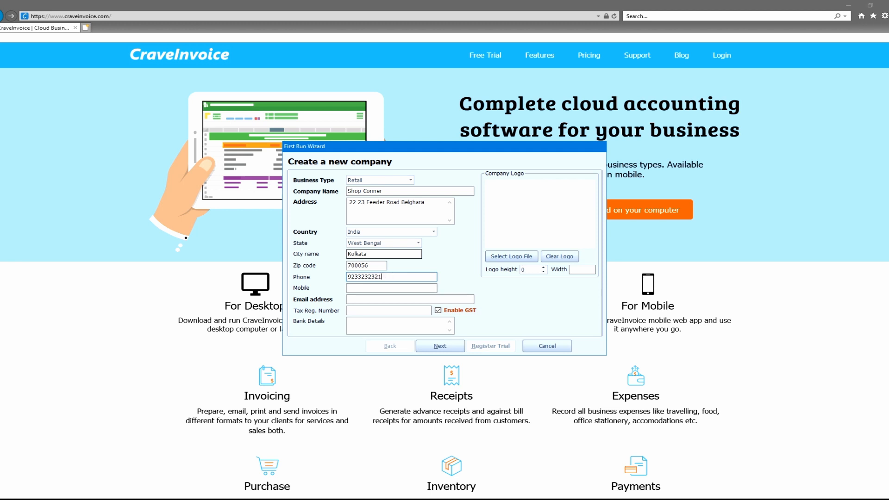
{"action": "type", "text": "98989889898"}
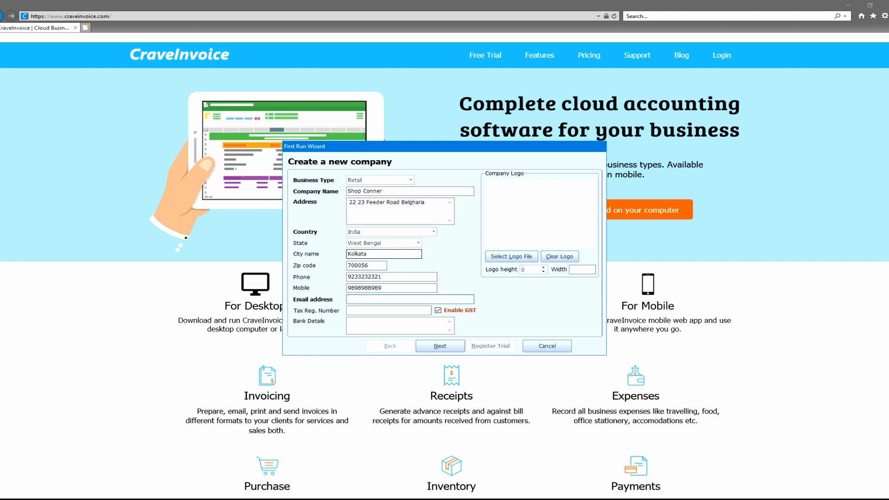
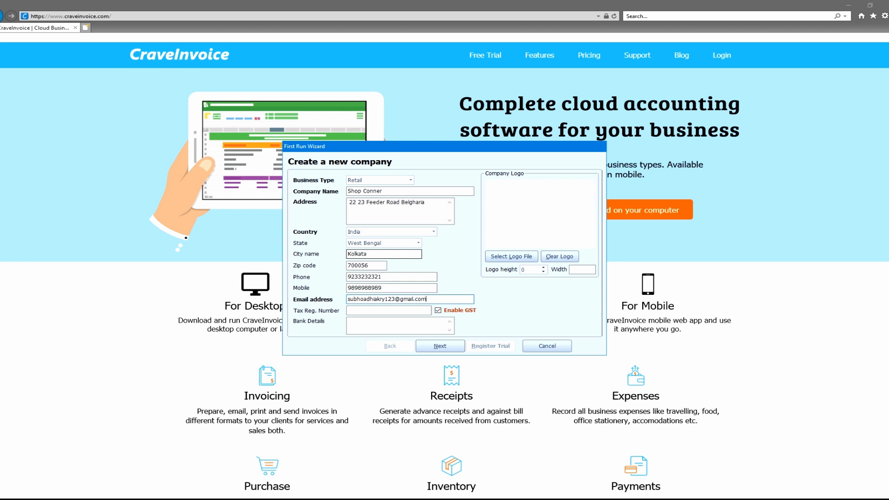
Fill tax registration number starting 19 and placeholder bank details, then go look for a logo online
{"action": "left_click", "coordinate": [362, 311]}
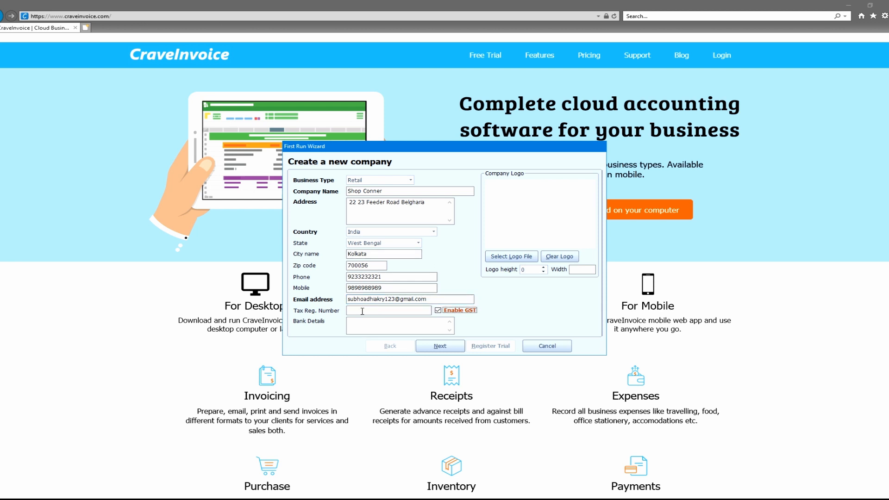
{"action": "left_click", "coordinate": [388, 310]}
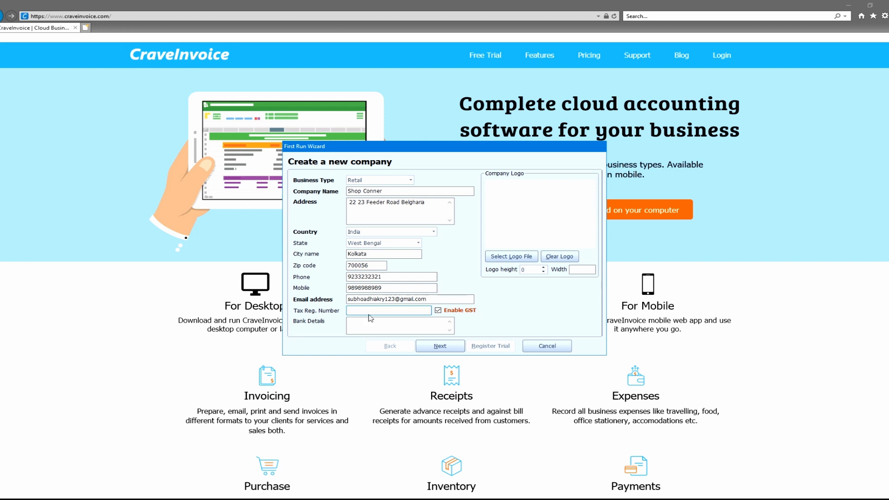
{"action": "type", "text": "19"}
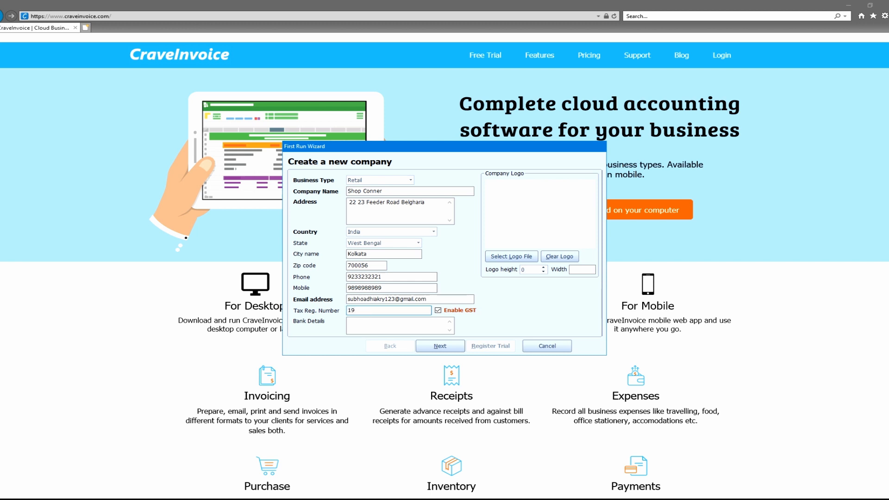
{"action": "type", "text": "asdasfdfgsgfd"}
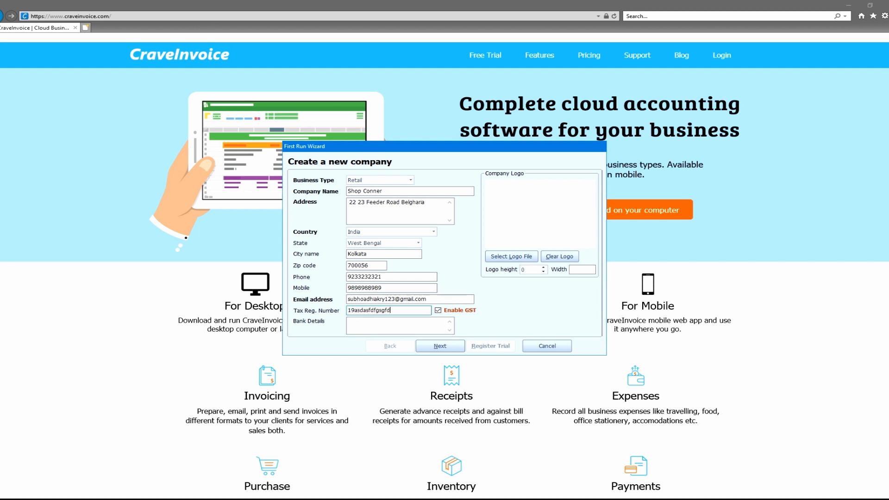
{"action": "type", "text": "dsgsdfsdfsdfsdfds"}
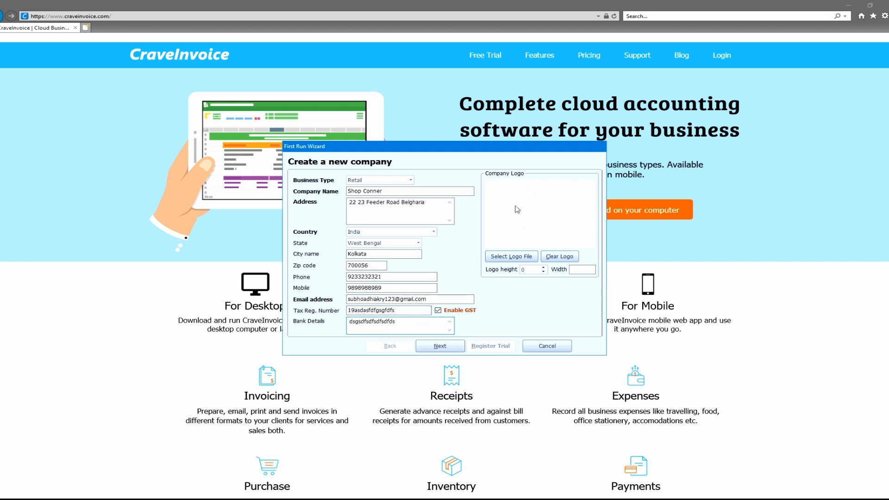
{"action": "left_click", "coordinate": [511, 256]}
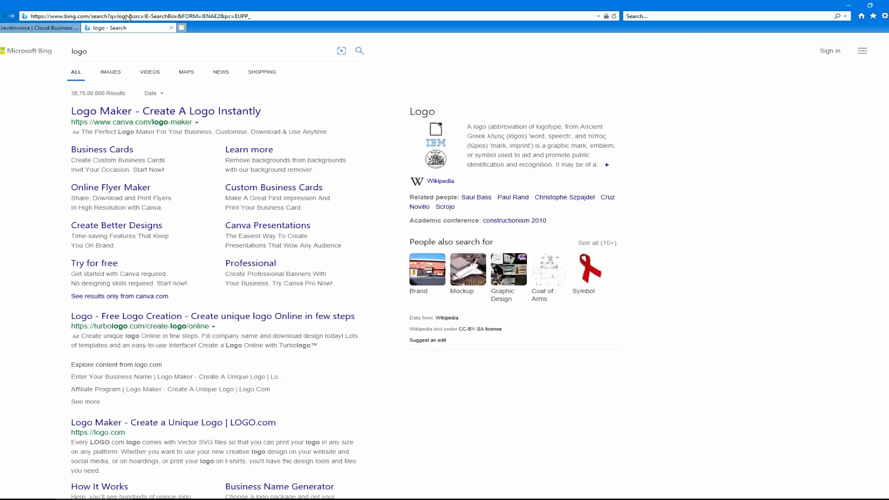
Save the gold Bitcoin logo from Bing image results into the Pictures folder
{"action": "left_click", "coordinate": [109, 72]}
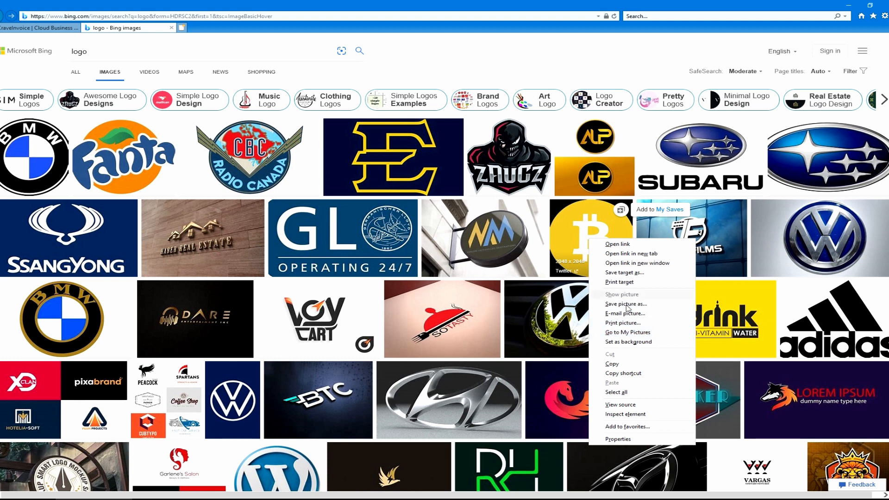
{"action": "left_click", "coordinate": [626, 304]}
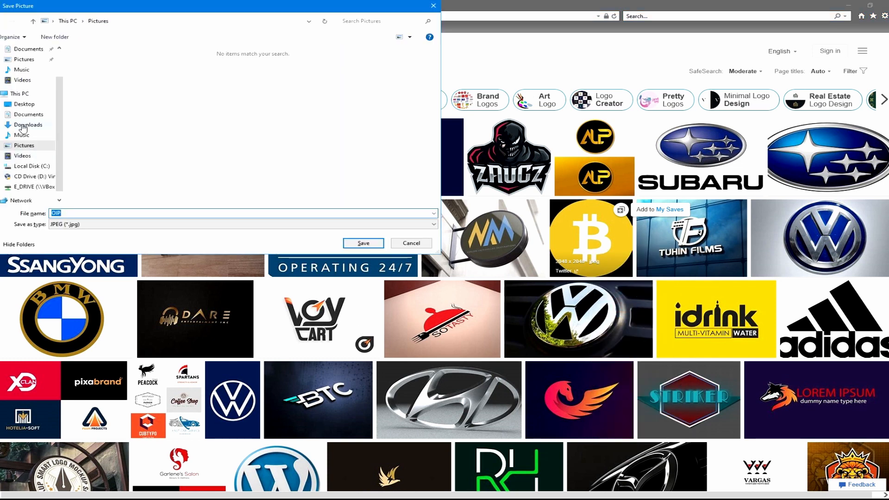
{"action": "left_click", "coordinate": [28, 124]}
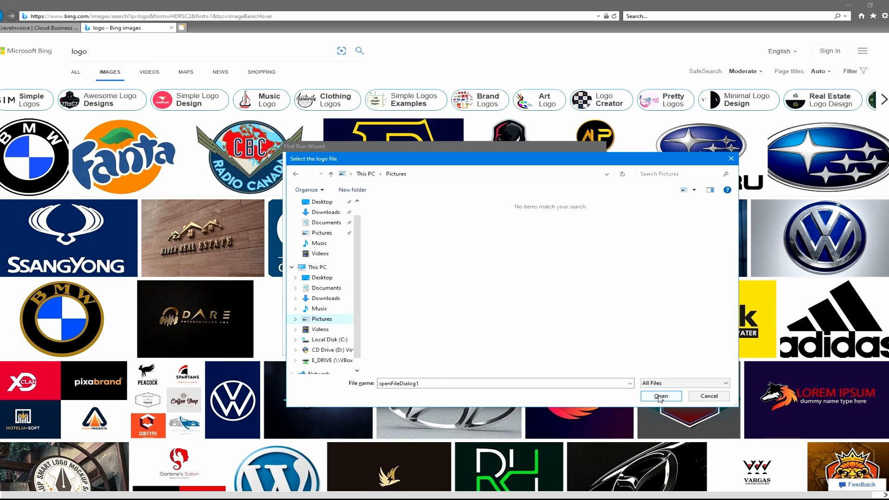
Load the Bitcoin image as company logo, resize it to 80 by 76, and continue
{"action": "left_click", "coordinate": [326, 298]}
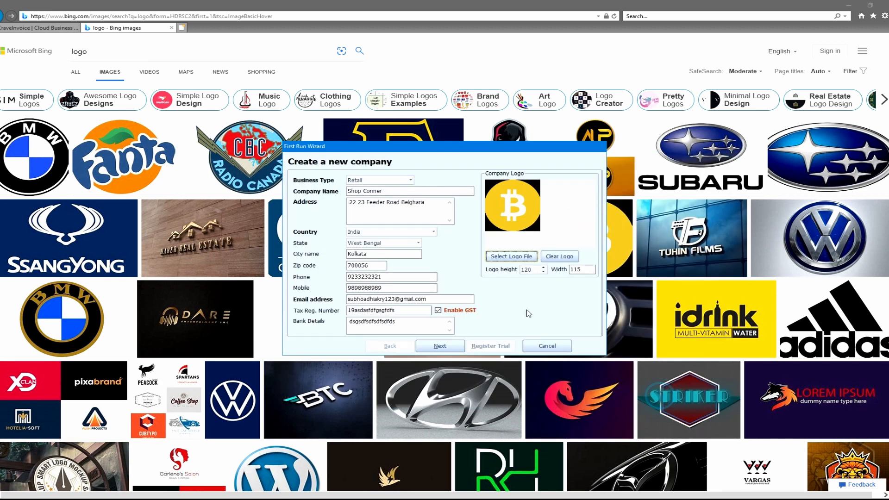
{"action": "mouse_move", "coordinate": [512, 209]}
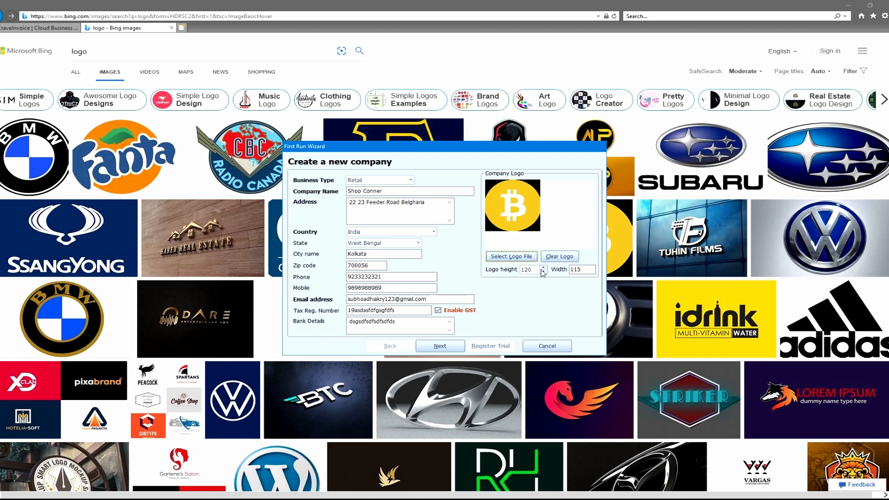
{"action": "left_click", "coordinate": [543, 272]}
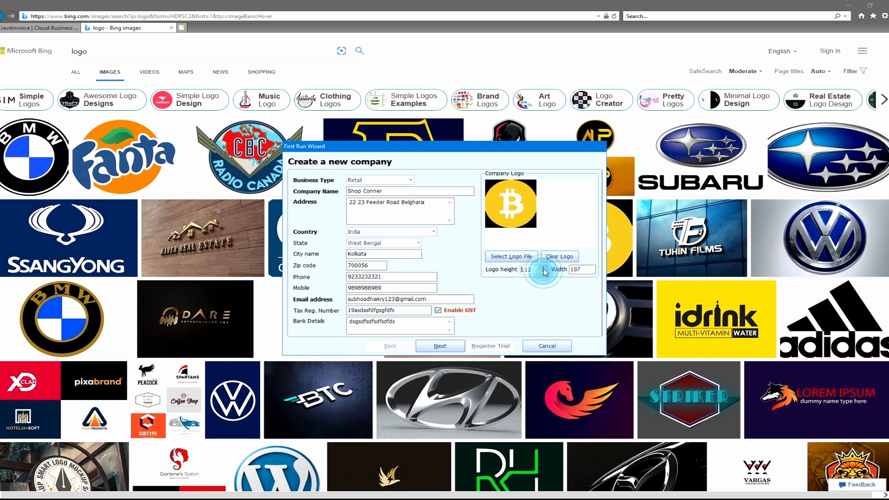
{"action": "left_click", "coordinate": [543, 267]}
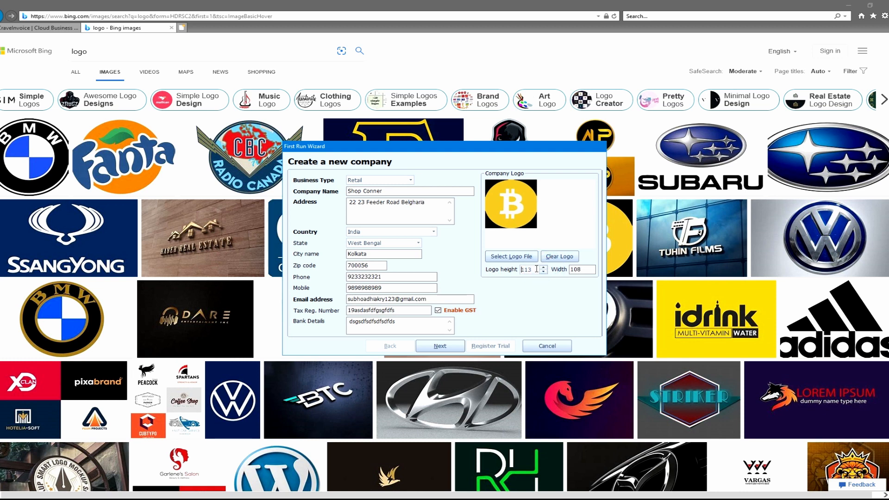
{"action": "left_click", "coordinate": [559, 255]}
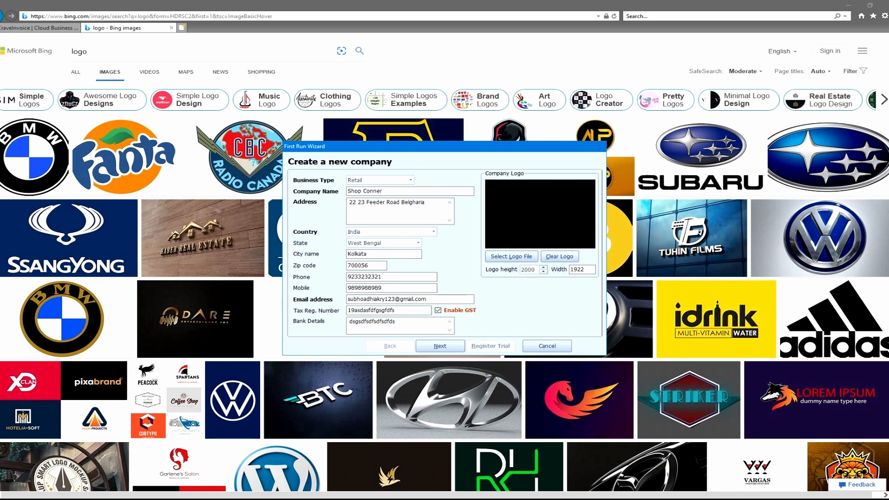
{"action": "left_click", "coordinate": [560, 256]}
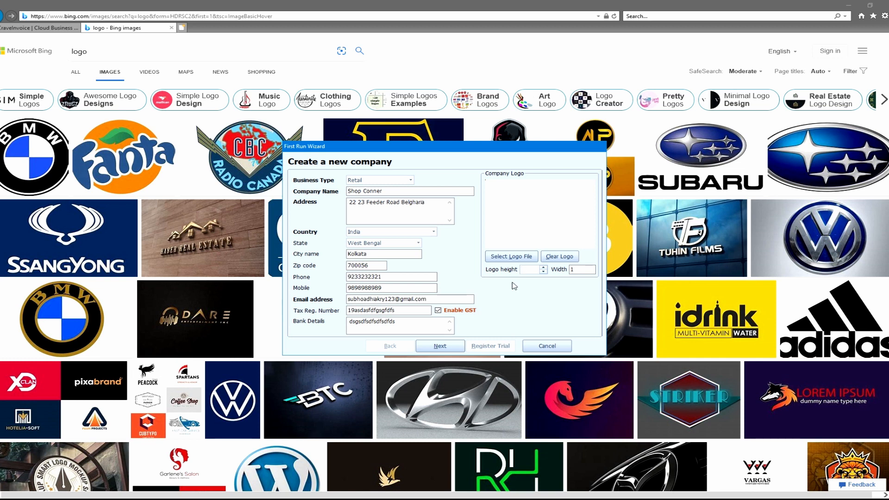
{"action": "left_click", "coordinate": [511, 257]}
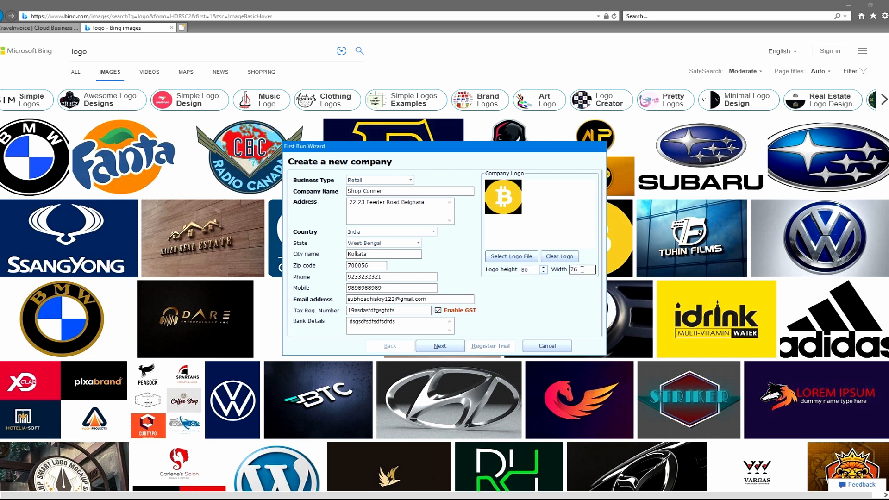
{"action": "left_click", "coordinate": [440, 346]}
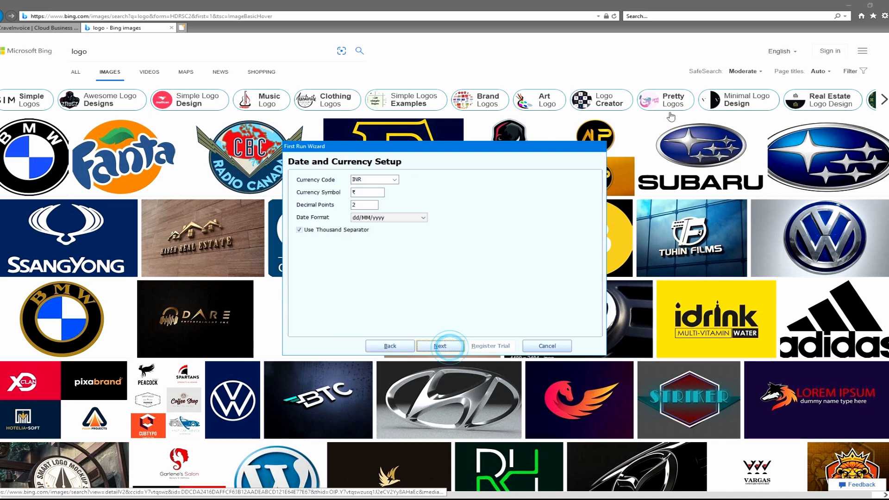
{"action": "left_click", "coordinate": [37, 26]}
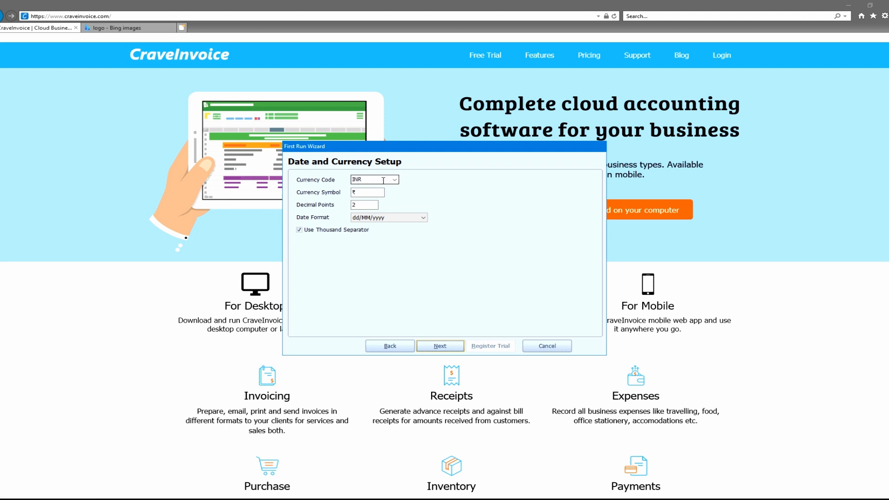
{"action": "left_click", "coordinate": [394, 180]}
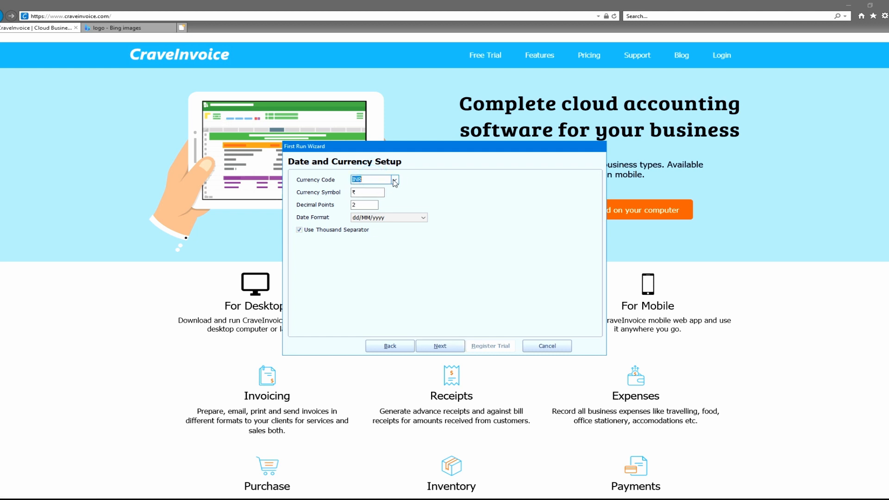
{"action": "left_click", "coordinate": [394, 180]}
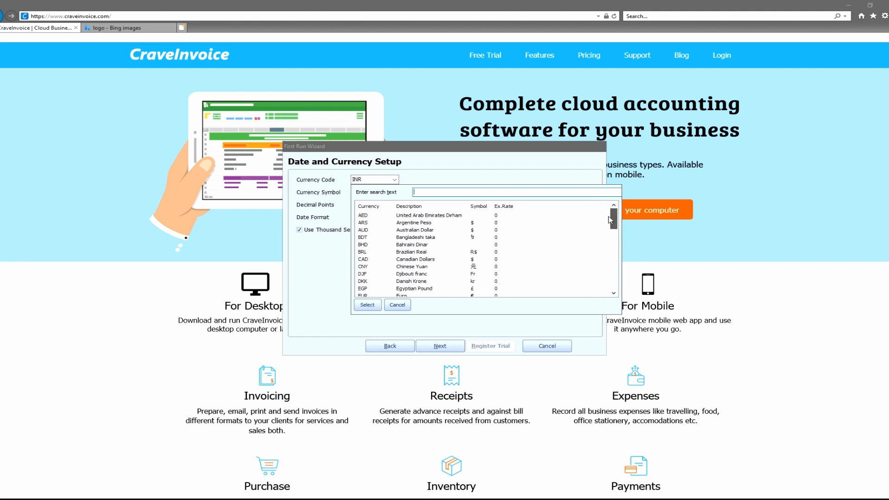
{"action": "left_click", "coordinate": [367, 304]}
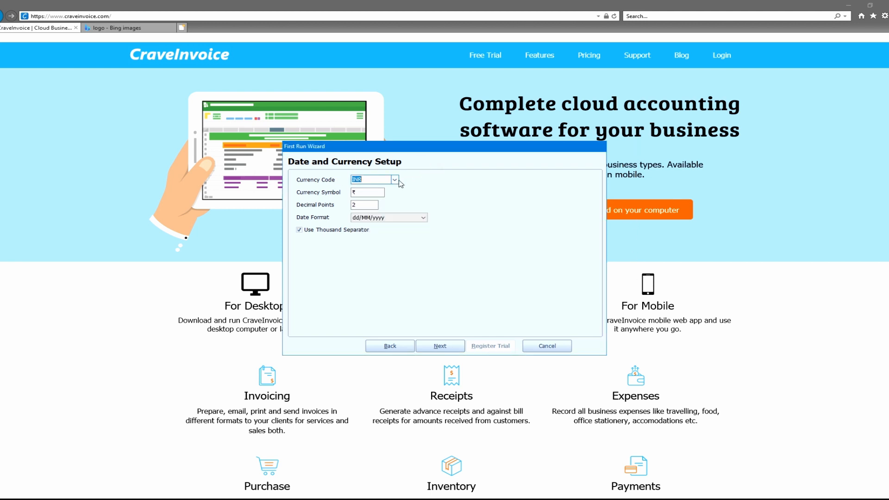
{"action": "left_click", "coordinate": [393, 180]}
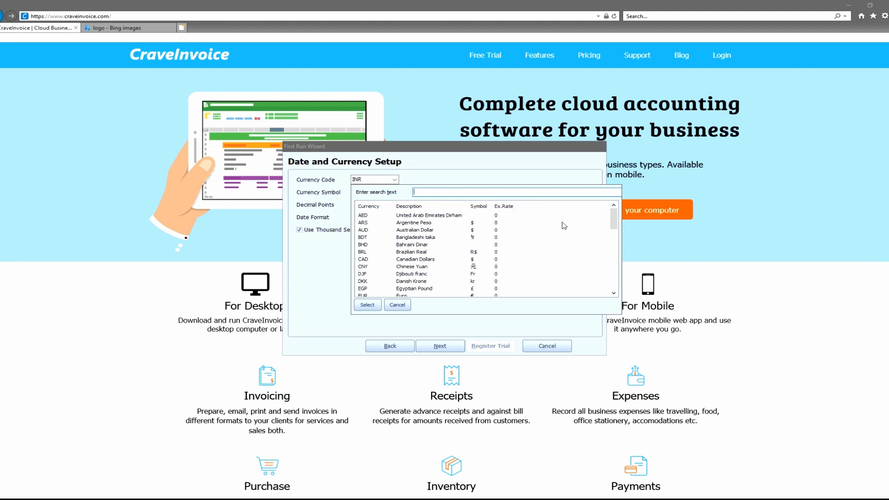
{"action": "mouse_move", "coordinate": [613, 226]}
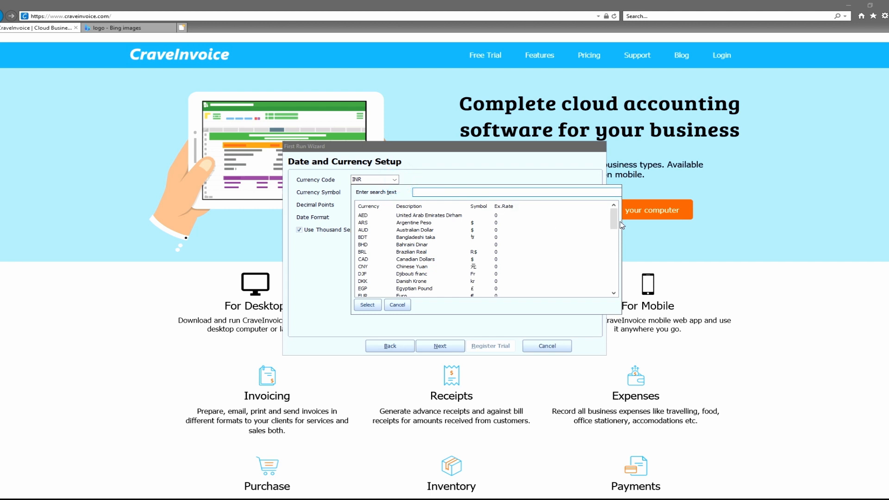
{"action": "scroll", "scroll_direction": "down", "scroll_amount": 3}
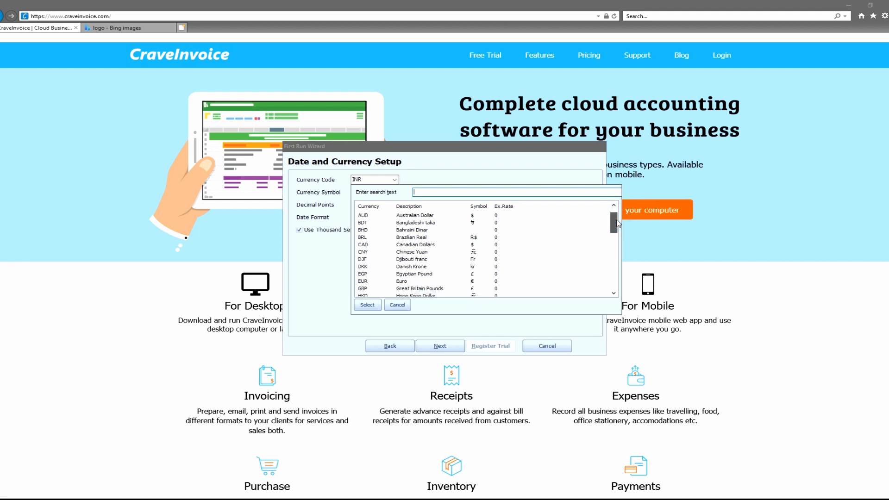
{"action": "scroll", "scroll_direction": "down", "scroll_amount": 3}
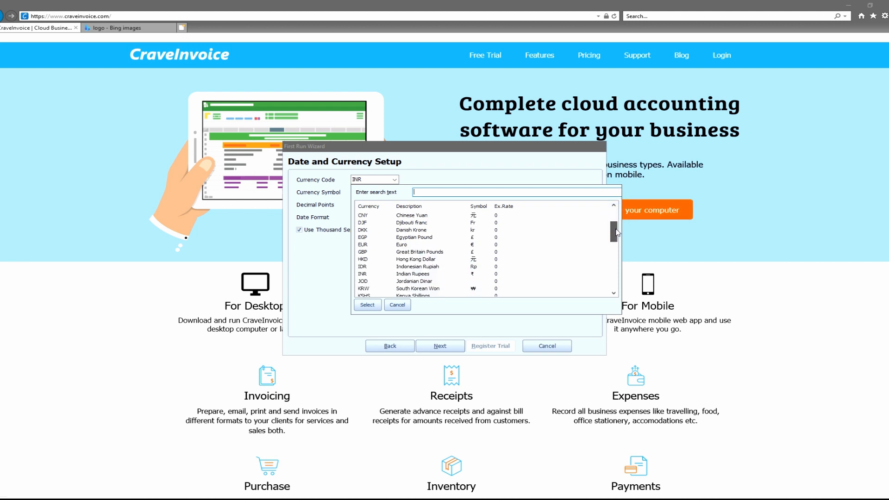
{"action": "left_click", "coordinate": [413, 273]}
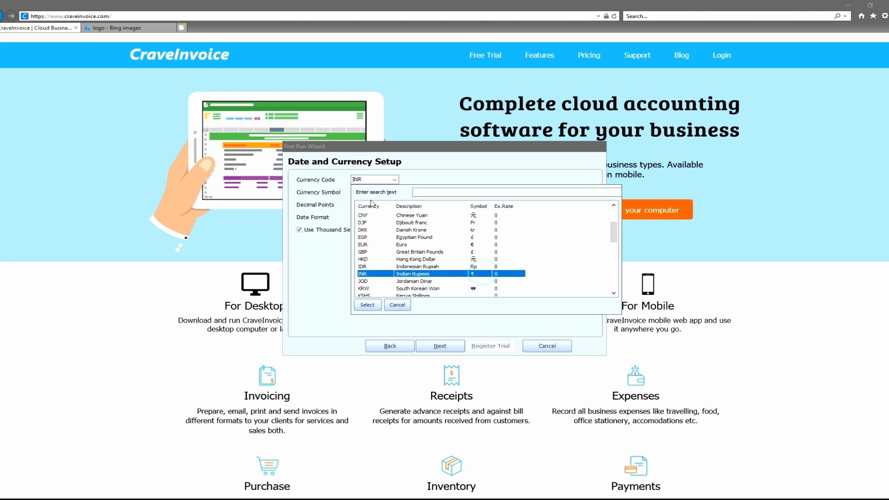
{"action": "left_click", "coordinate": [367, 304]}
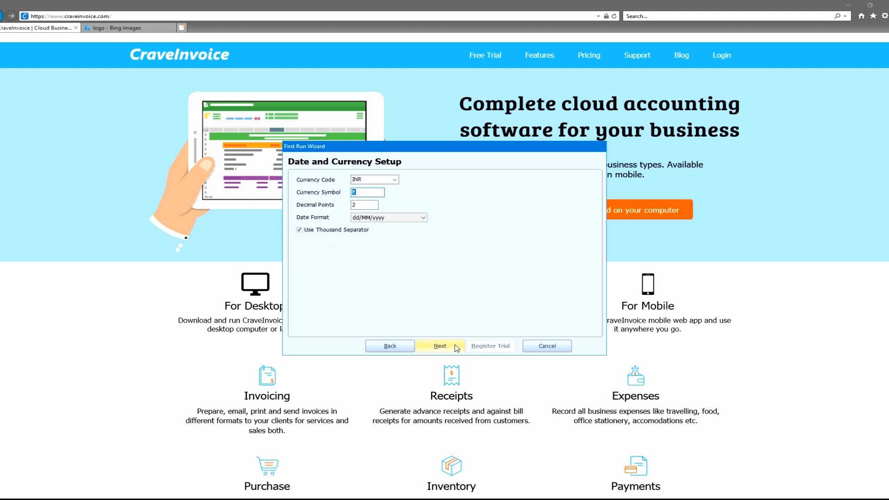
Advance from Date and Currency Setup to the E-mail Setup page with Gmail defaults
{"action": "left_click", "coordinate": [440, 346]}
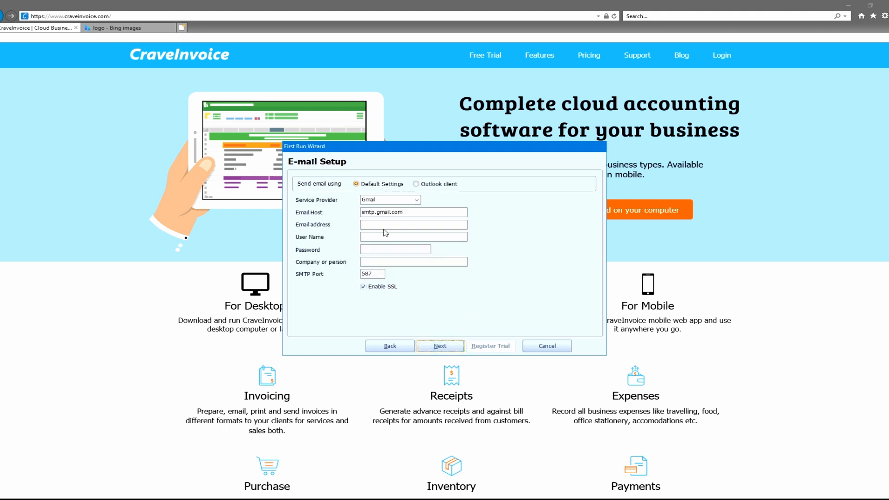
{"action": "left_click", "coordinate": [413, 237]}
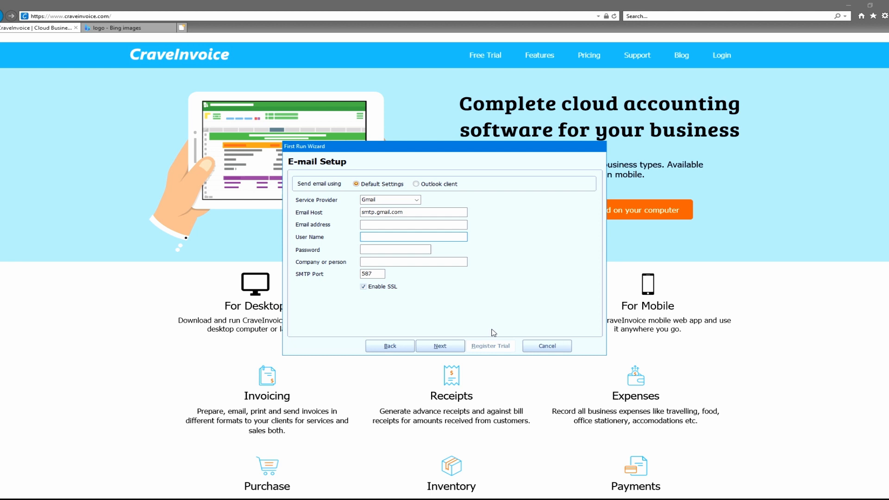
Enable user login for admin with a password and continue to Financial Year Setup
{"action": "left_click", "coordinate": [441, 347]}
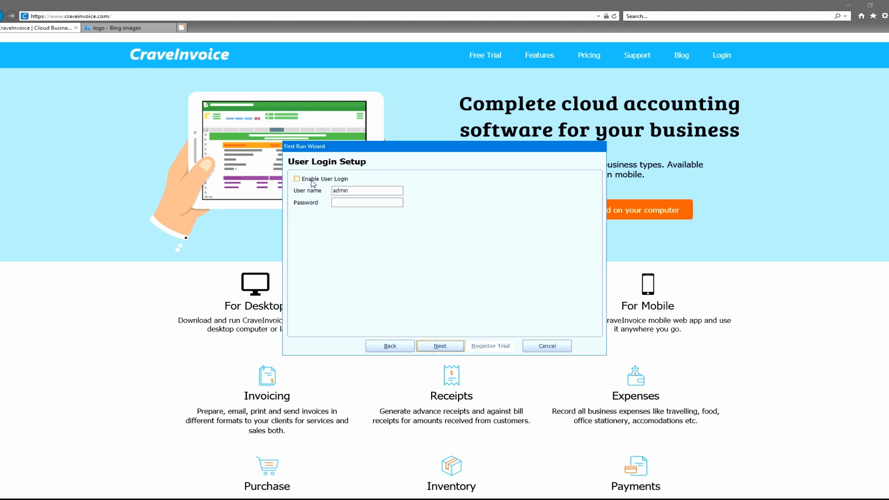
{"action": "left_click", "coordinate": [296, 178]}
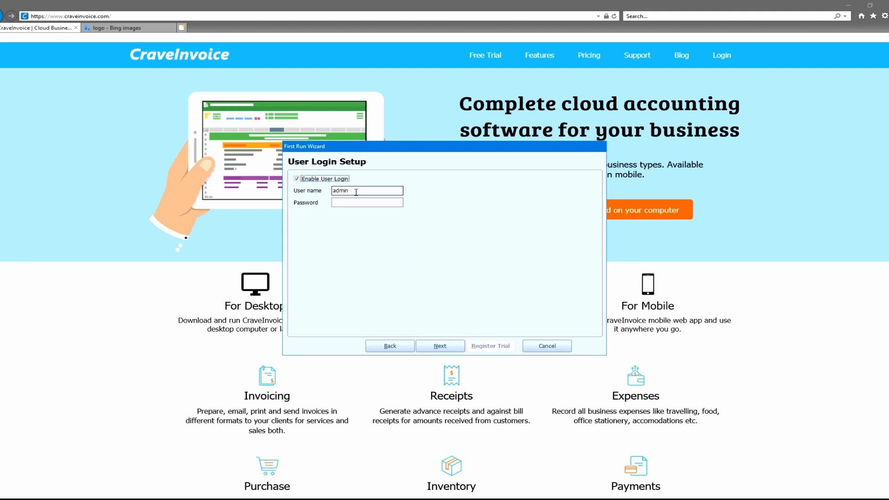
{"action": "double_click", "coordinate": [341, 191]}
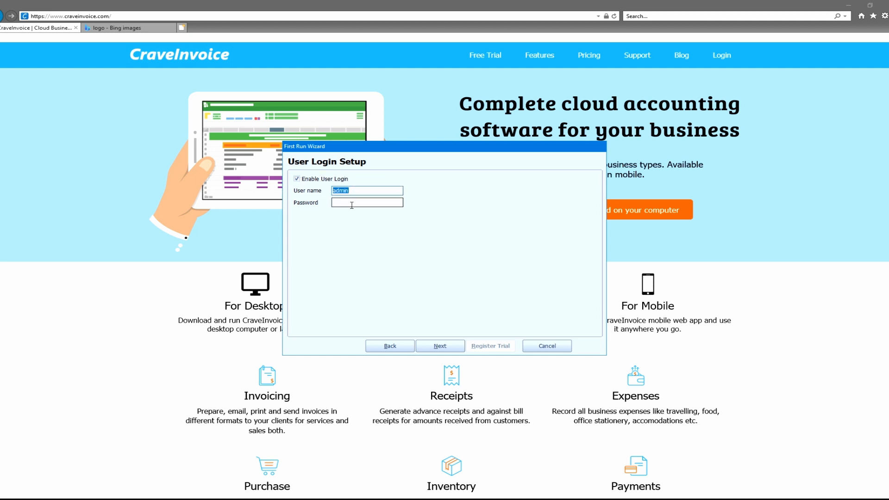
{"action": "type", "text": "*"}
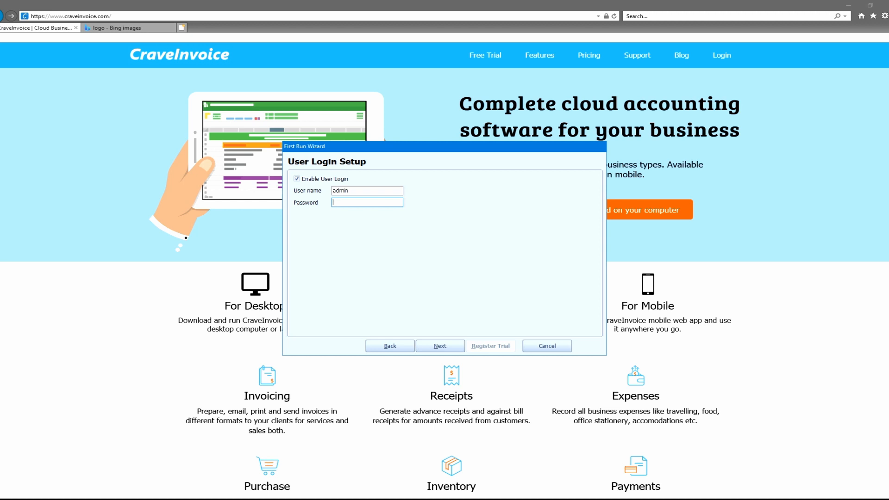
{"action": "type", "text": "****"}
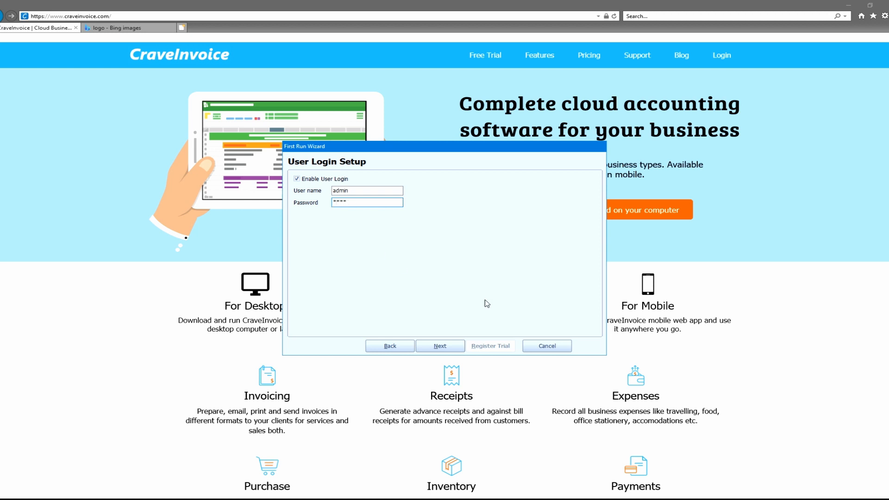
{"action": "left_click", "coordinate": [439, 347]}
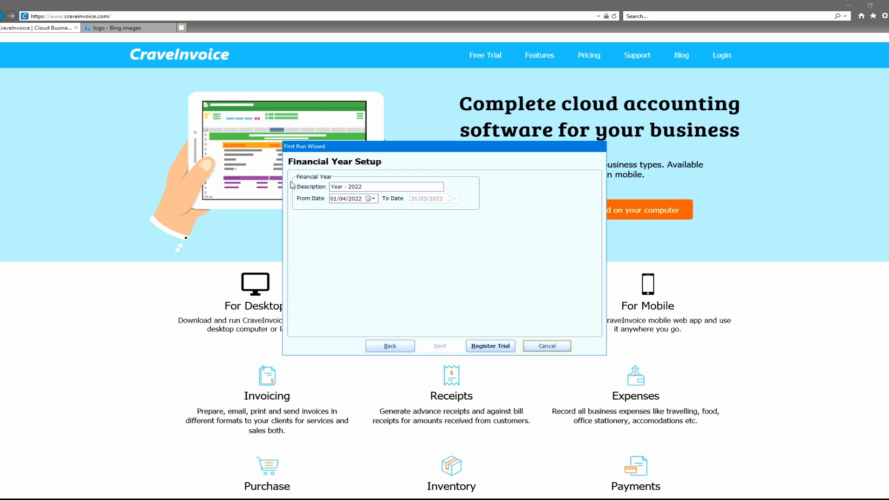
Set the financial year description to 2022-2023 and register the trial
{"action": "left_click", "coordinate": [380, 187]}
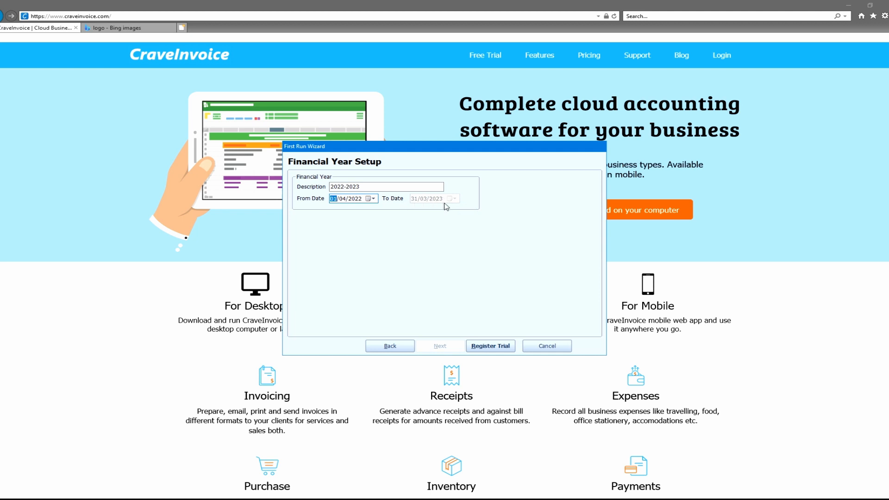
{"action": "mouse_move", "coordinate": [490, 347]}
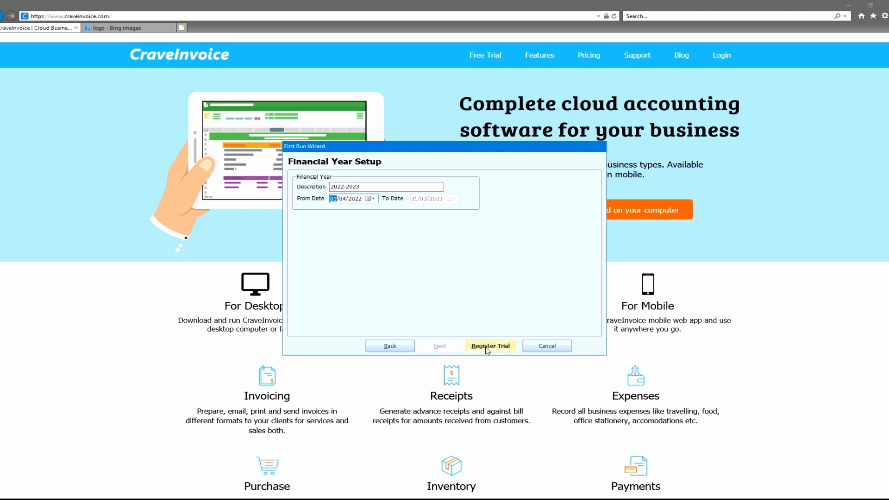
{"action": "left_click", "coordinate": [491, 346]}
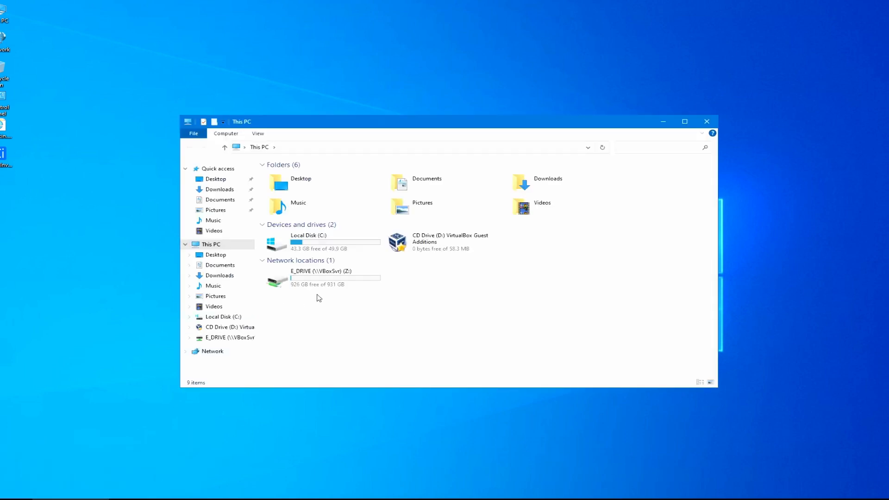
Open E_DRIVE's Export Data folder and select Supplyer 16 4 2022 97.xls
{"action": "double_click", "coordinate": [321, 271]}
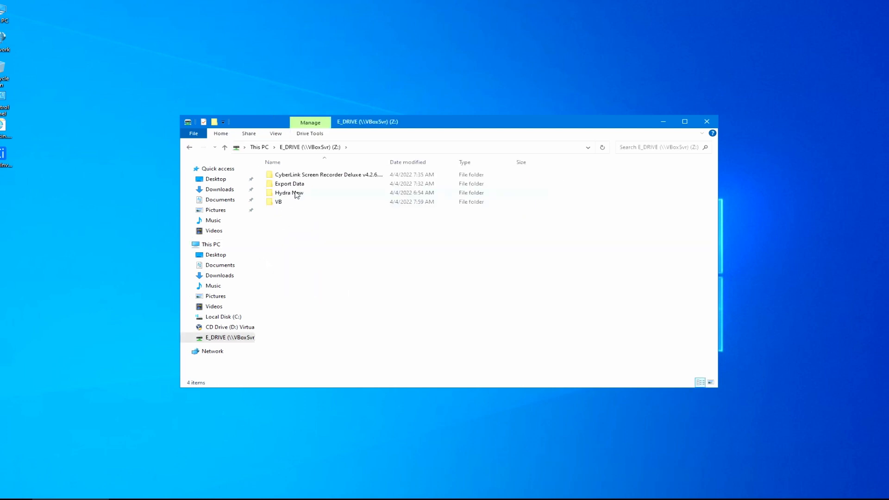
{"action": "double_click", "coordinate": [289, 184]}
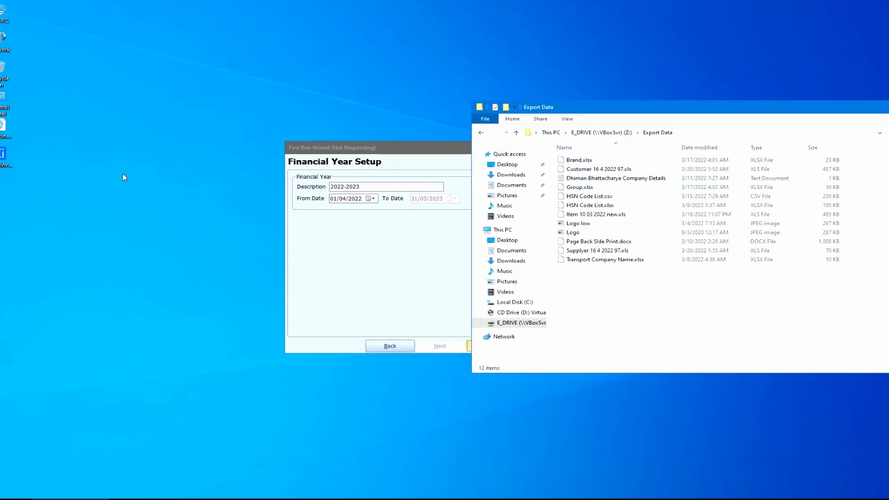
{"action": "mouse_move", "coordinate": [122, 438]}
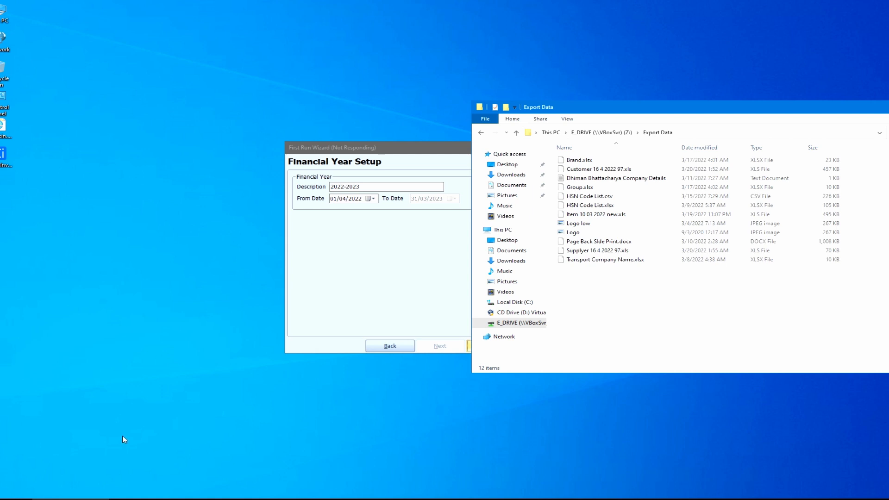
{"action": "mouse_move", "coordinate": [621, 341]}
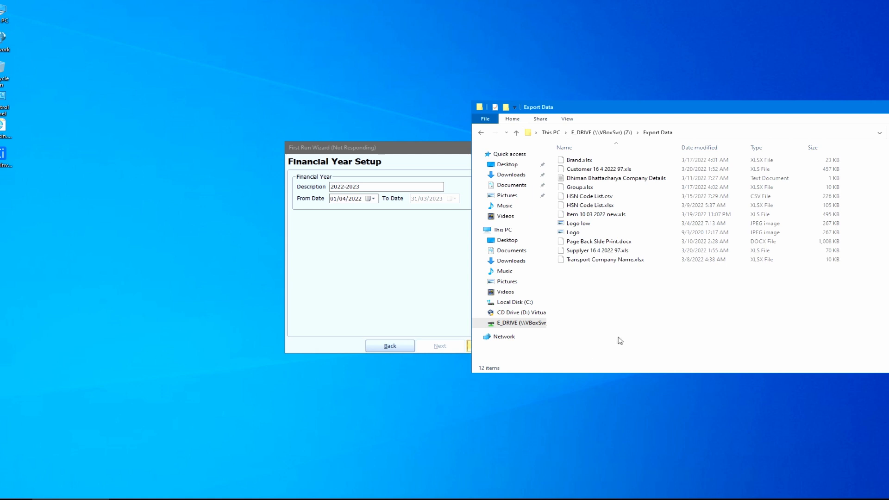
{"action": "mouse_move", "coordinate": [619, 256]}
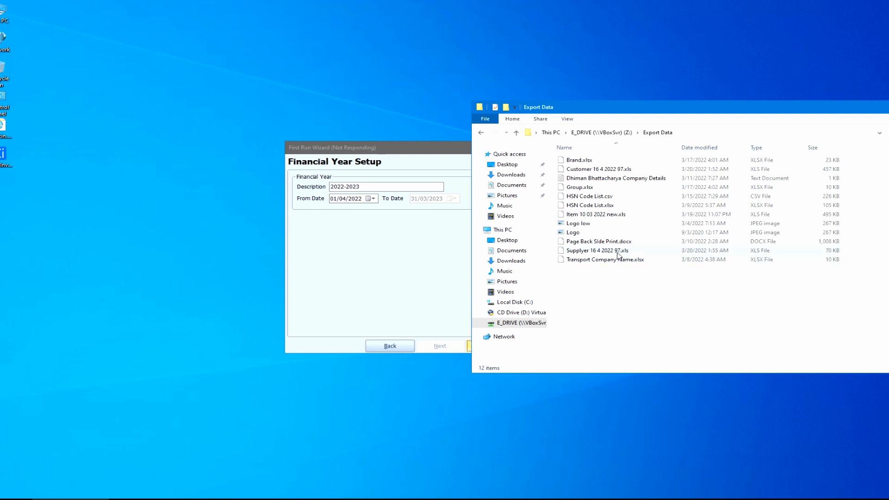
{"action": "mouse_move", "coordinate": [617, 256]}
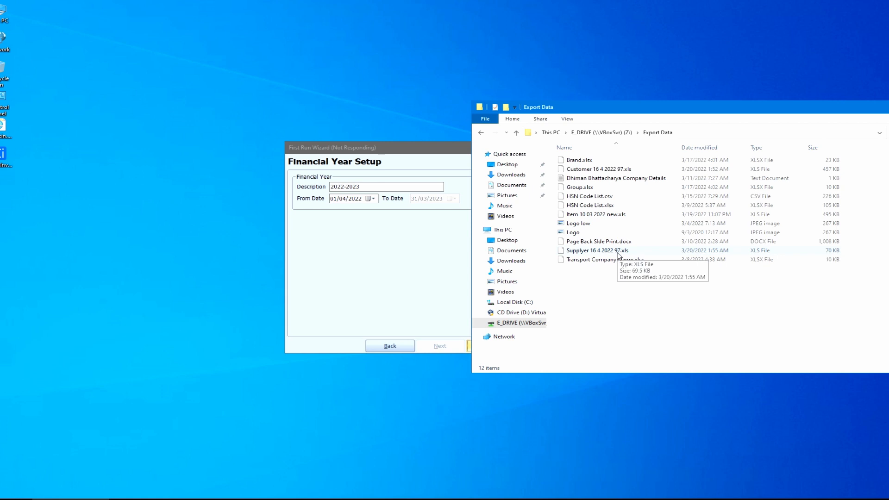
{"action": "left_click", "coordinate": [596, 250]}
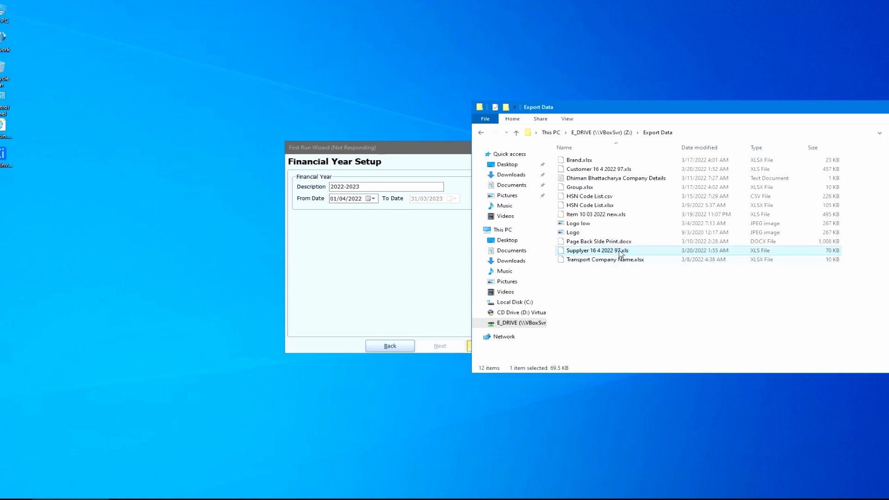
{"action": "mouse_move", "coordinate": [604, 178]}
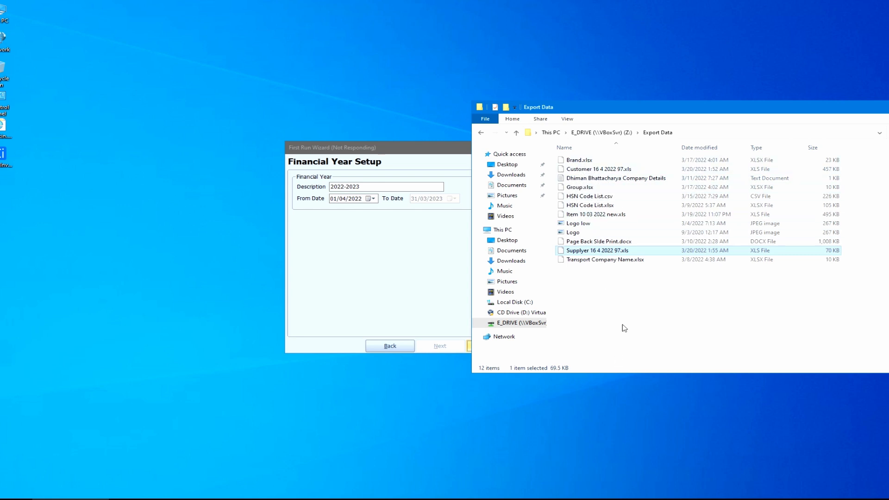
{"action": "mouse_move", "coordinate": [326, 392]}
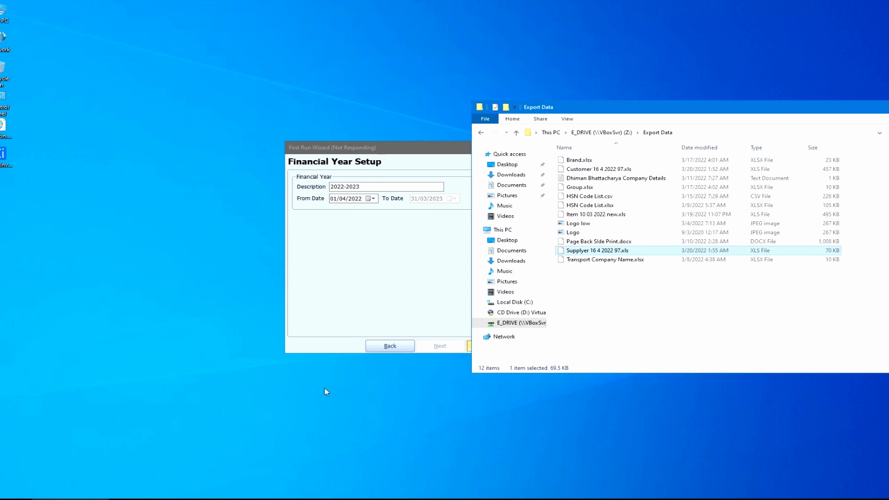
{"action": "mouse_move", "coordinate": [329, 393]}
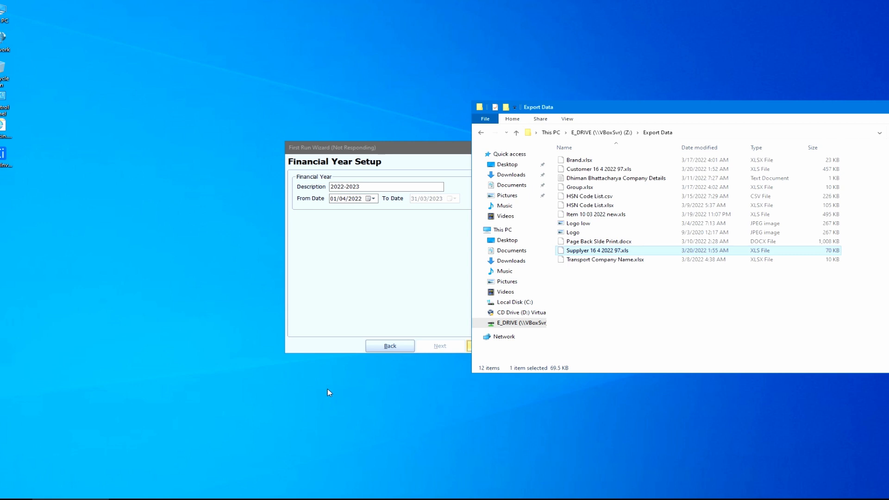
{"action": "mouse_move", "coordinate": [681, 345]}
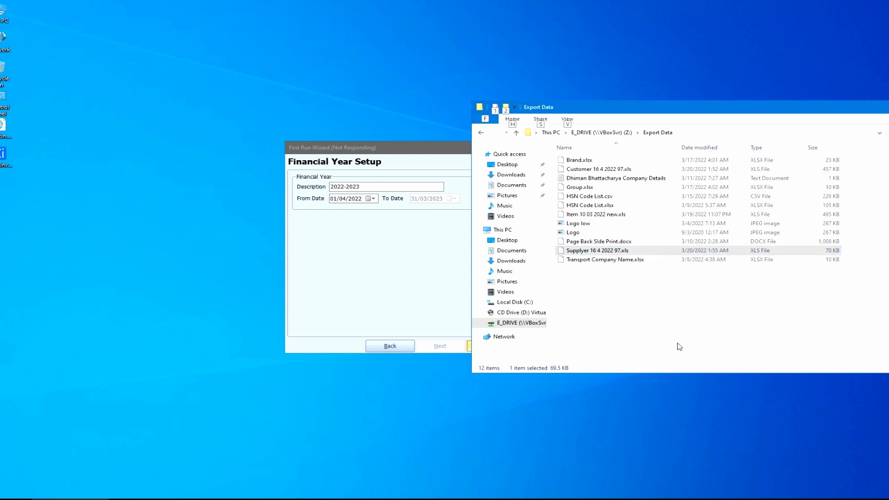
{"action": "mouse_move", "coordinate": [458, 477]}
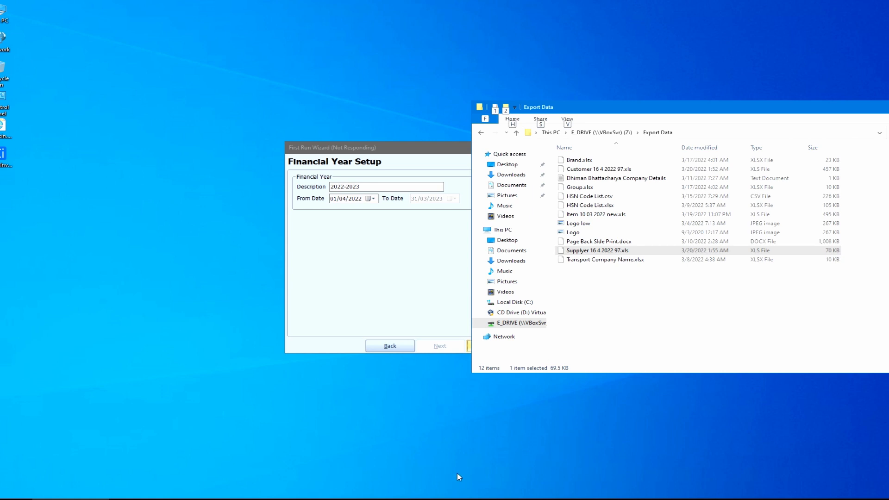
{"action": "mouse_move", "coordinate": [446, 425]}
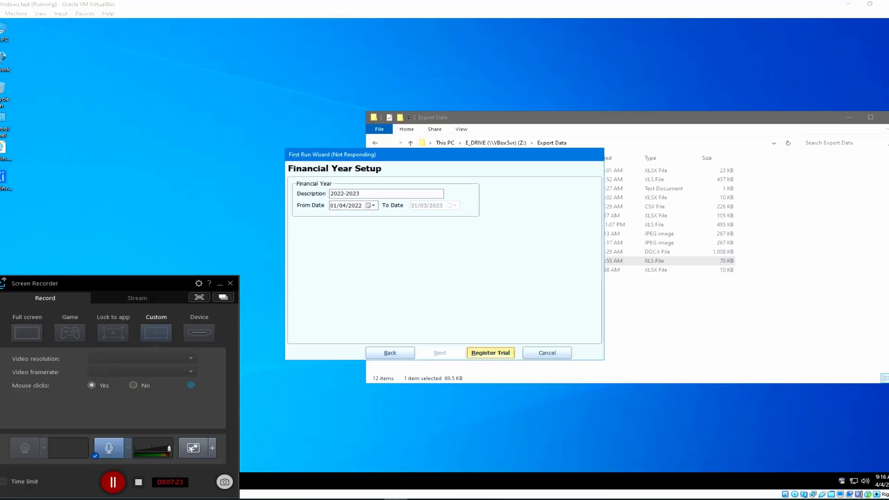
Register the trial online and log in as admin to Shop Conner for 2022-2023
{"action": "left_click", "coordinate": [490, 352]}
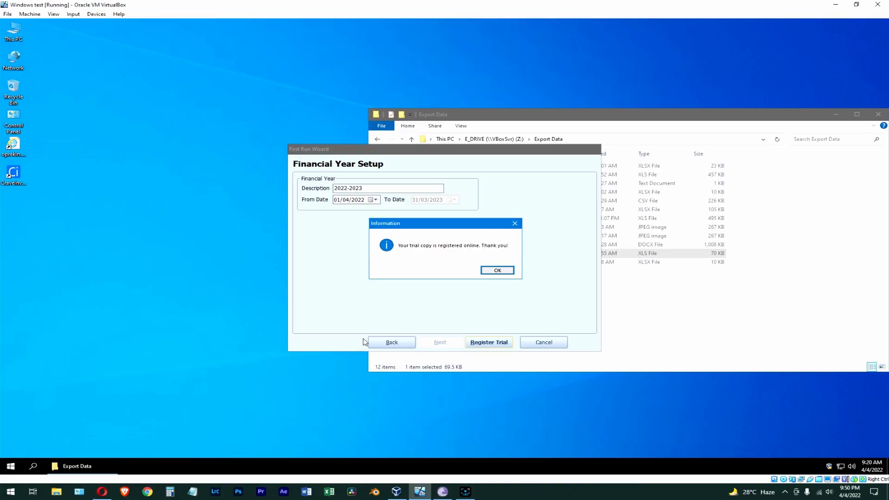
{"action": "mouse_move", "coordinate": [450, 287]}
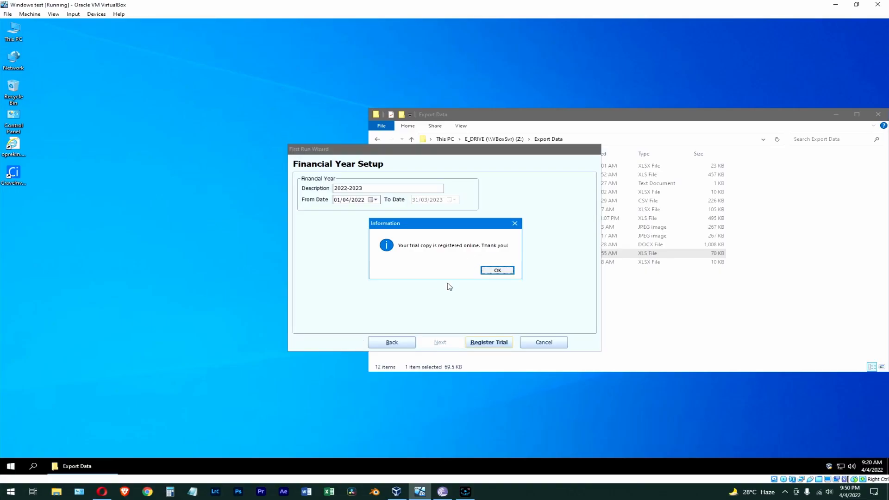
{"action": "mouse_move", "coordinate": [319, 296]}
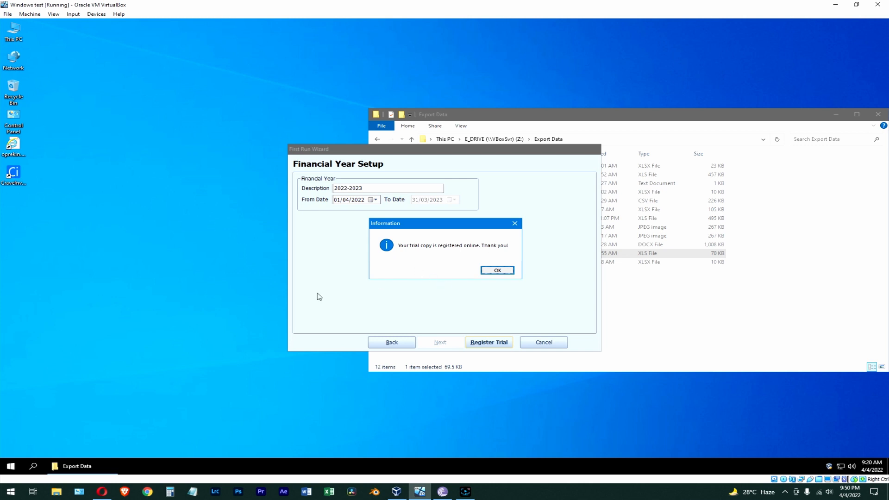
{"action": "mouse_move", "coordinate": [472, 259]}
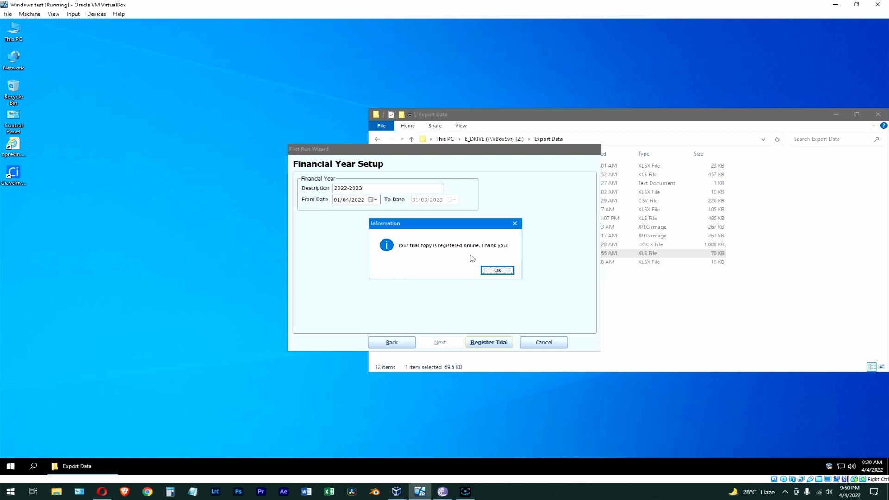
{"action": "left_click", "coordinate": [496, 270]}
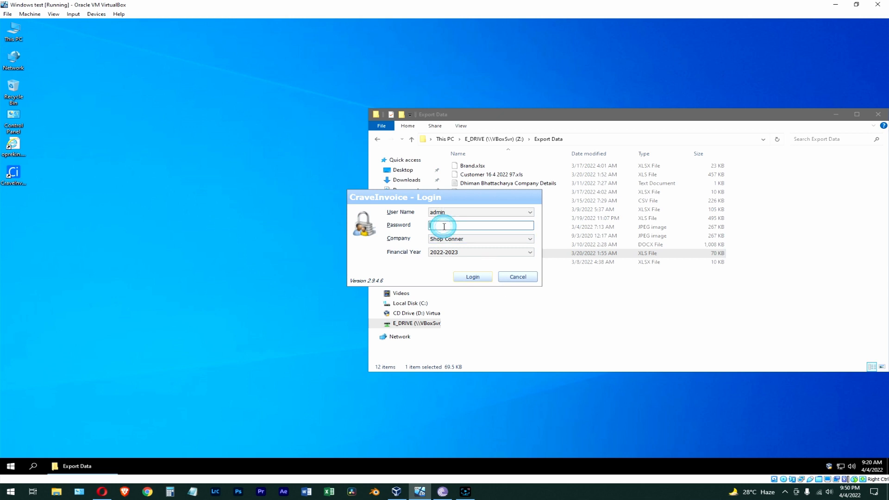
{"action": "type", "text": "*"}
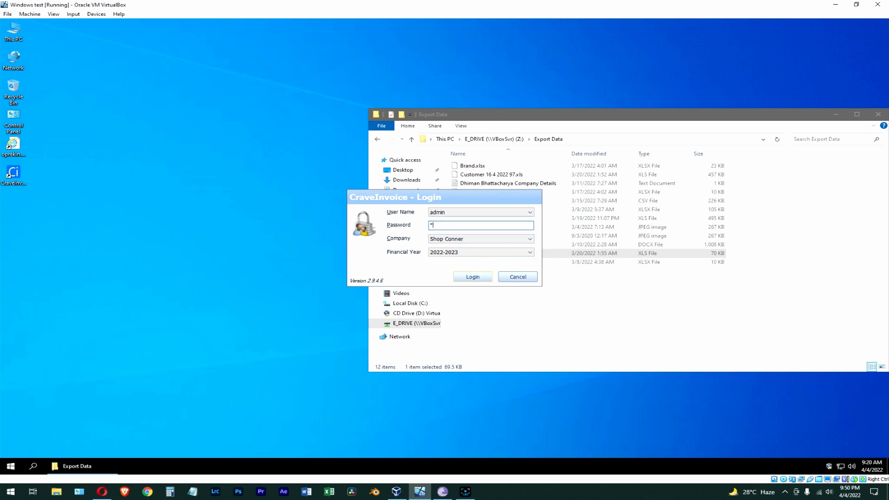
{"action": "left_click", "coordinate": [472, 276]}
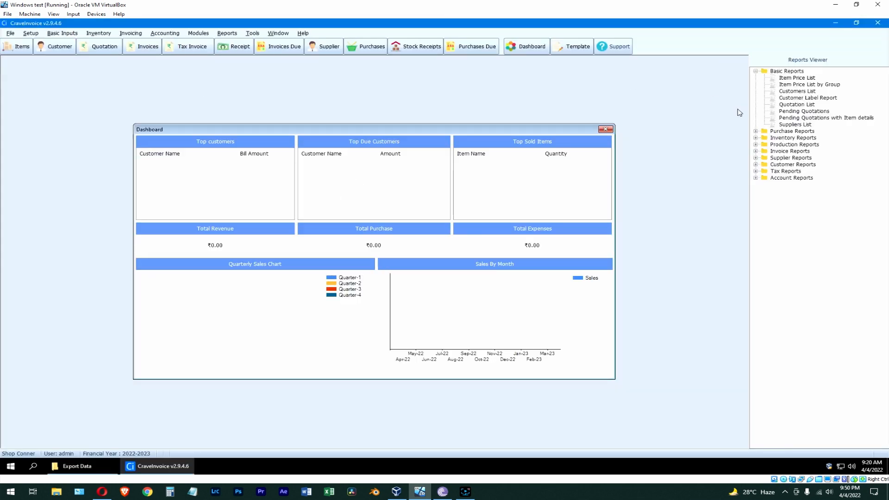
{"action": "mouse_move", "coordinate": [569, 408]}
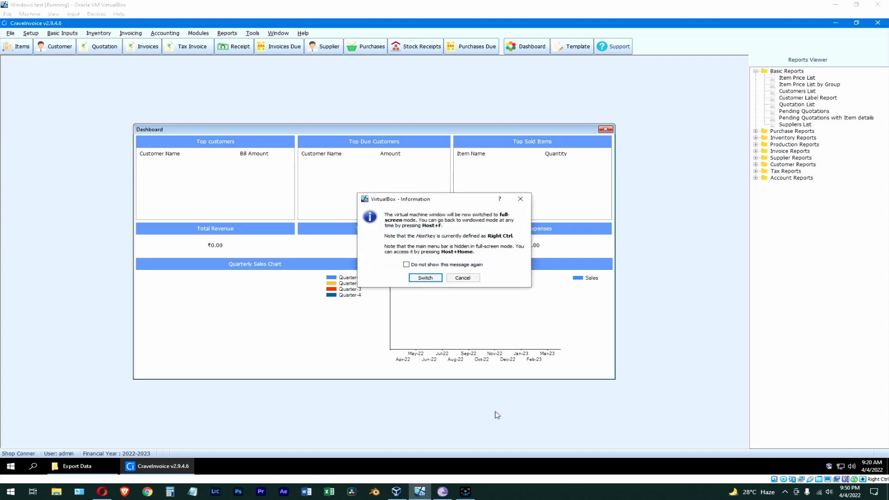
Switch the VM to full screen, close the Dashboard and hide the Report Panel via Tools
{"action": "left_click", "coordinate": [426, 277]}
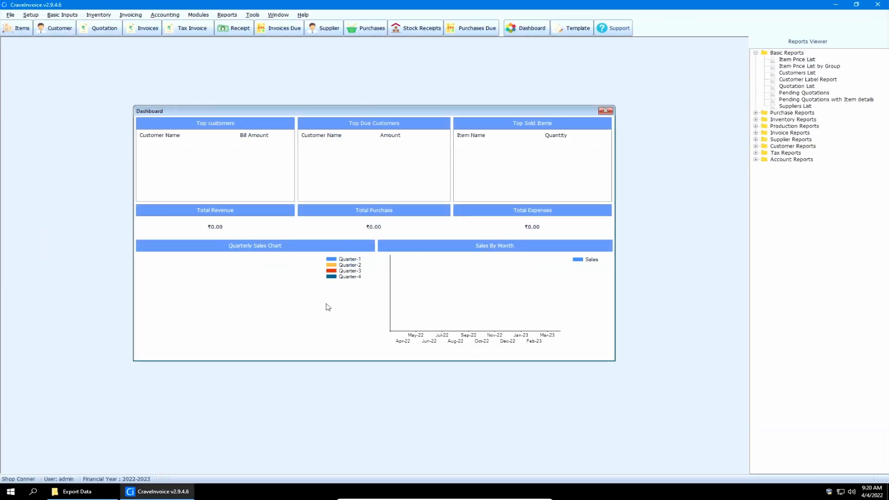
{"action": "mouse_move", "coordinate": [604, 160]}
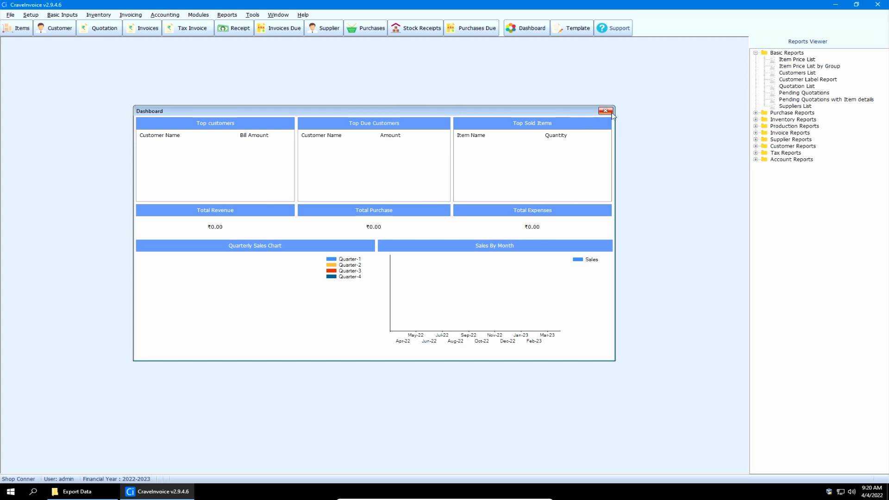
{"action": "left_click", "coordinate": [606, 111]}
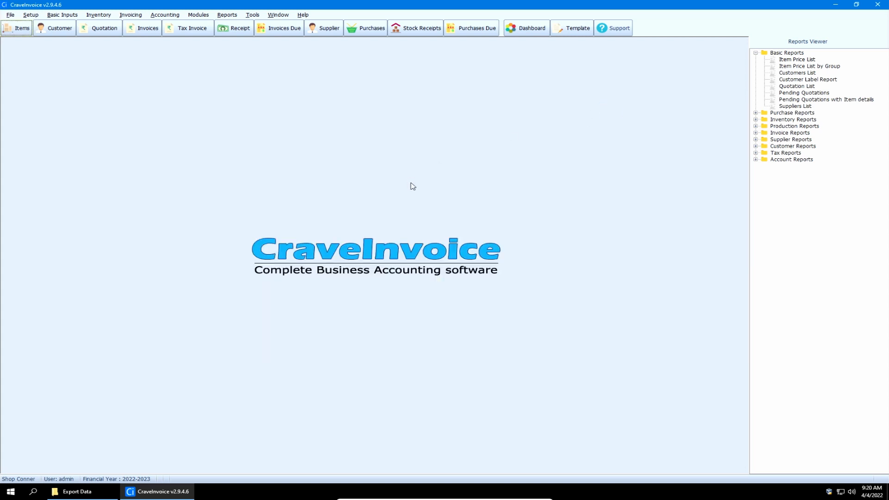
{"action": "left_click", "coordinate": [252, 15]}
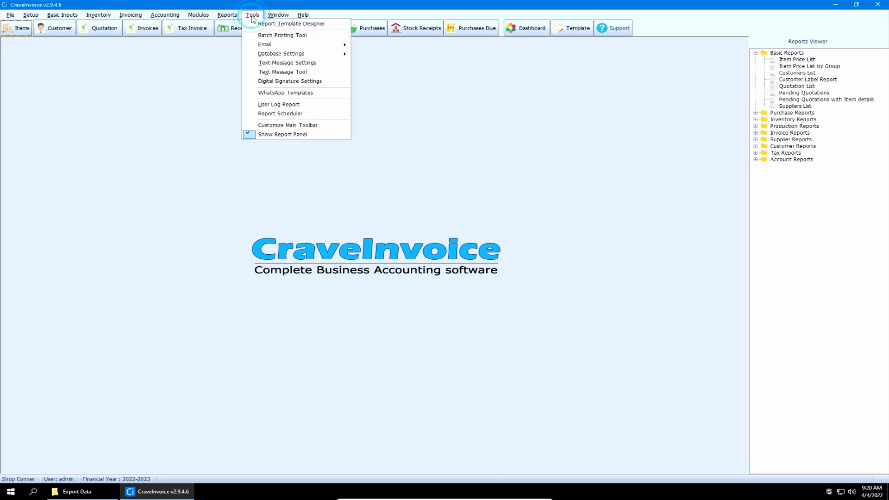
{"action": "mouse_move", "coordinate": [278, 139]}
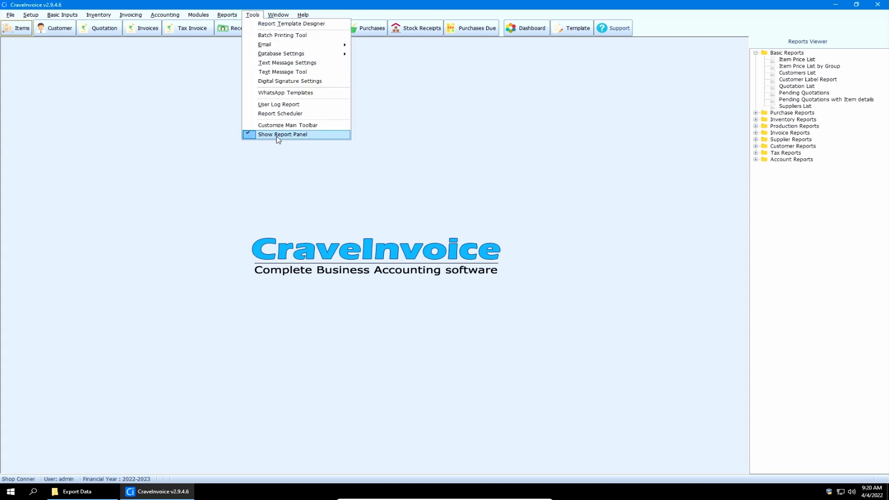
{"action": "left_click", "coordinate": [283, 135]}
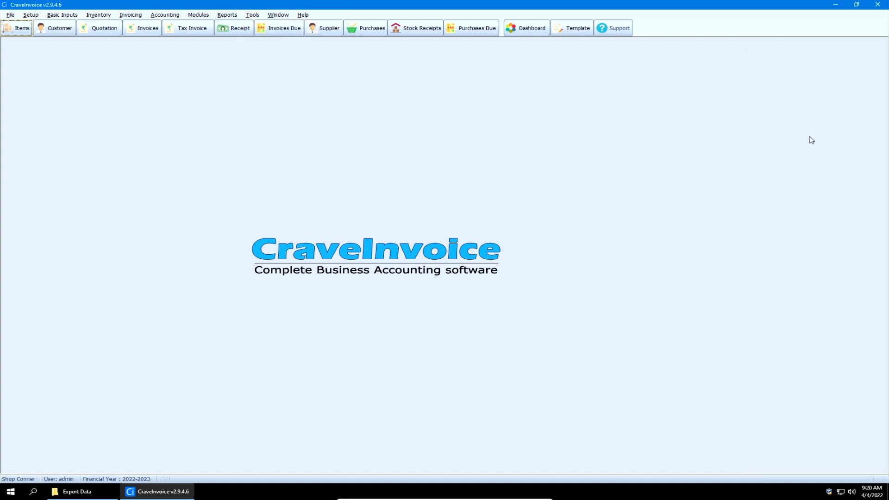
{"action": "mouse_move", "coordinate": [95, 78]}
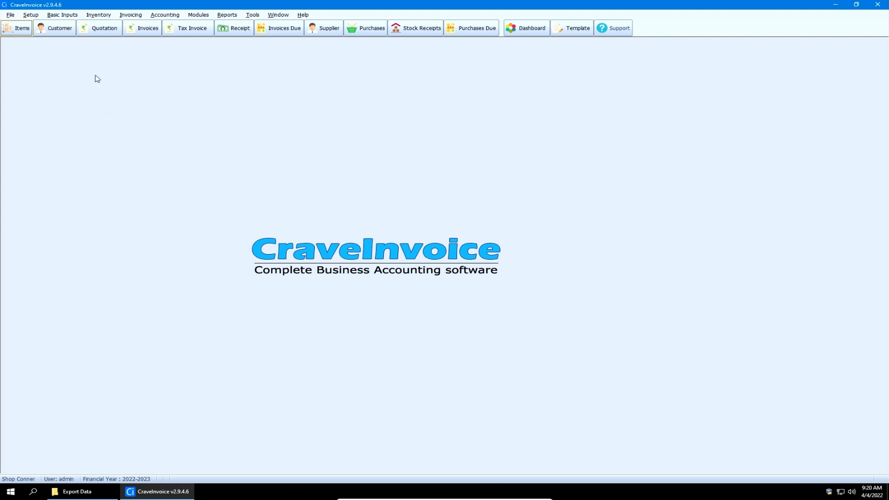
{"action": "left_click", "coordinate": [29, 15]}
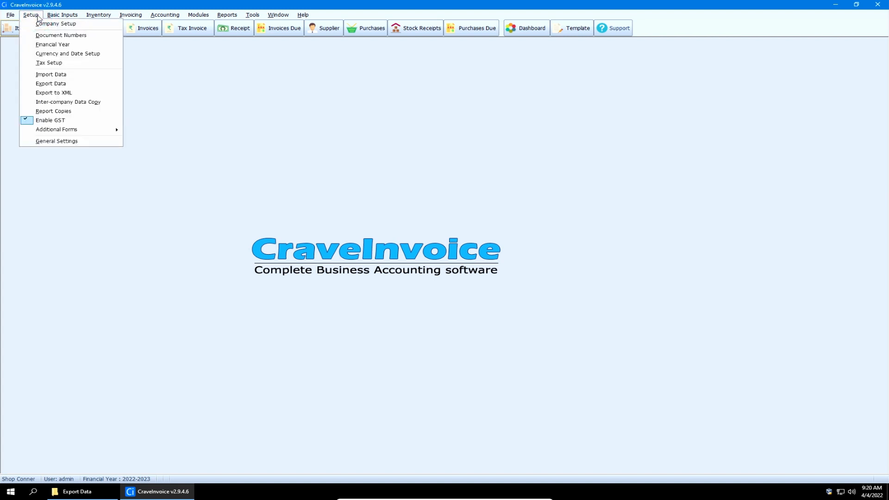
{"action": "left_click", "coordinate": [54, 23]}
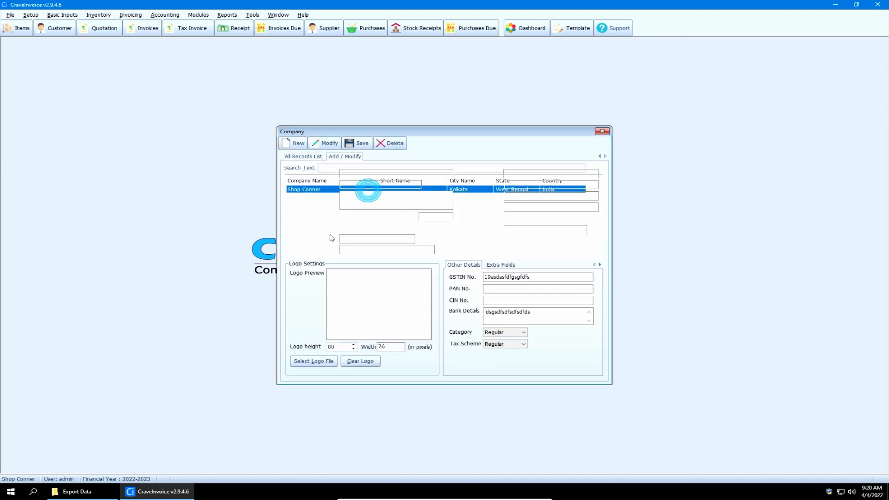
{"action": "left_click", "coordinate": [602, 131]}
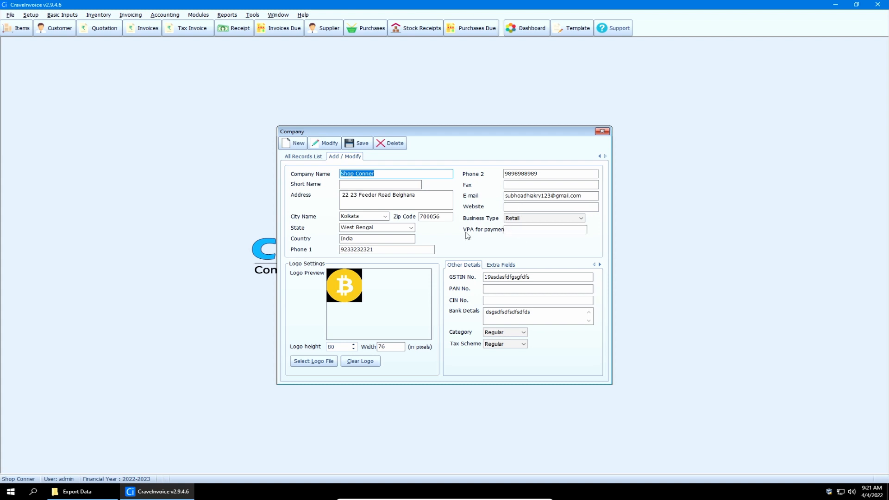
{"action": "left_click", "coordinate": [544, 230]}
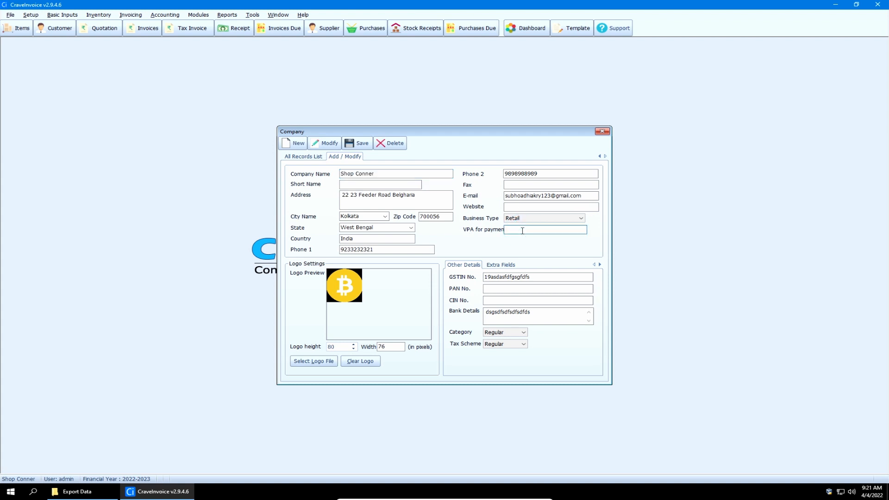
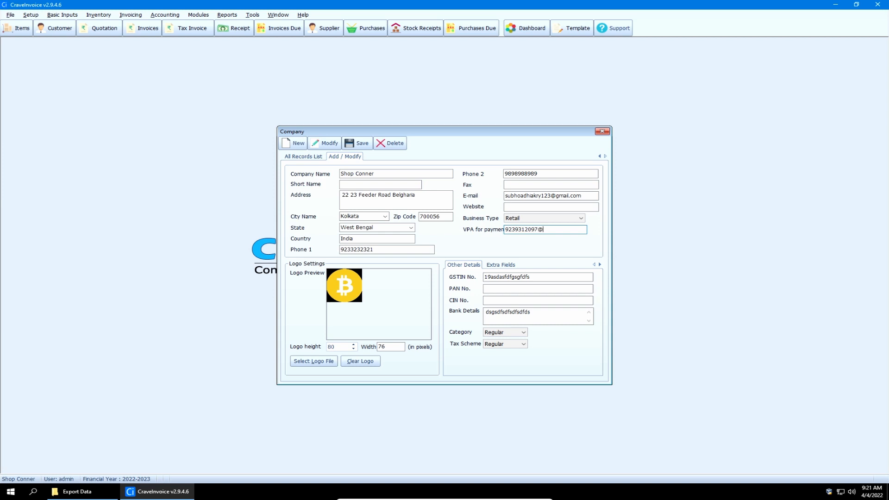
{"action": "key", "text": "ctrl+a"}
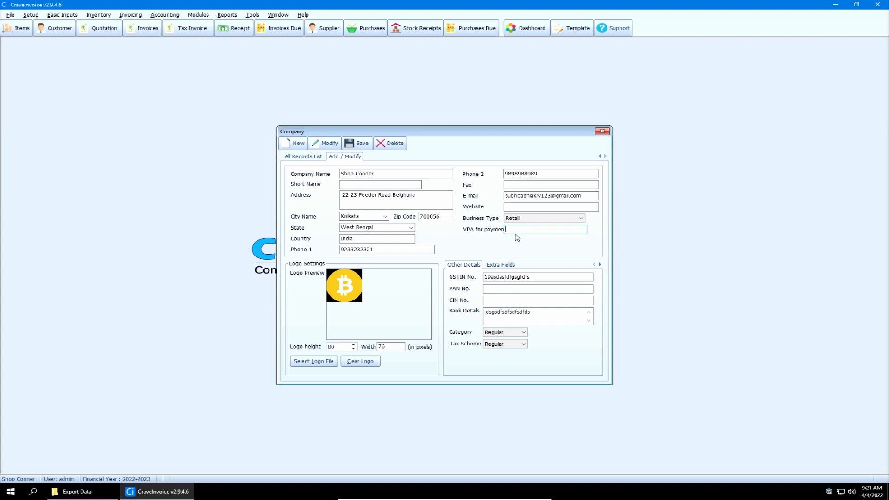
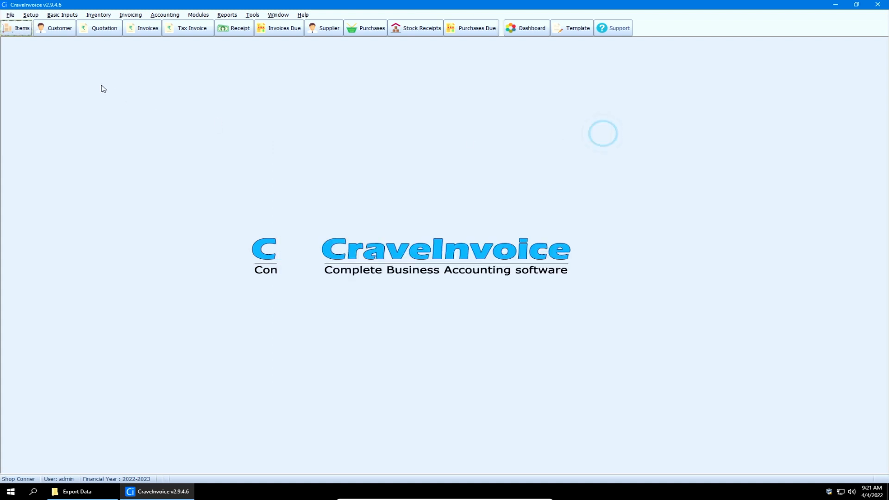
Enable Show Company Logo on main Form in General Settings and save the settings
{"action": "left_click", "coordinate": [30, 15]}
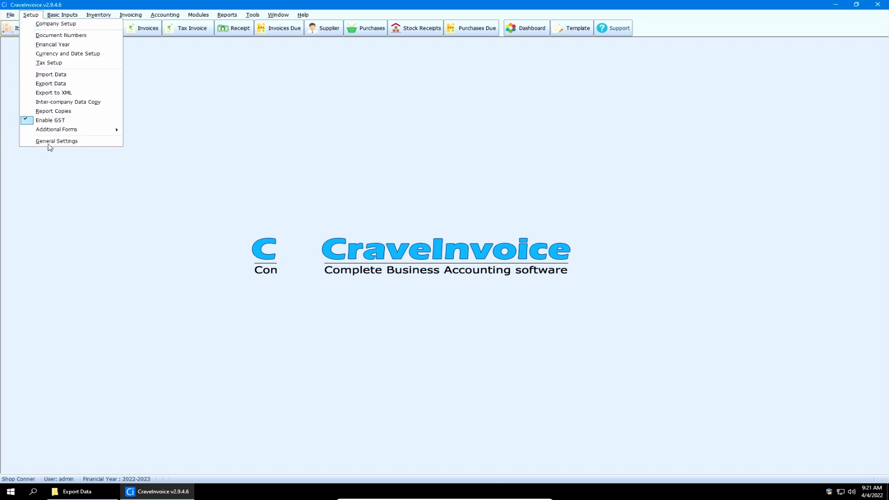
{"action": "mouse_move", "coordinate": [40, 153]}
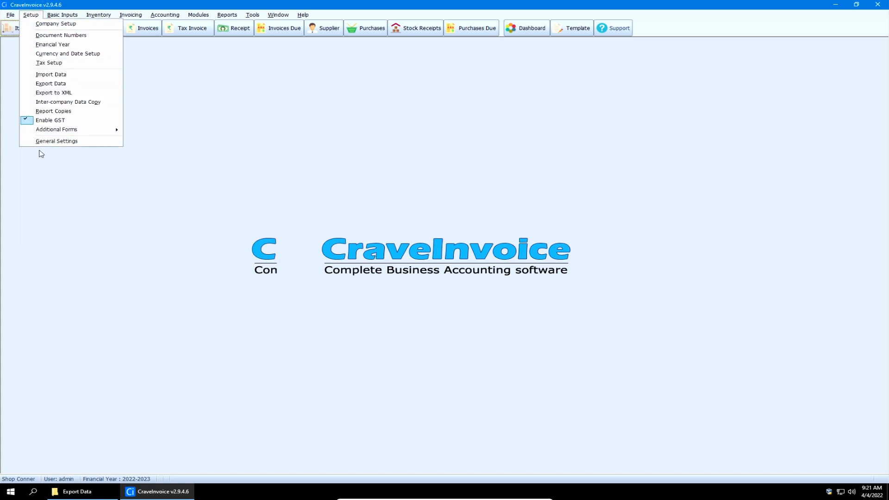
{"action": "mouse_move", "coordinate": [48, 147]}
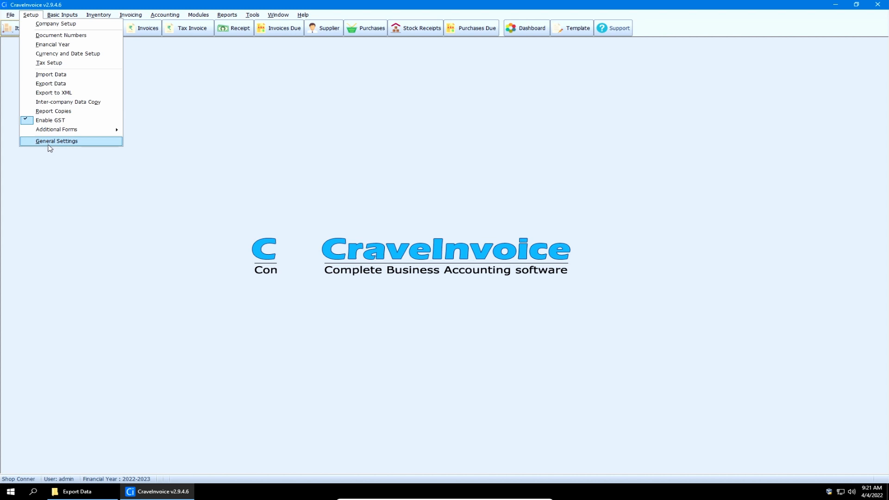
{"action": "left_click", "coordinate": [57, 141]}
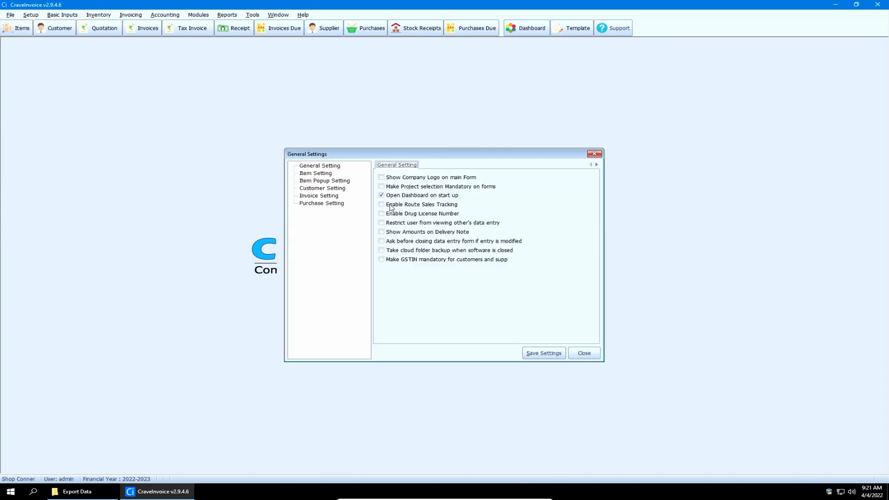
{"action": "left_click", "coordinate": [381, 176]}
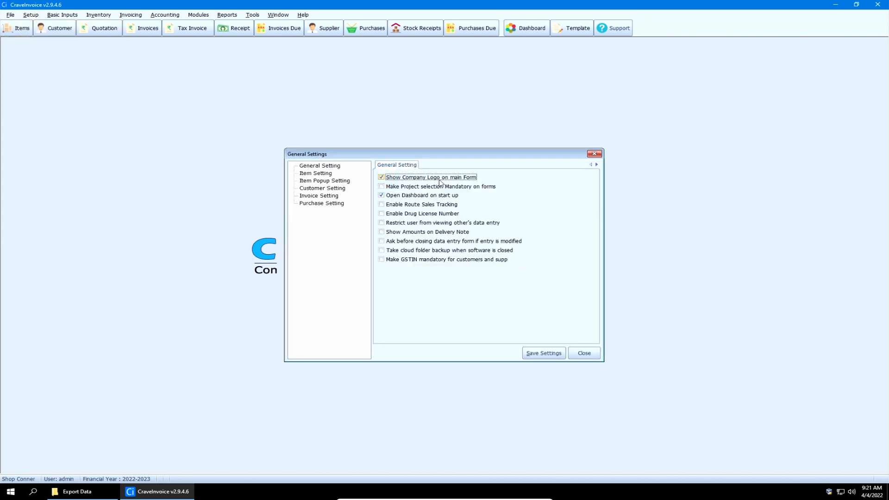
{"action": "mouse_move", "coordinate": [465, 183]}
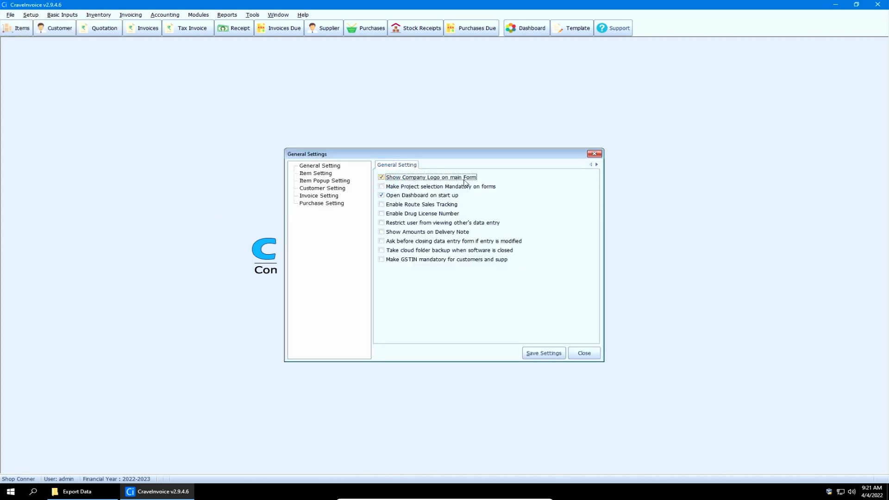
{"action": "left_click", "coordinate": [544, 353]}
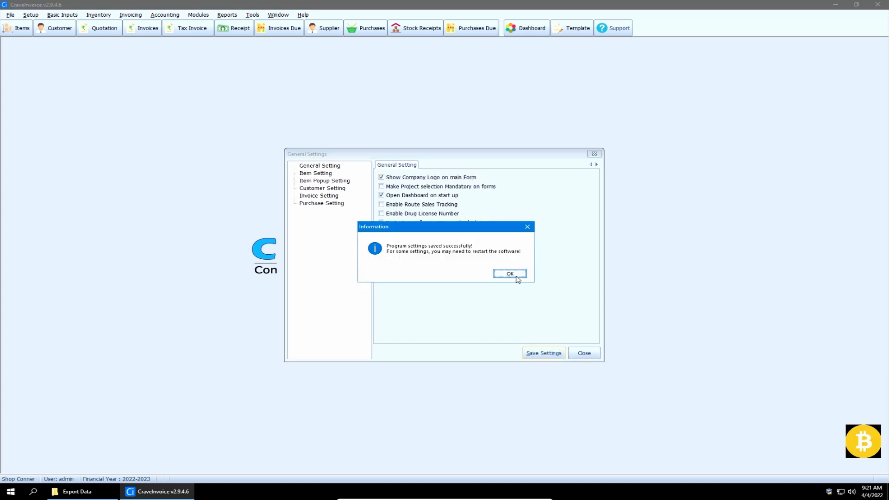
{"action": "left_click", "coordinate": [509, 273]}
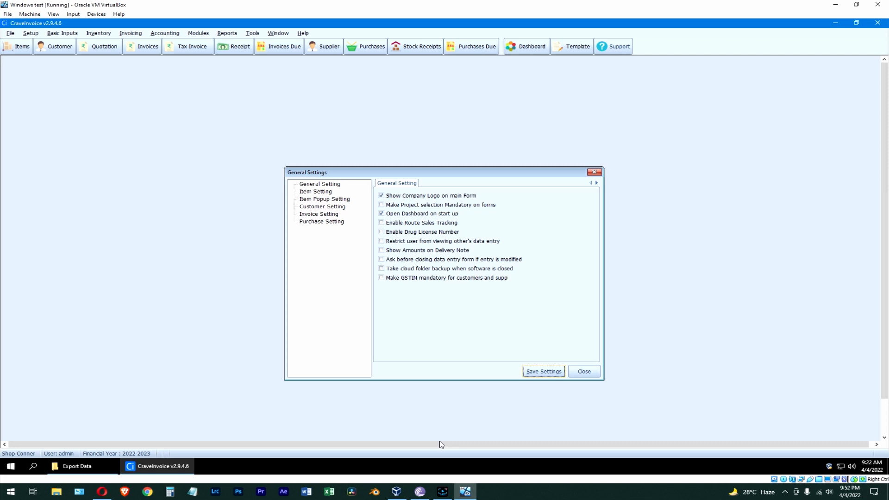
{"action": "left_click", "coordinate": [442, 491]}
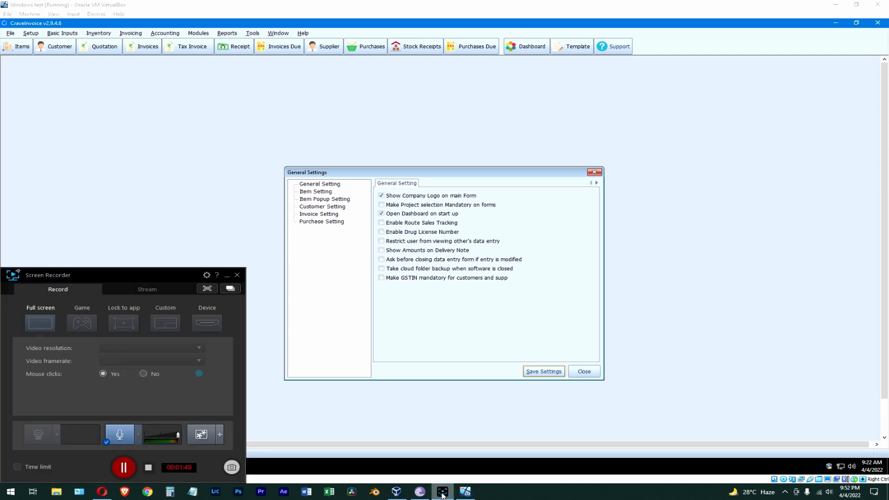
{"action": "mouse_move", "coordinate": [138, 472]}
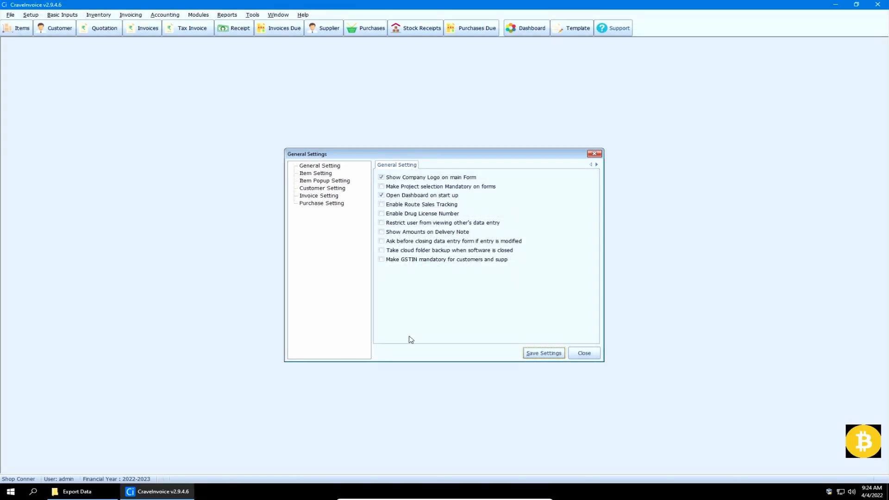
{"action": "mouse_move", "coordinate": [406, 335]}
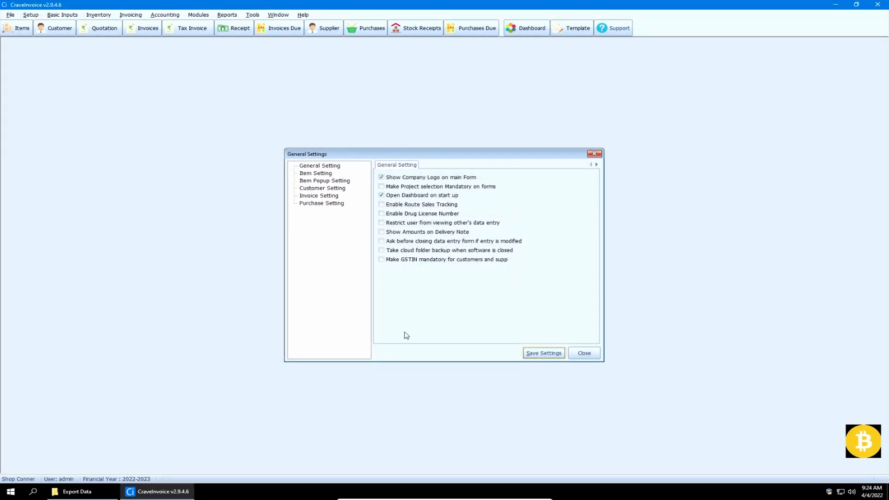
{"action": "mouse_move", "coordinate": [395, 183]}
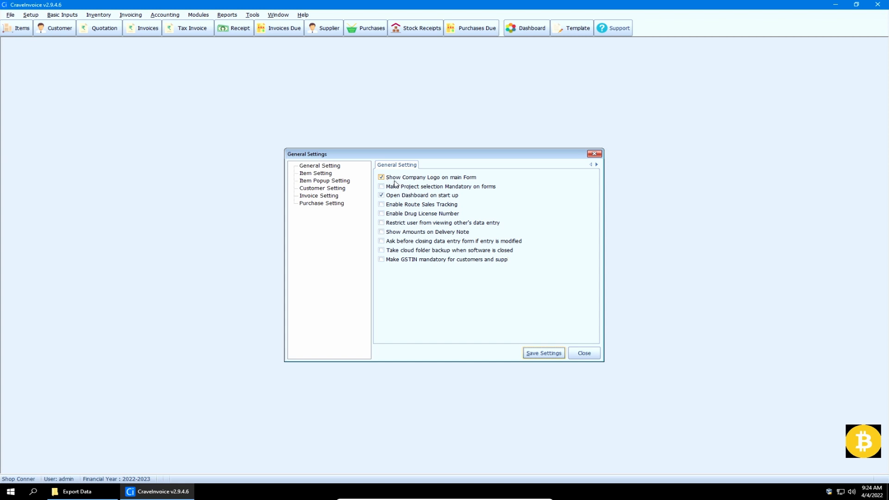
{"action": "mouse_move", "coordinate": [457, 180]}
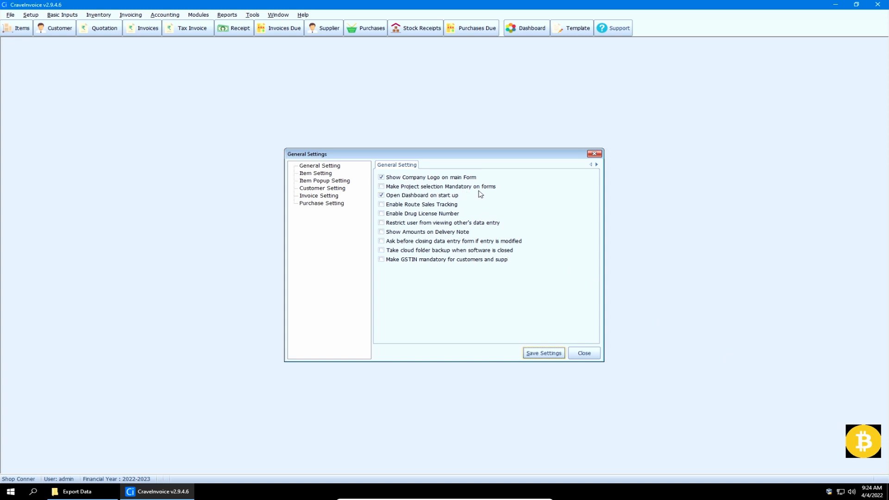
Tick Make Project selection Mandatory on forms in General Settings
{"action": "left_click", "coordinate": [380, 186]}
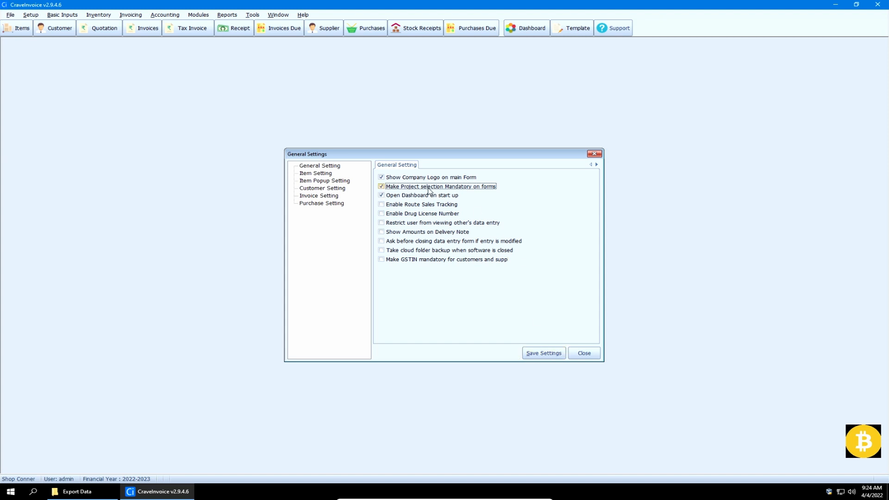
Enable the Project module and untick Open Dashboard on start up
{"action": "left_click", "coordinate": [197, 15]}
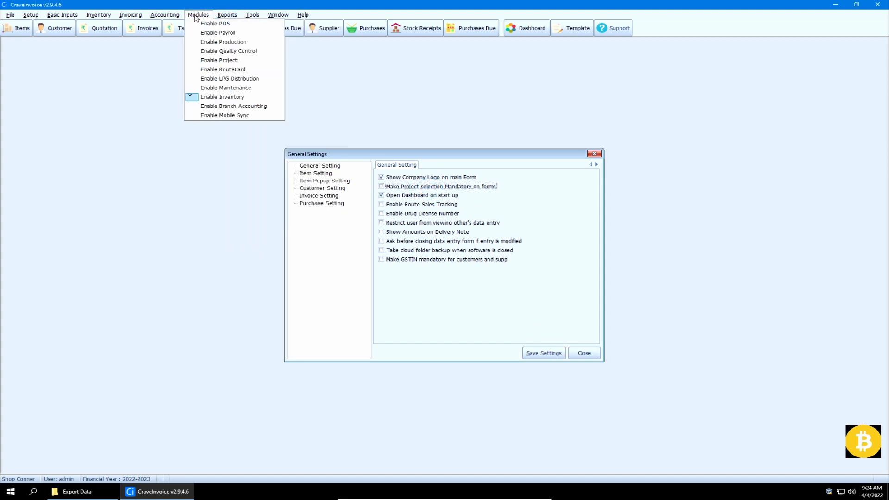
{"action": "mouse_move", "coordinate": [222, 42]}
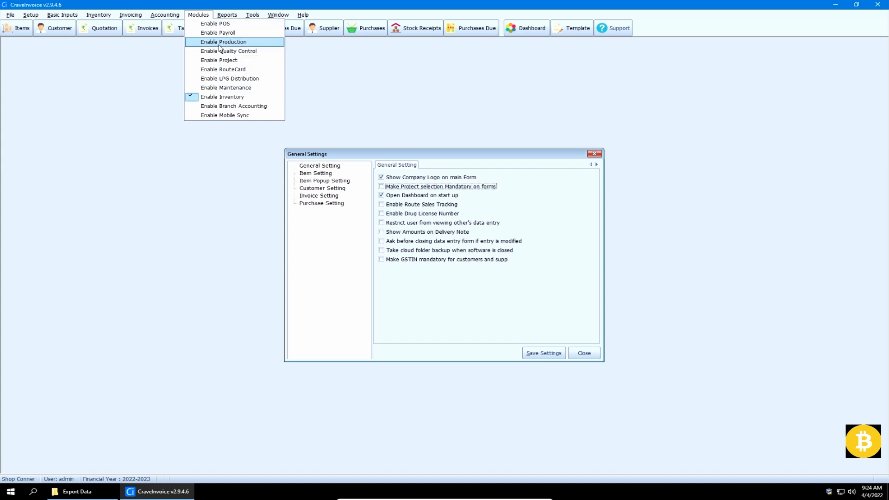
{"action": "mouse_move", "coordinate": [224, 61]}
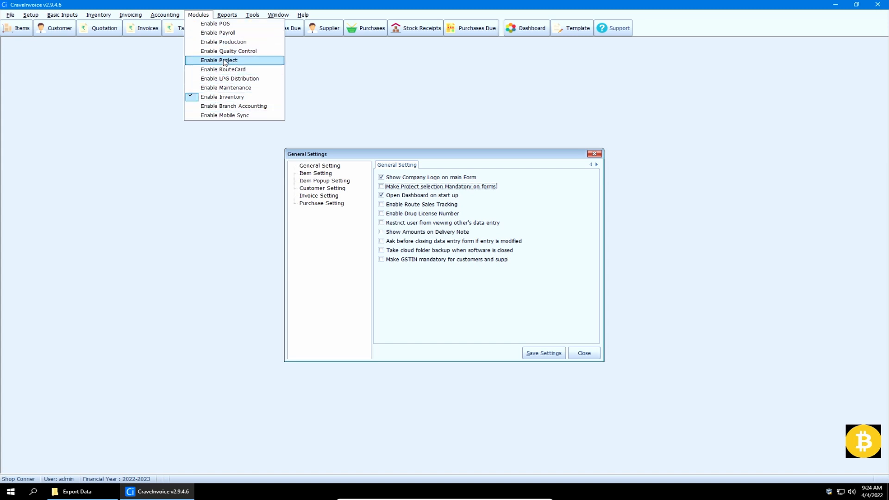
{"action": "left_click", "coordinate": [218, 61]}
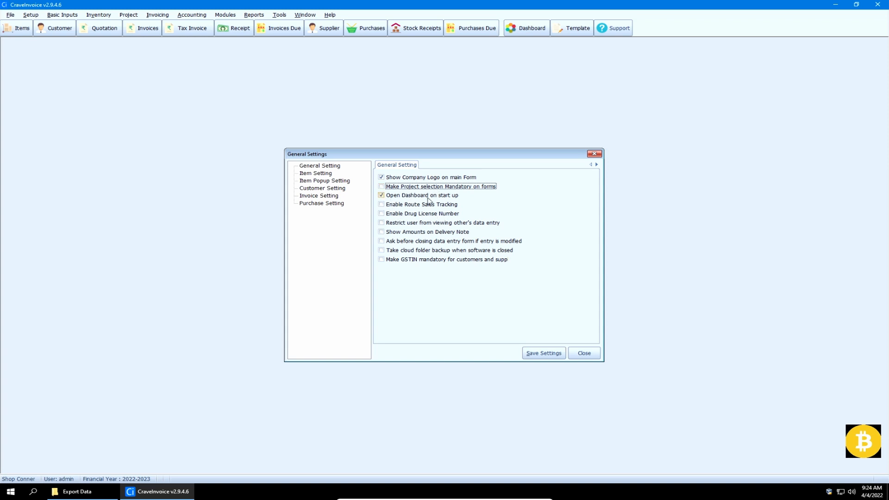
{"action": "left_click", "coordinate": [381, 194]}
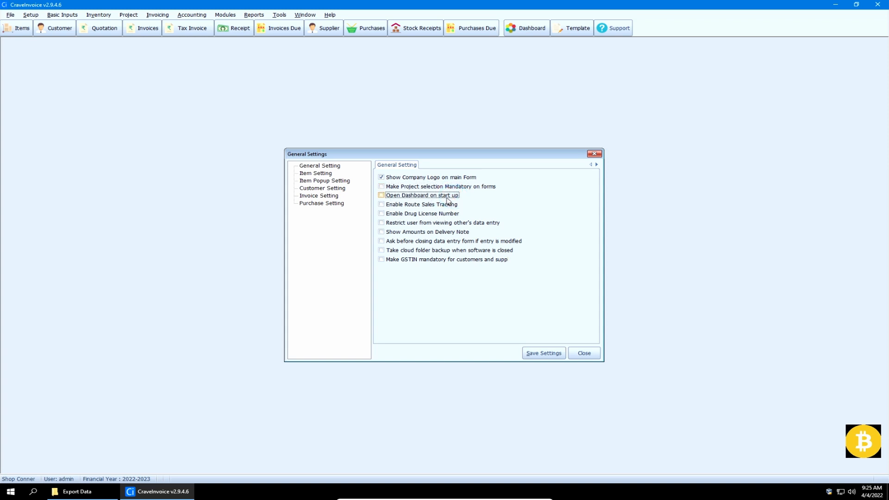
{"action": "left_click", "coordinate": [382, 195]}
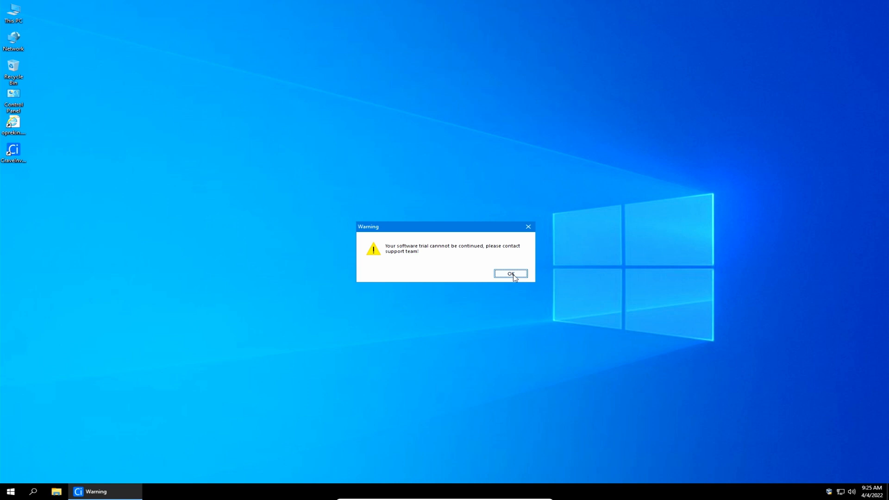
Dismiss the trial warning, relaunch CraveInvoice from the desktop, continue the trial and log in
{"action": "left_click", "coordinate": [511, 273]}
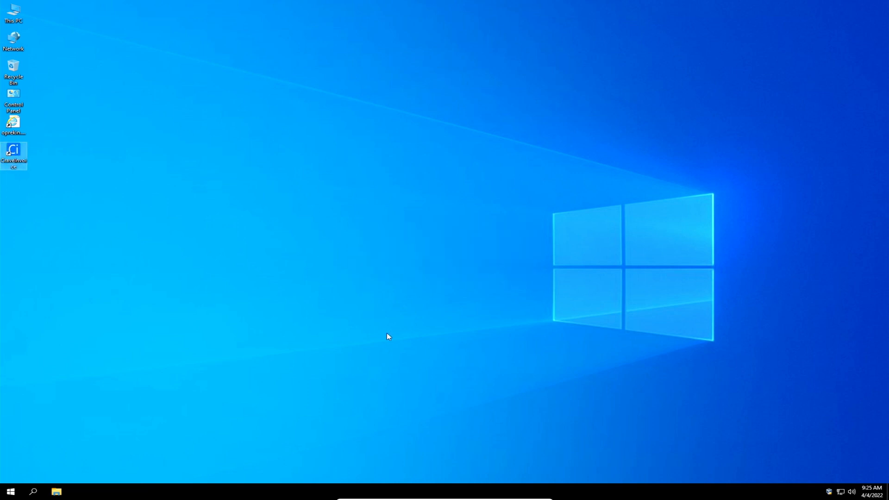
{"action": "double_click", "coordinate": [14, 152]}
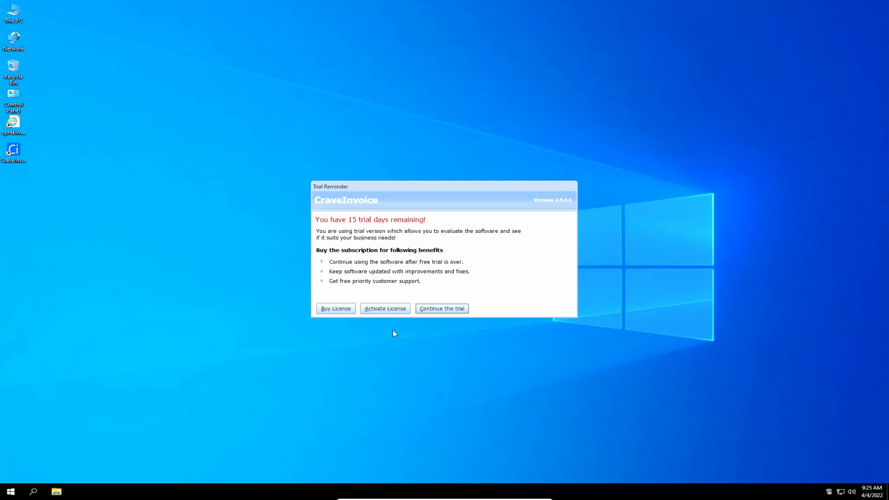
{"action": "mouse_move", "coordinate": [250, 174]}
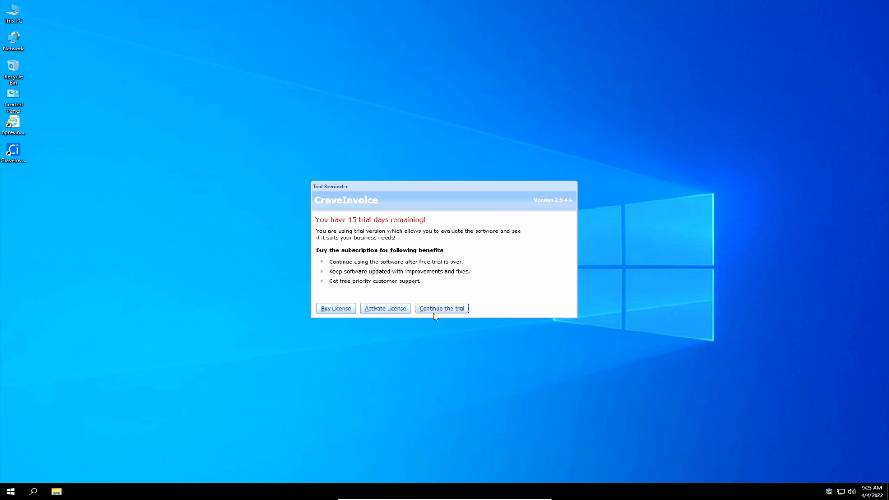
{"action": "left_click", "coordinate": [442, 309]}
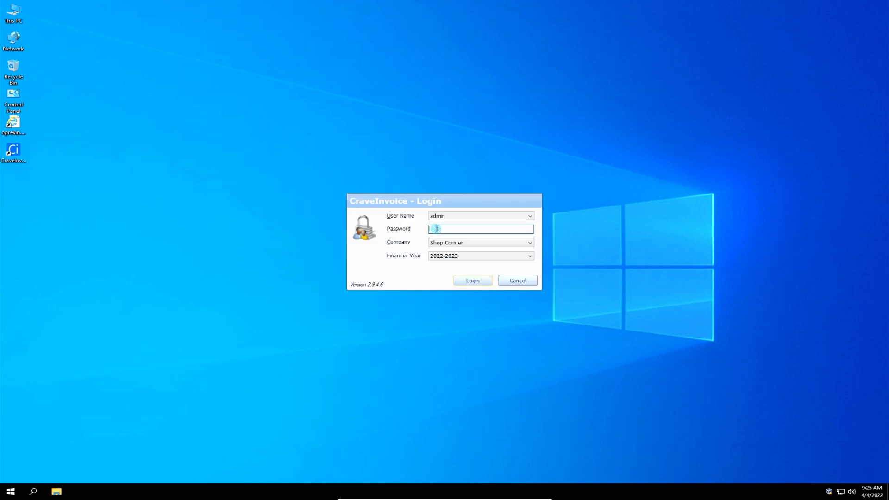
{"action": "left_click", "coordinate": [472, 280]}
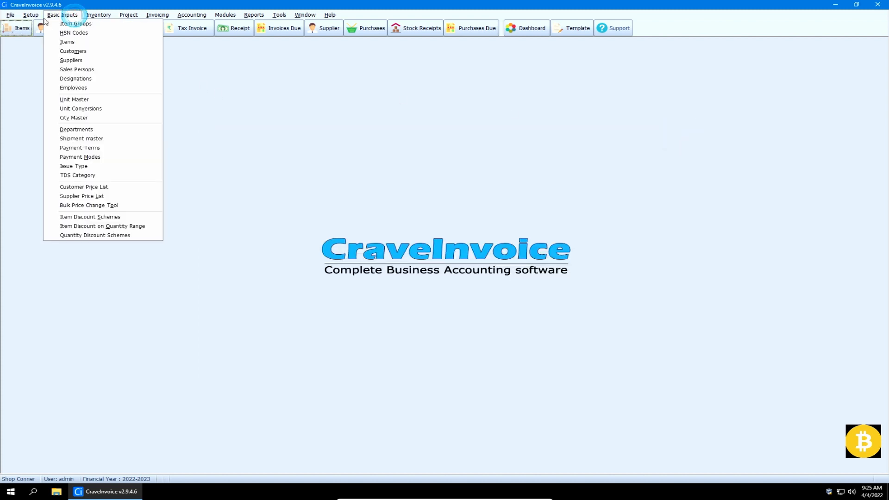
Enable Drug License Number and cloud folder backup on close in General Settings, then save
{"action": "left_click", "coordinate": [28, 15]}
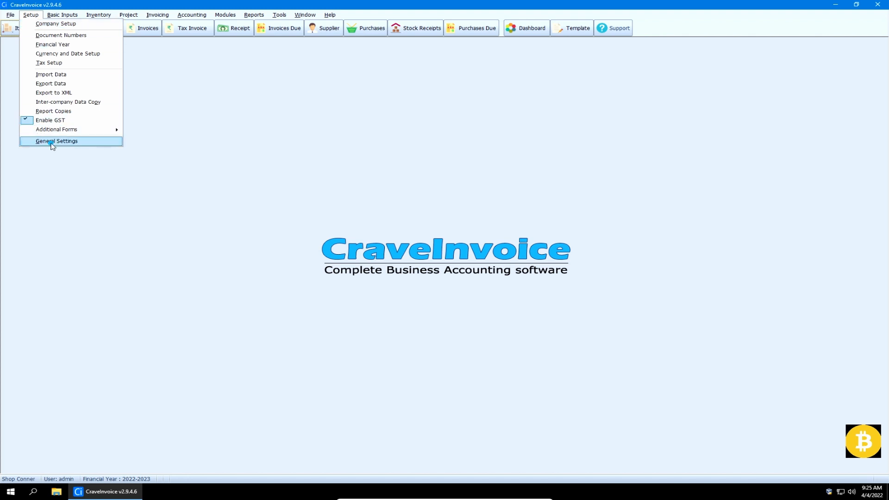
{"action": "left_click", "coordinate": [56, 141]}
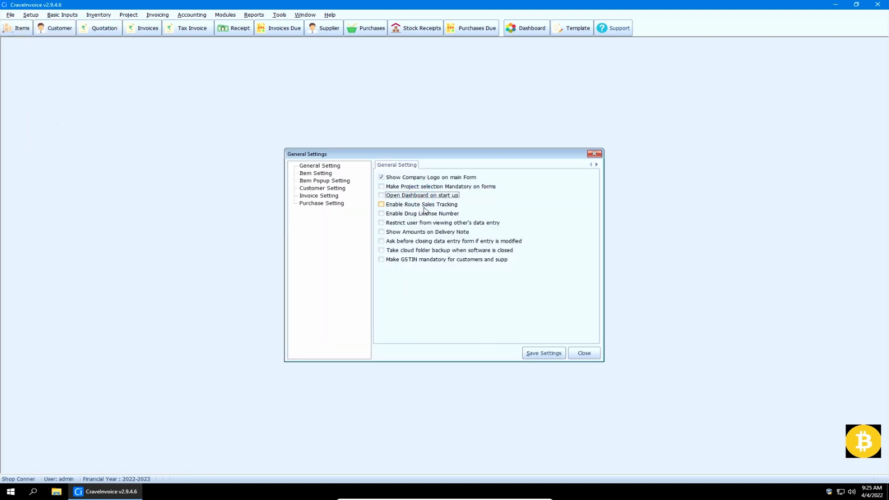
{"action": "left_click", "coordinate": [382, 213]}
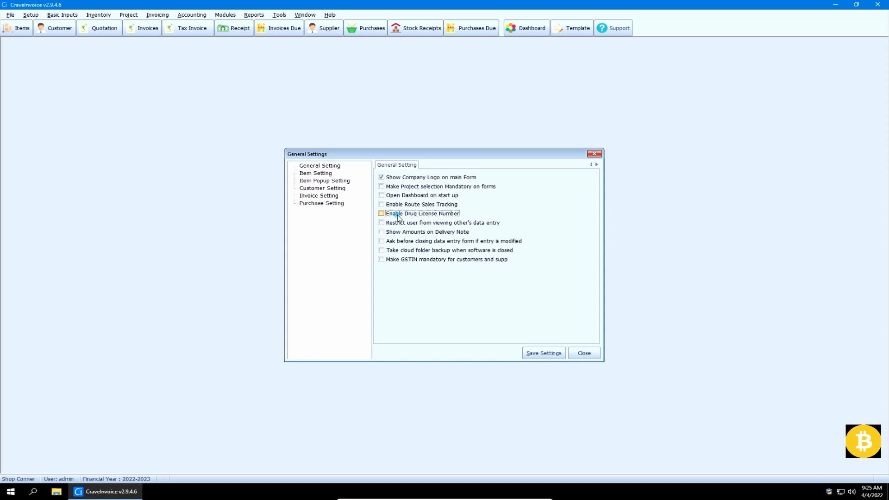
{"action": "left_click", "coordinate": [381, 213]}
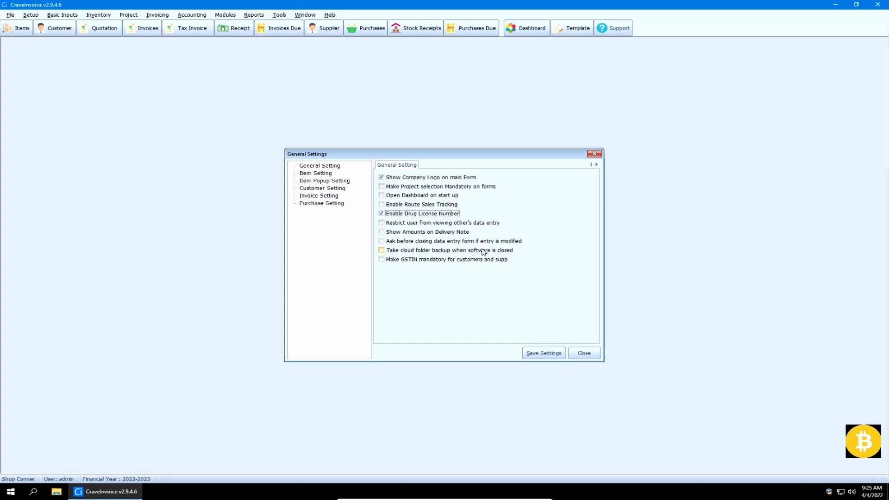
{"action": "left_click", "coordinate": [381, 250]}
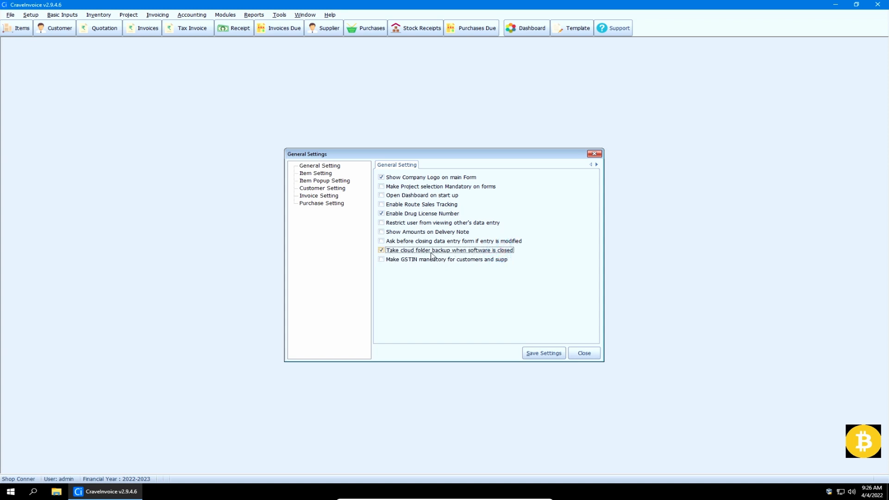
{"action": "left_click", "coordinate": [544, 353]}
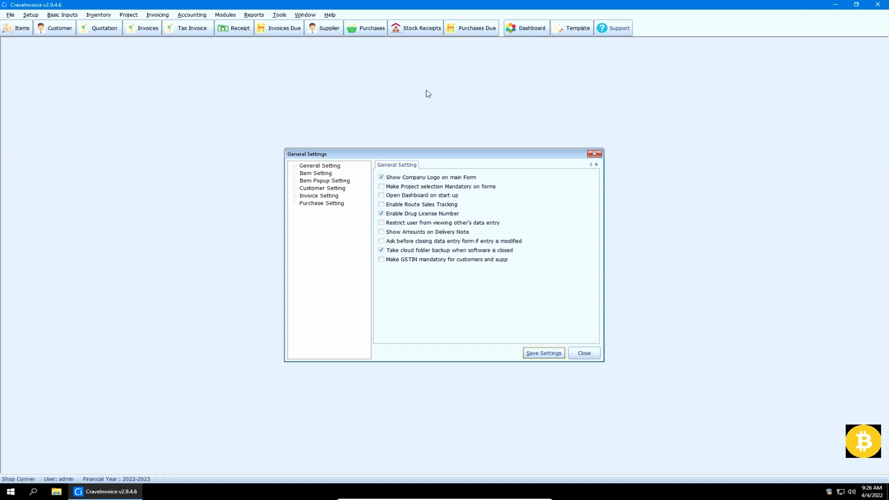
{"action": "mouse_move", "coordinate": [608, 148]}
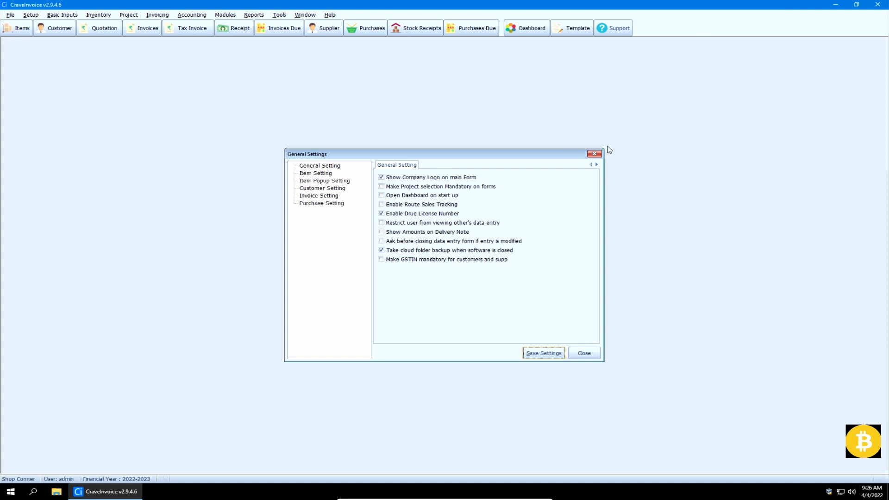
In Item Setting enable Product Warranty and Auto-create new items from invoice, save and close the Items window
{"action": "left_click", "coordinate": [315, 173]}
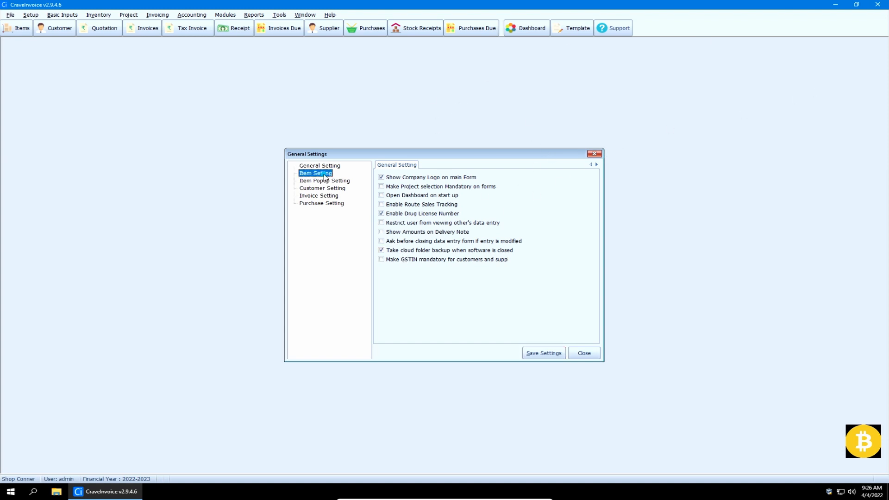
{"action": "left_click", "coordinate": [315, 173]}
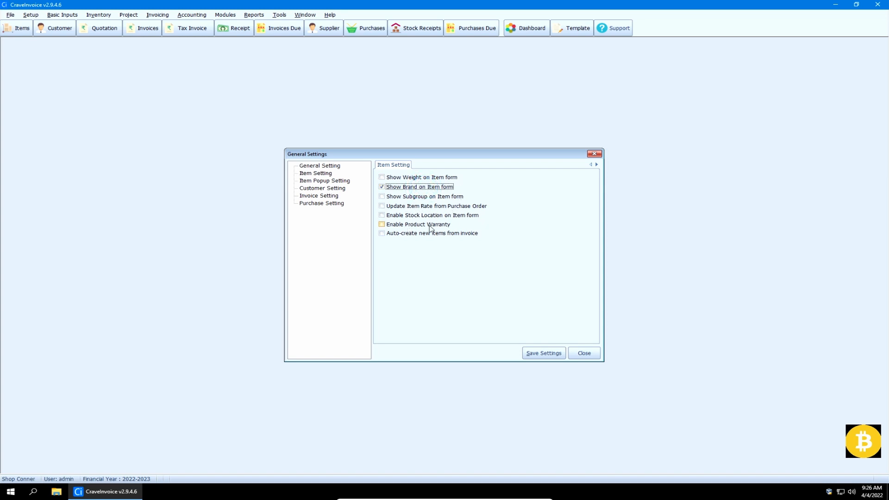
{"action": "left_click", "coordinate": [382, 224]}
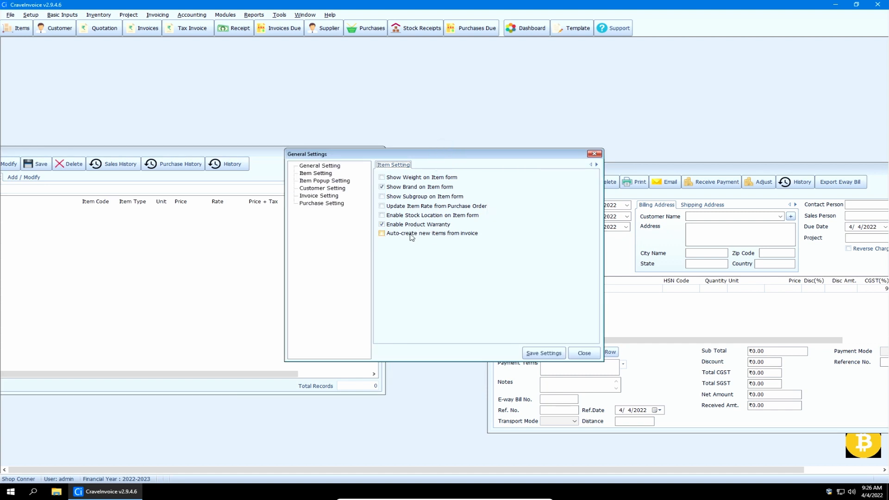
{"action": "left_click", "coordinate": [382, 233]}
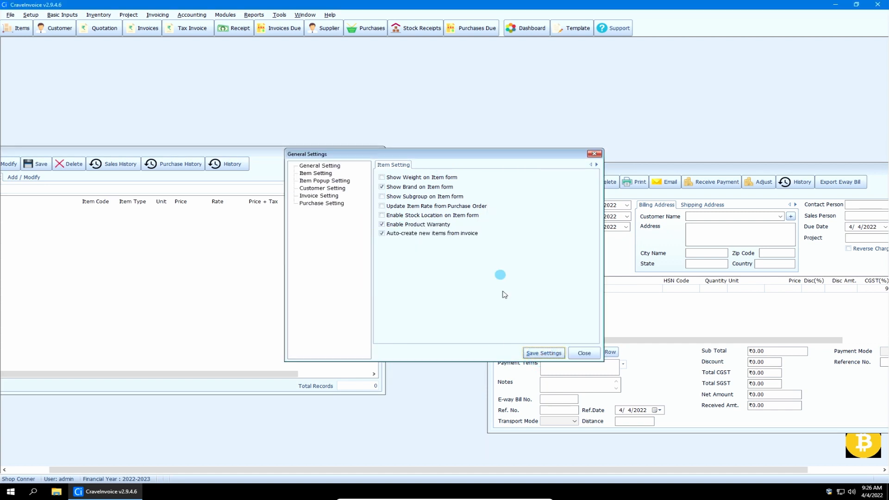
{"action": "left_click", "coordinate": [594, 154]}
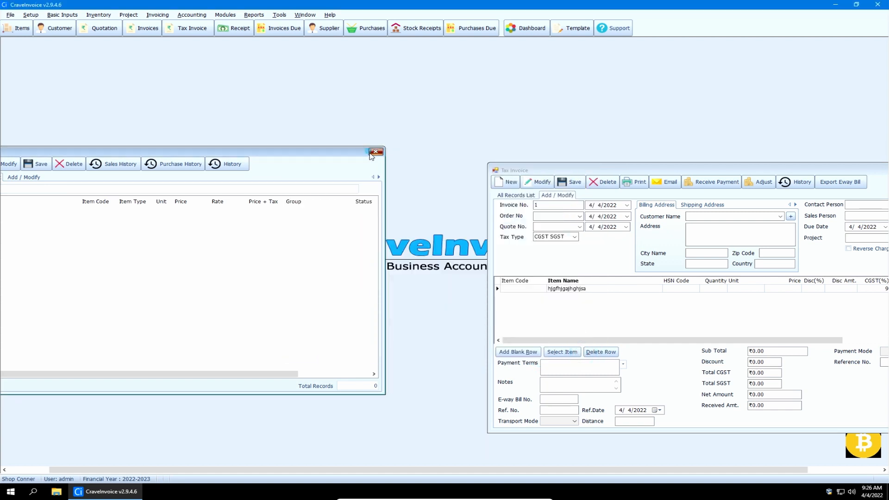
{"action": "left_click", "coordinate": [376, 152]}
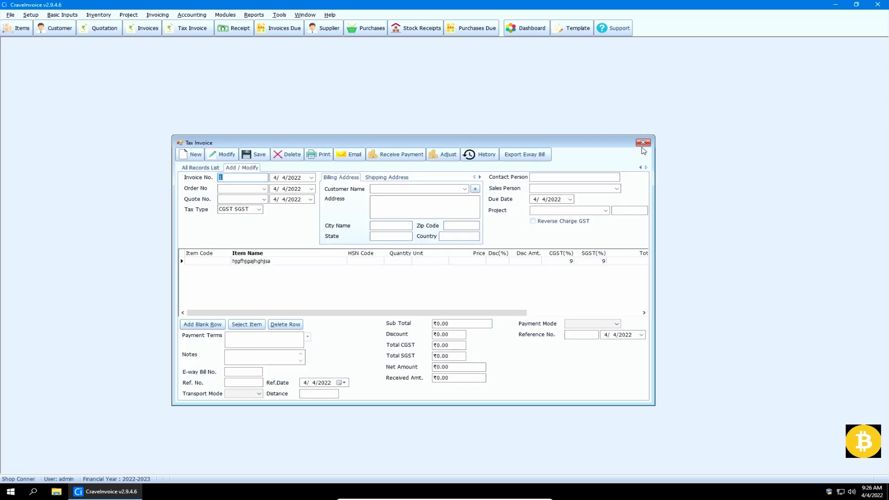
Close CraveInvoice, relaunch it from the desktop shortcut, continue the trial and log back in
{"action": "left_click", "coordinate": [642, 143]}
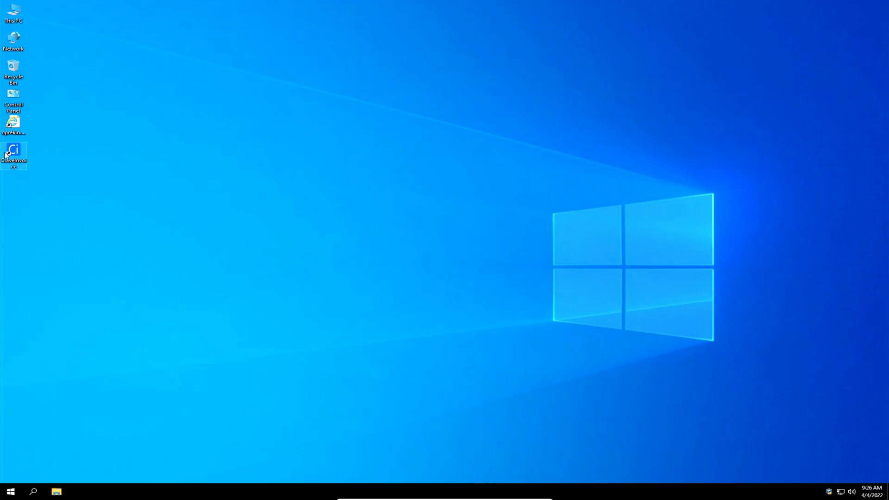
{"action": "double_click", "coordinate": [15, 152]}
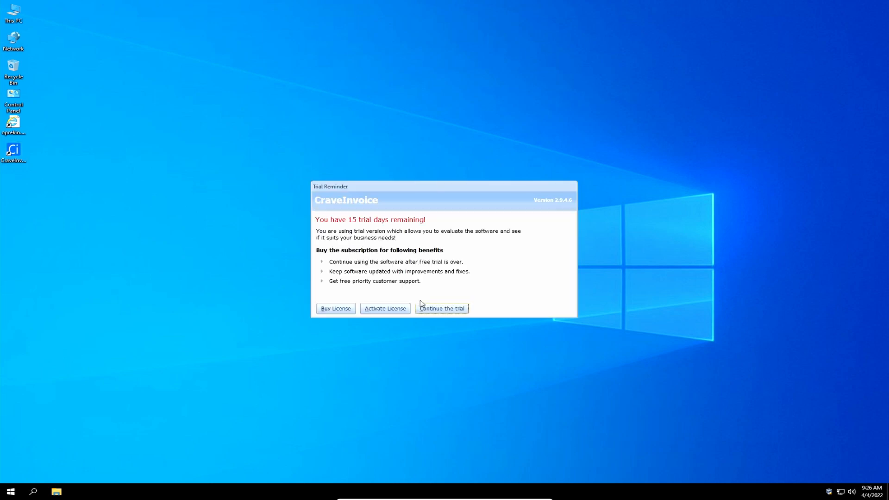
{"action": "left_click", "coordinate": [443, 309]}
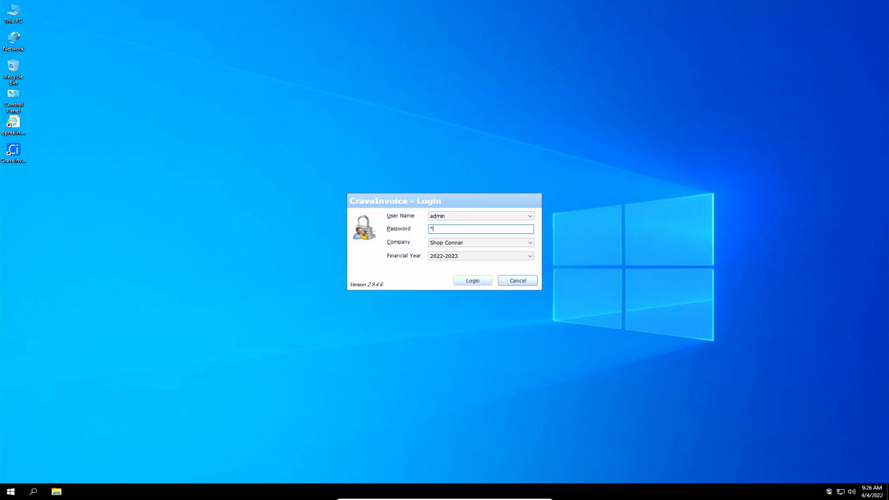
{"action": "left_click", "coordinate": [473, 279]}
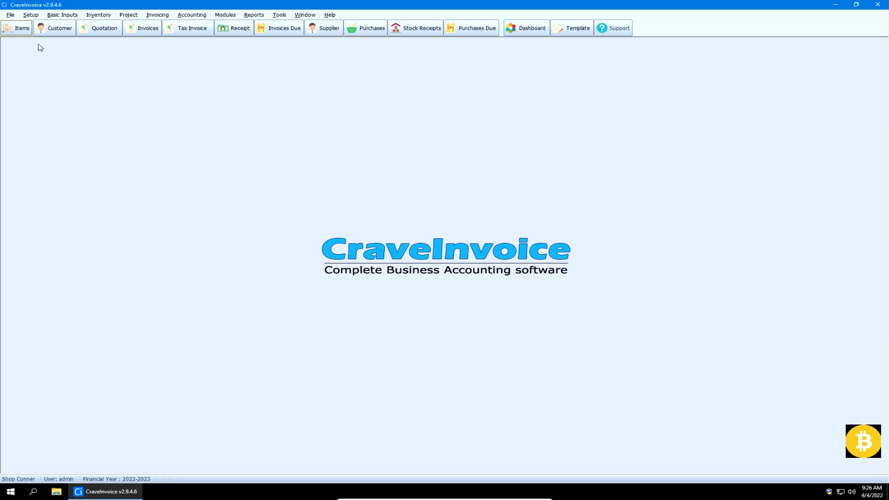
{"action": "left_click", "coordinate": [188, 28]}
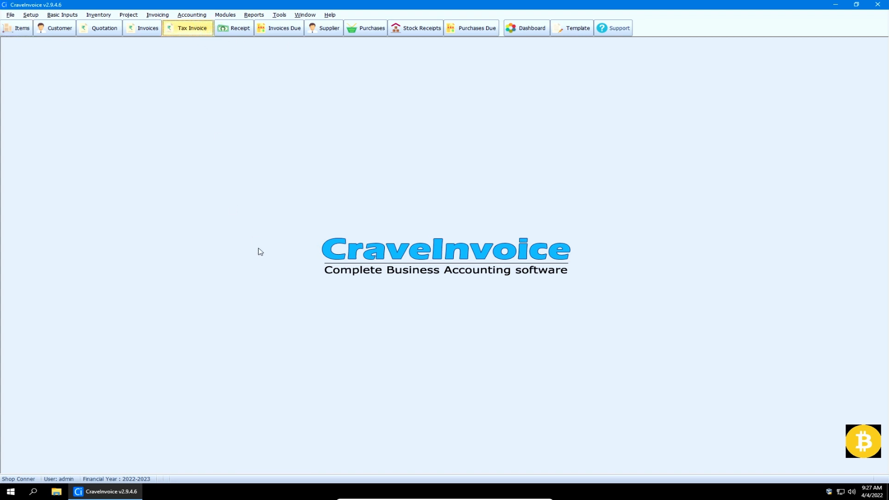
Begin a new tax invoice and enter item abcd in the first row, then try the customer lookup
{"action": "left_click", "coordinate": [188, 28]}
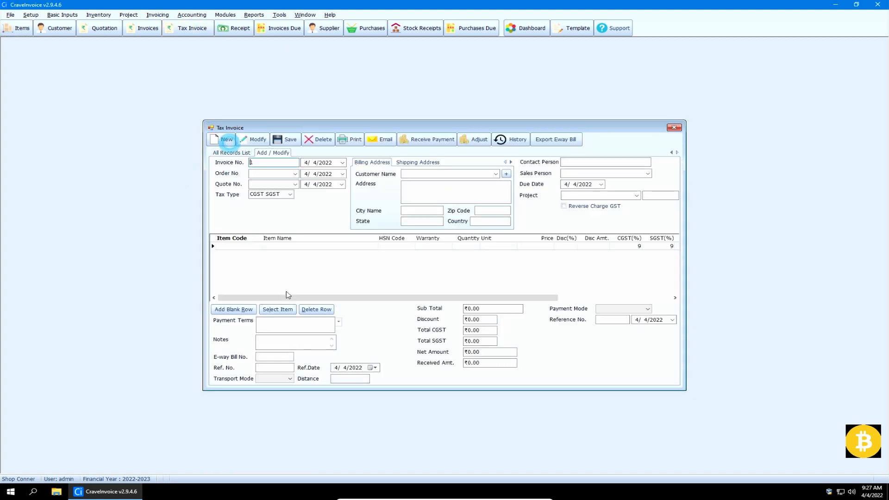
{"action": "left_click", "coordinate": [277, 310]}
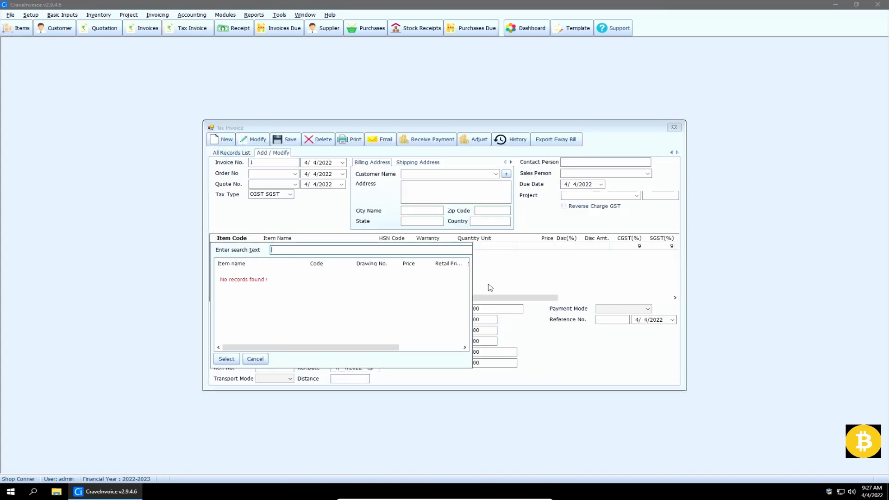
{"action": "left_click", "coordinate": [256, 359]}
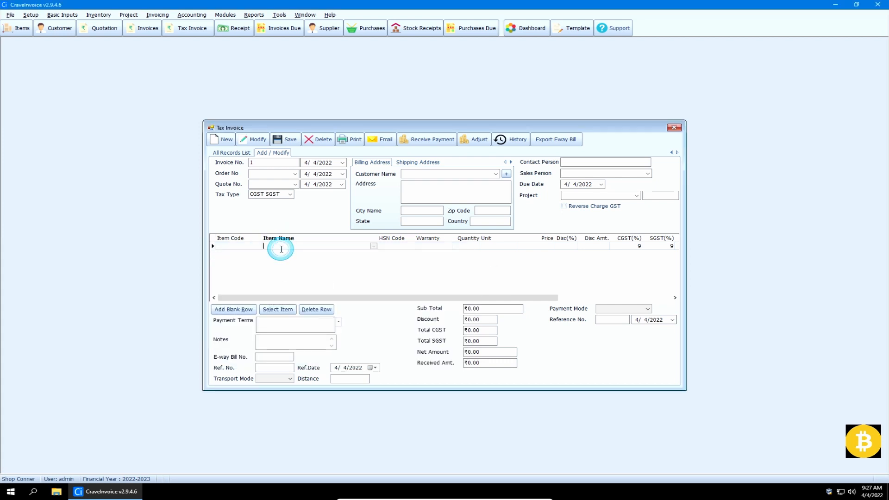
{"action": "type", "text": "a"}
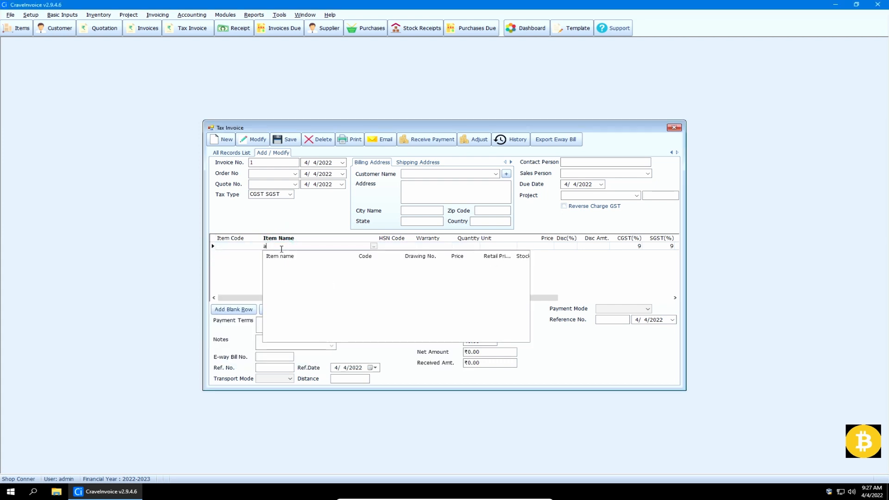
{"action": "type", "text": "bcd"}
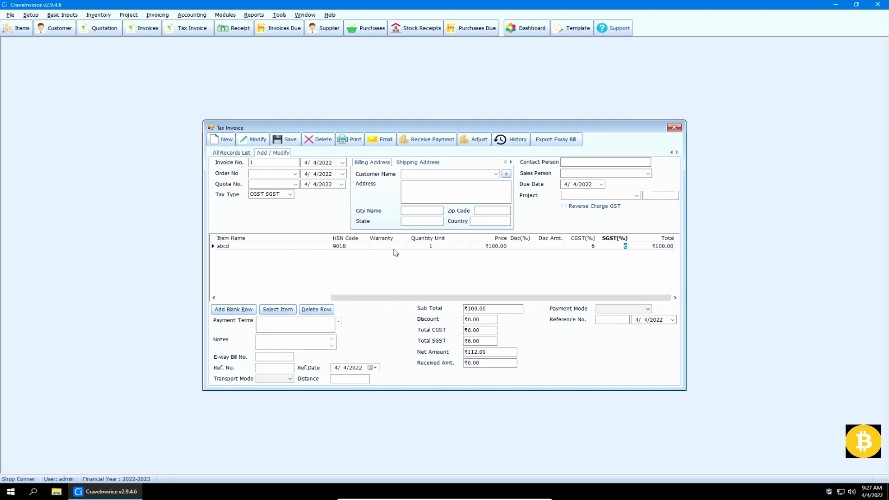
{"action": "left_click", "coordinate": [496, 174]}
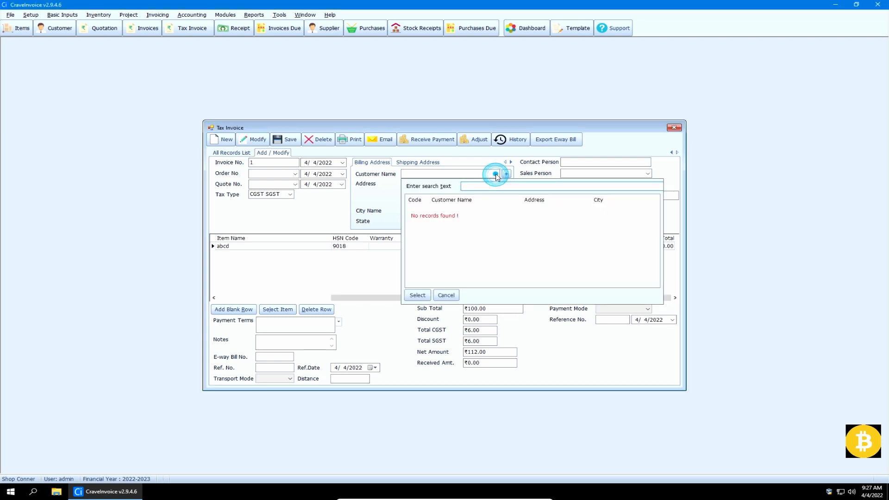
Create a new customer named cash with address add, dismissing the missing-address warning
{"action": "left_click", "coordinate": [505, 174]}
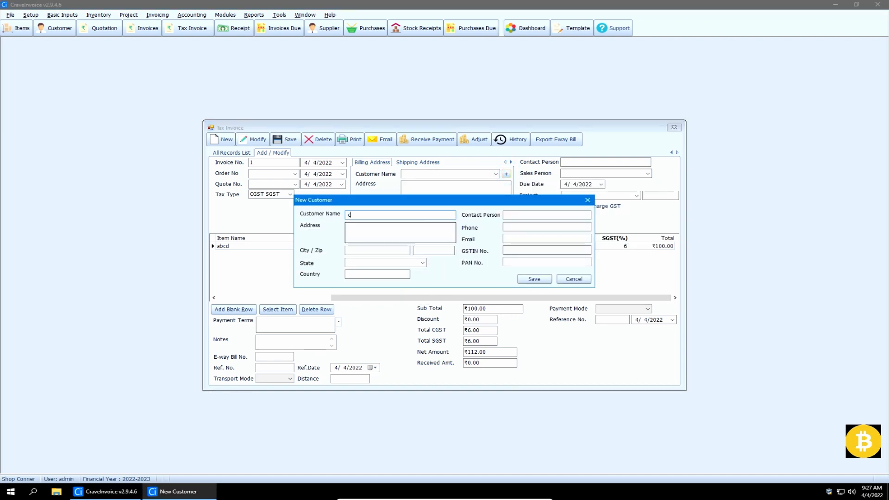
{"action": "type", "text": "ash"}
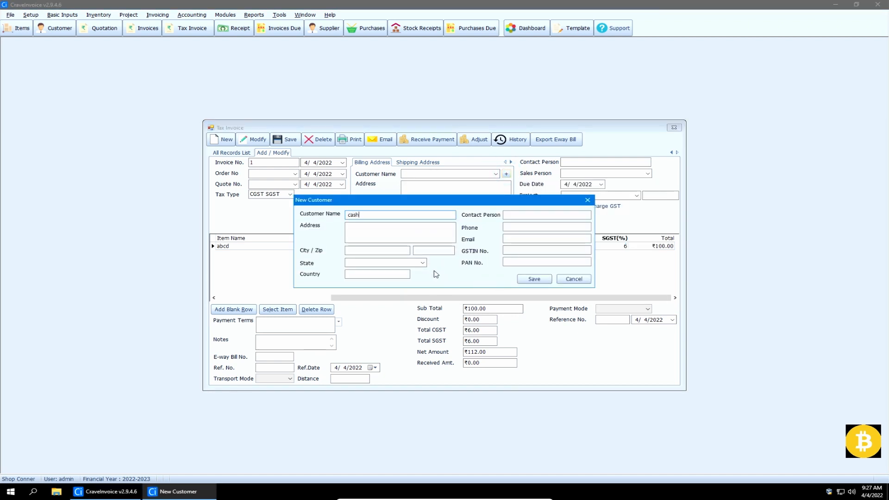
{"action": "type", "text": "wes"}
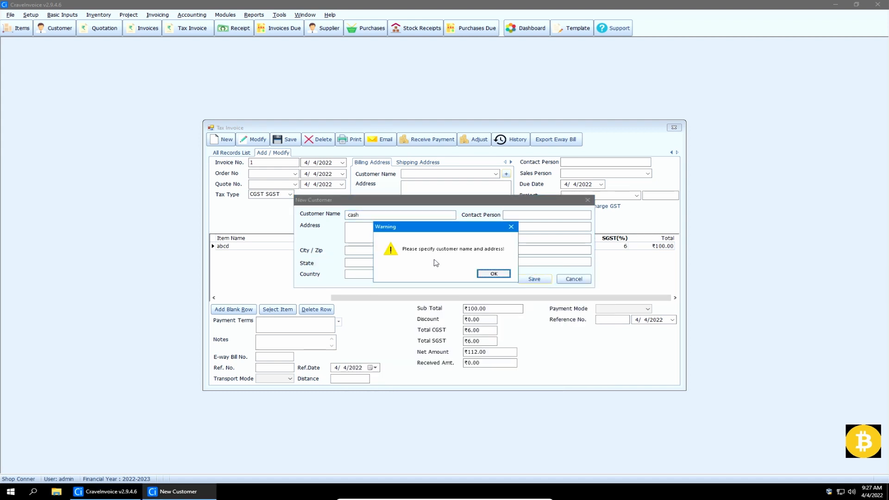
{"action": "left_click", "coordinate": [494, 273]}
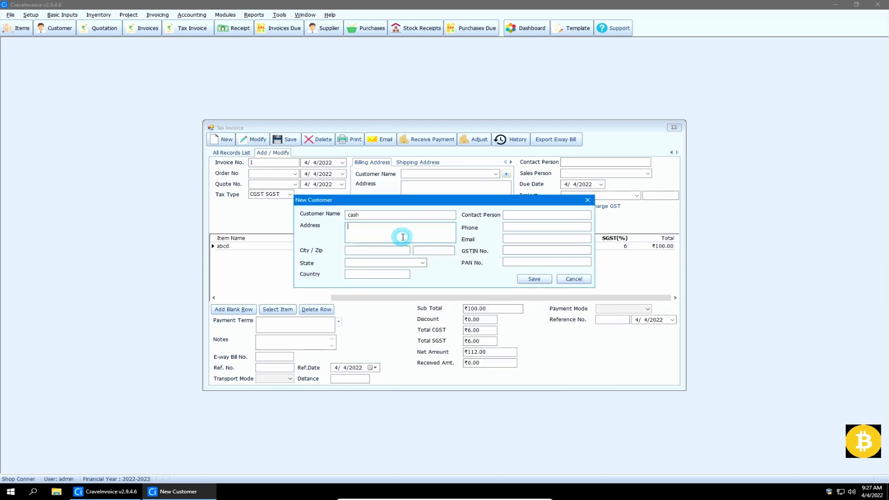
{"action": "type", "text": "add"}
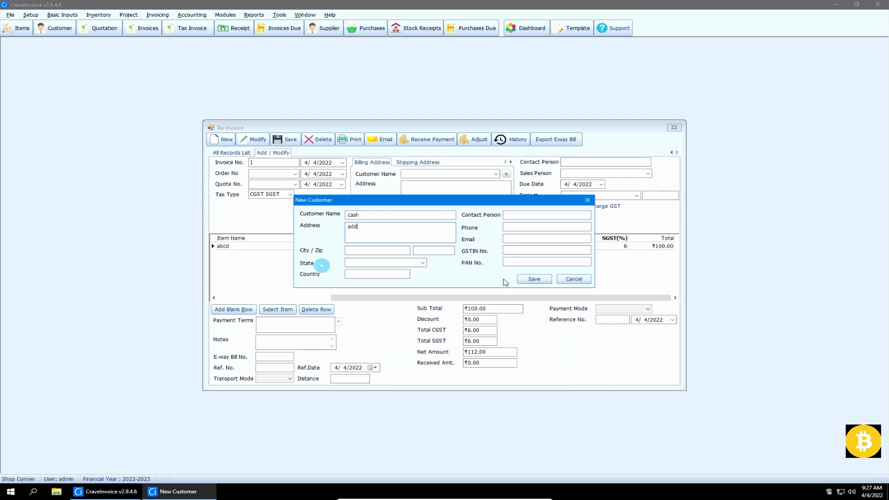
Set the customer's state to West Bengal after the missing-state warning and save
{"action": "left_click", "coordinate": [534, 279]}
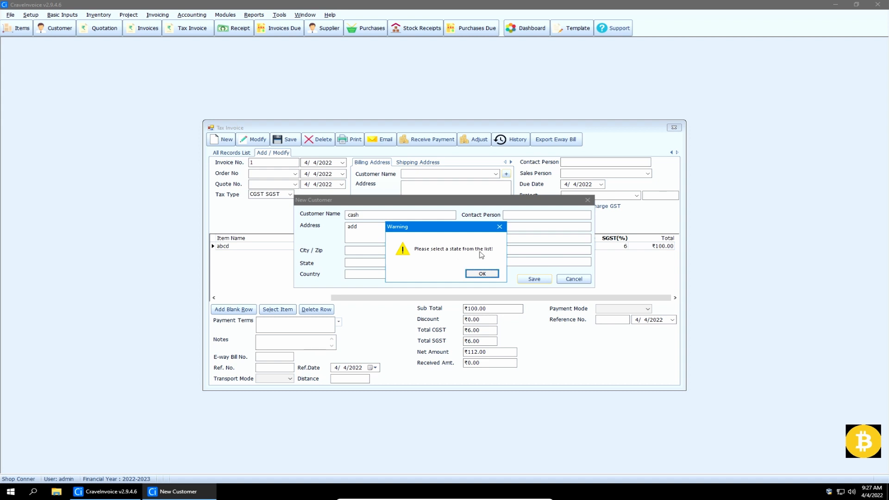
{"action": "left_click", "coordinate": [482, 273]}
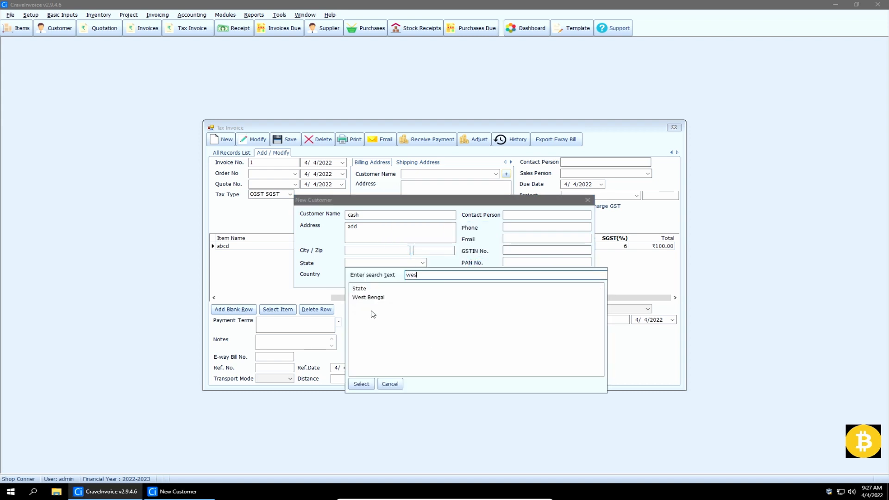
{"action": "left_click", "coordinate": [361, 383]}
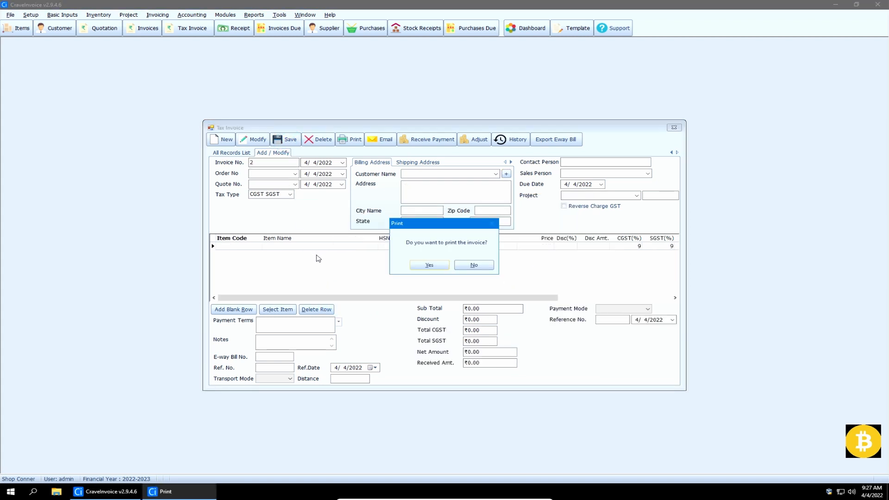
{"action": "mouse_move", "coordinate": [395, 249]}
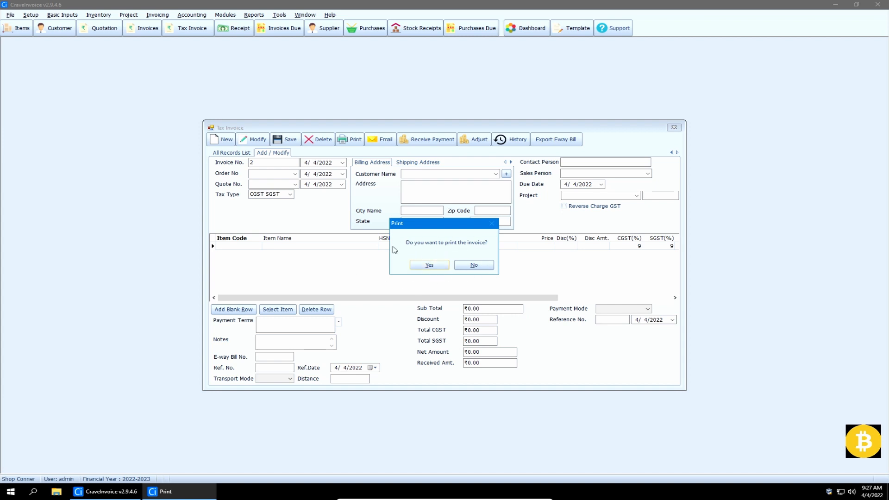
Confirm printing invoice 1 and review the Tax Invoice preview for customer cash, ₹112
{"action": "left_click", "coordinate": [474, 265]}
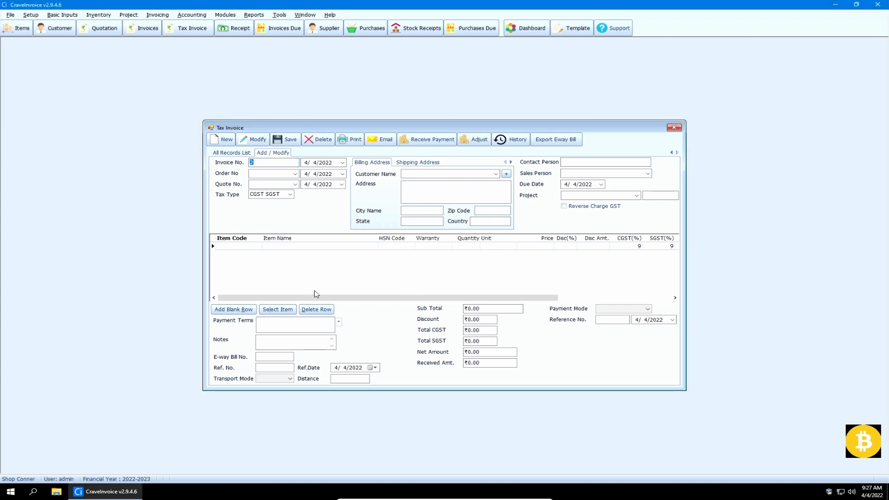
{"action": "left_click", "coordinate": [350, 139]}
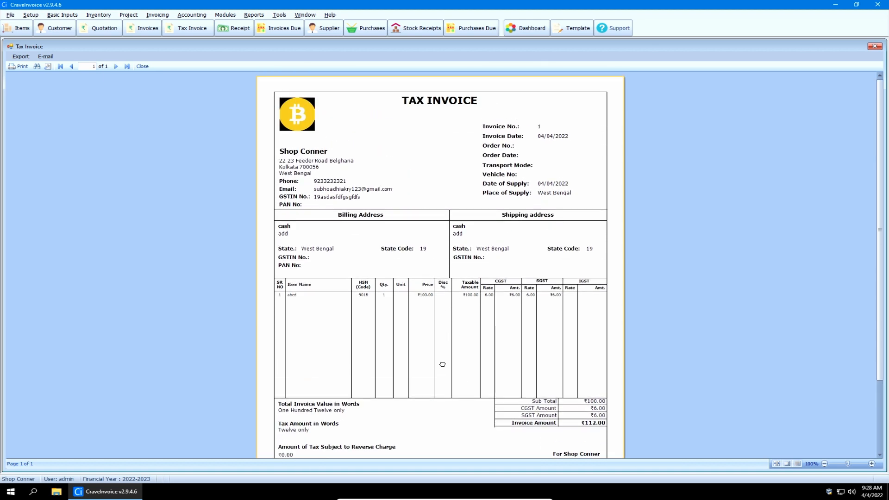
{"action": "scroll", "scroll_direction": "down", "scroll_amount": 3}
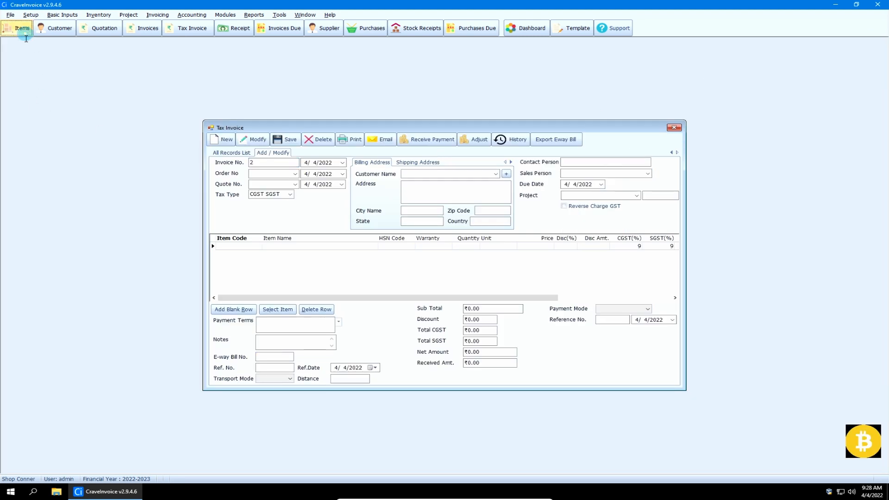
Give saved item abcd the item code 120101 in its Items record
{"action": "left_click", "coordinate": [19, 28]}
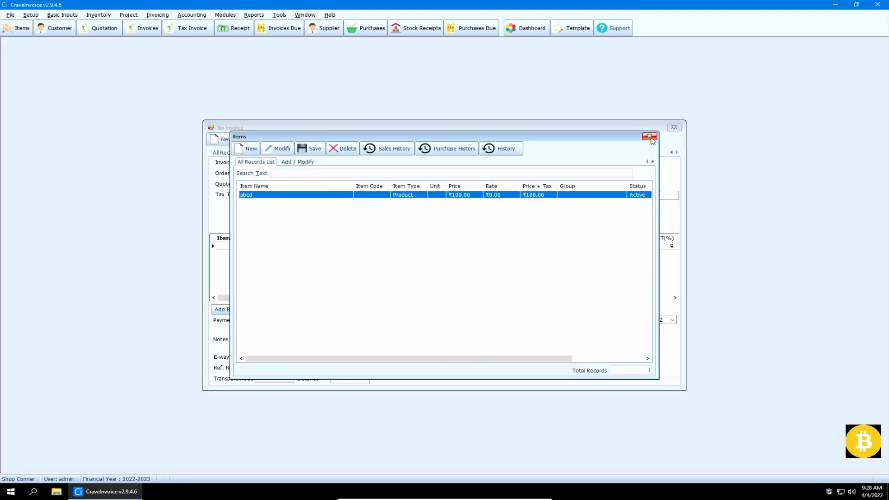
{"action": "mouse_move", "coordinate": [650, 139]}
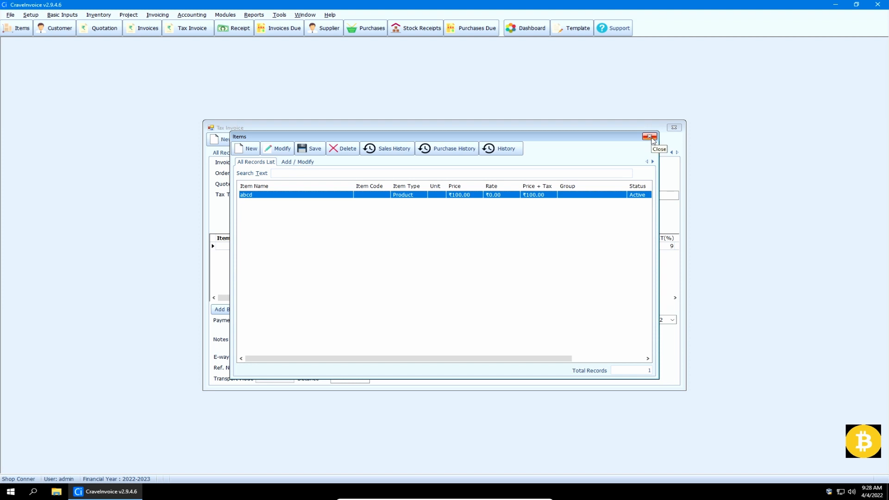
{"action": "mouse_move", "coordinate": [344, 199]}
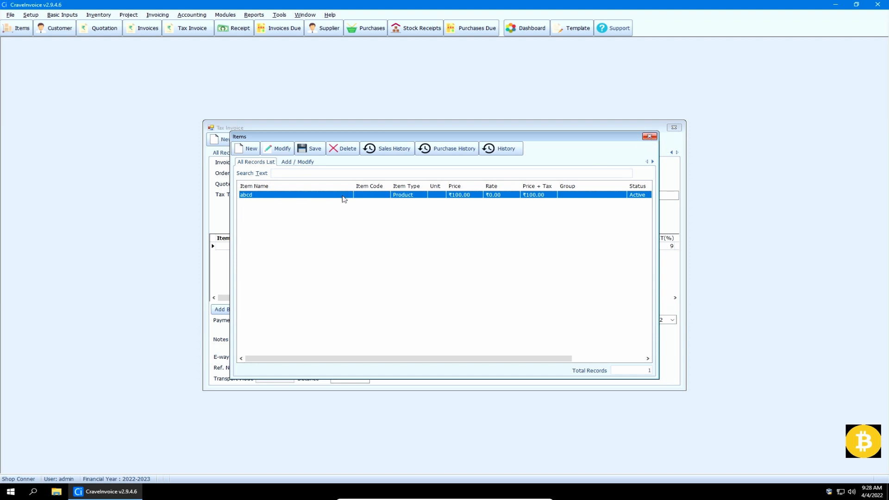
{"action": "left_click", "coordinate": [297, 161]}
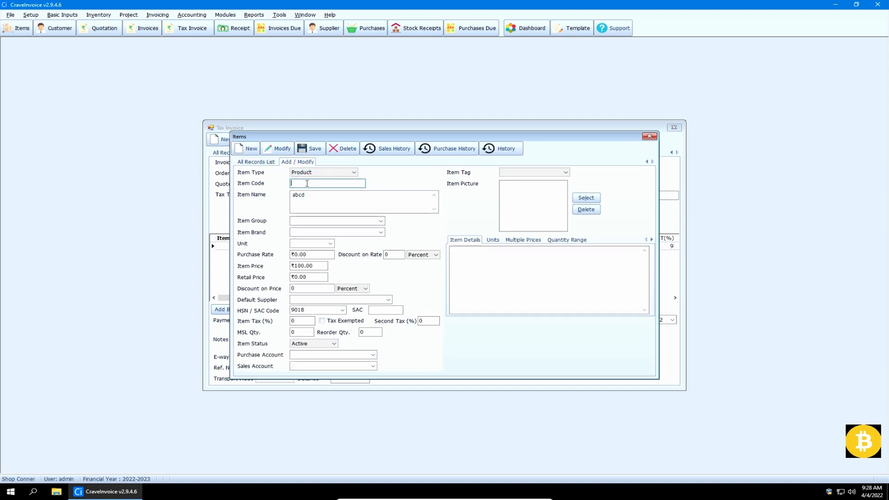
{"action": "left_click", "coordinate": [304, 183]}
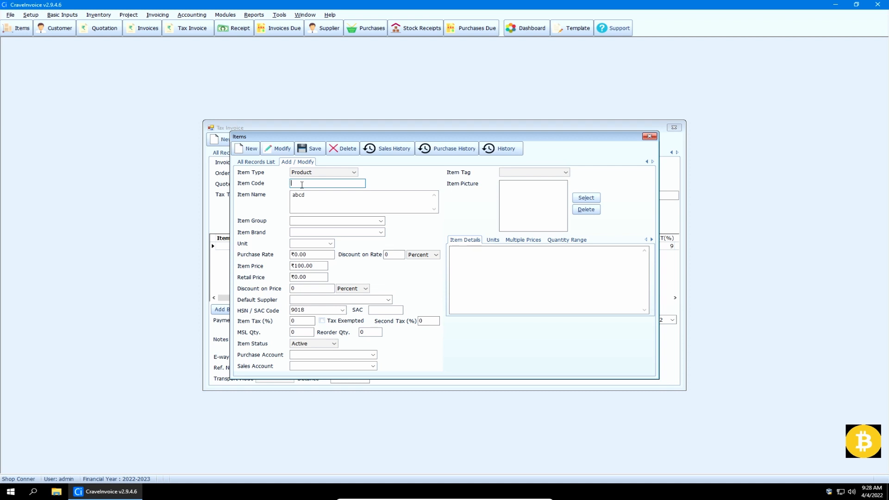
{"action": "type", "text": "120101"}
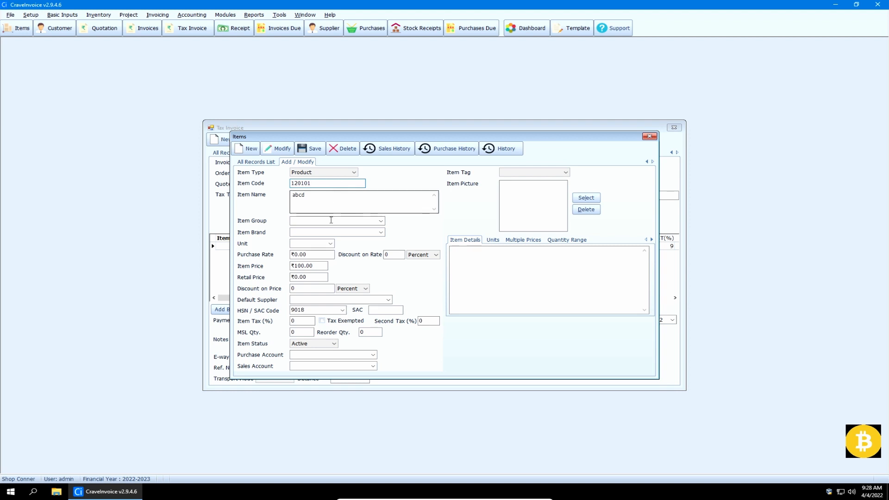
Check abcd's HSN code and tax percentage, then move the Items window beside the invoice
{"action": "left_click", "coordinate": [340, 309]}
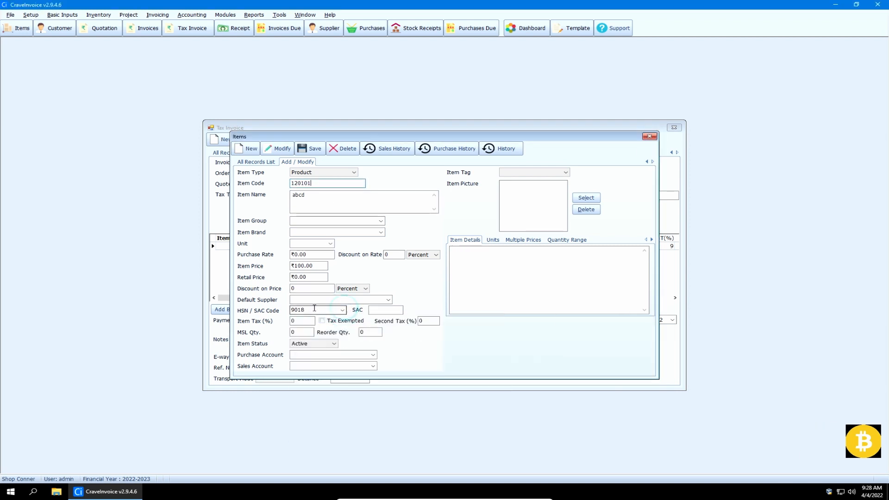
{"action": "triple_click", "coordinate": [312, 310]}
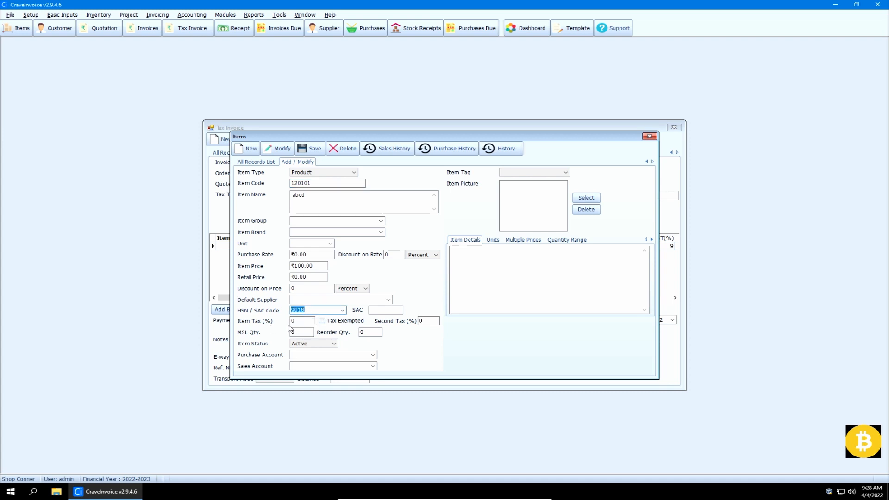
{"action": "left_click", "coordinate": [298, 320]}
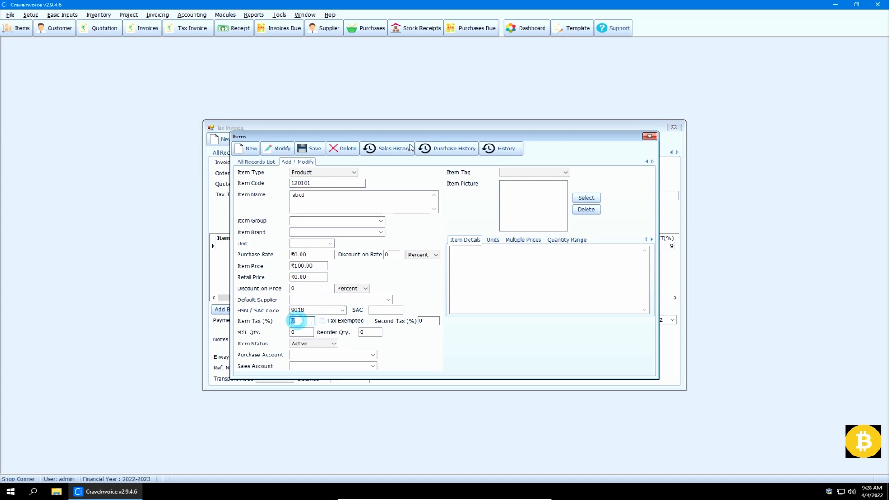
{"action": "left_click_drag", "start_coordinate": [443, 137], "coordinate": [651, 86]}
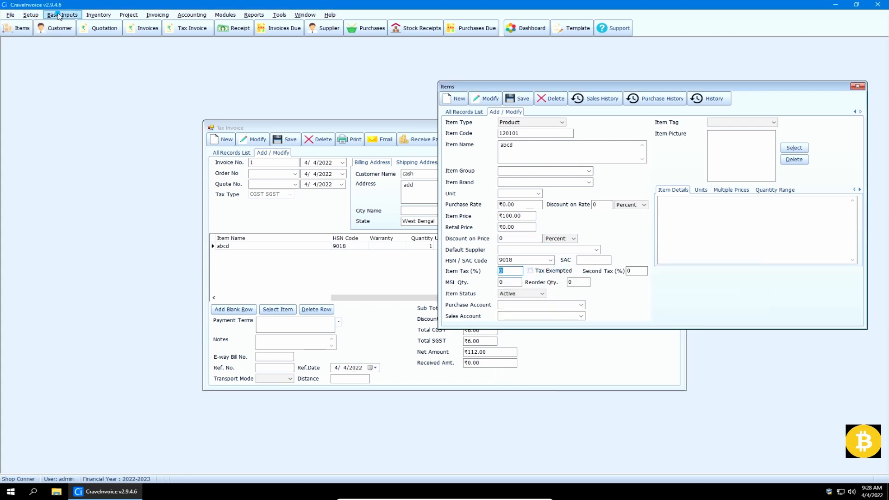
Enter a medical instruments description for HSN code 9018 in the HSN Codes records
{"action": "left_click", "coordinate": [61, 15]}
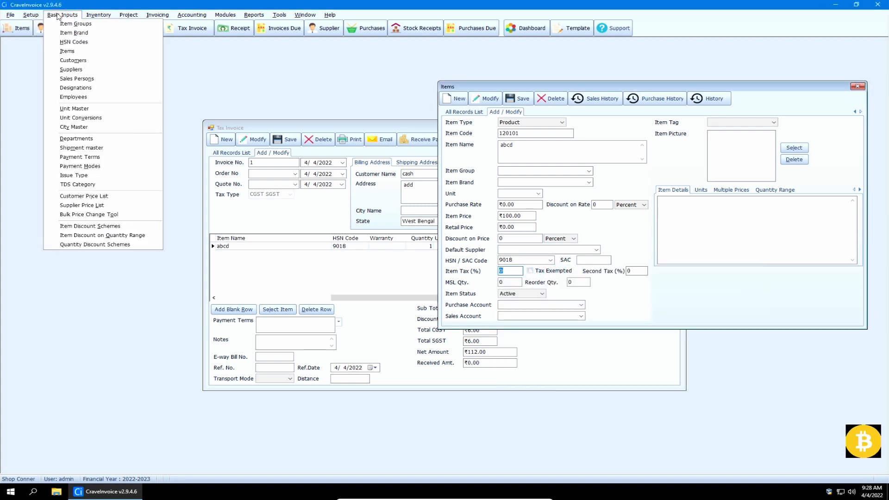
{"action": "left_click", "coordinate": [69, 41]}
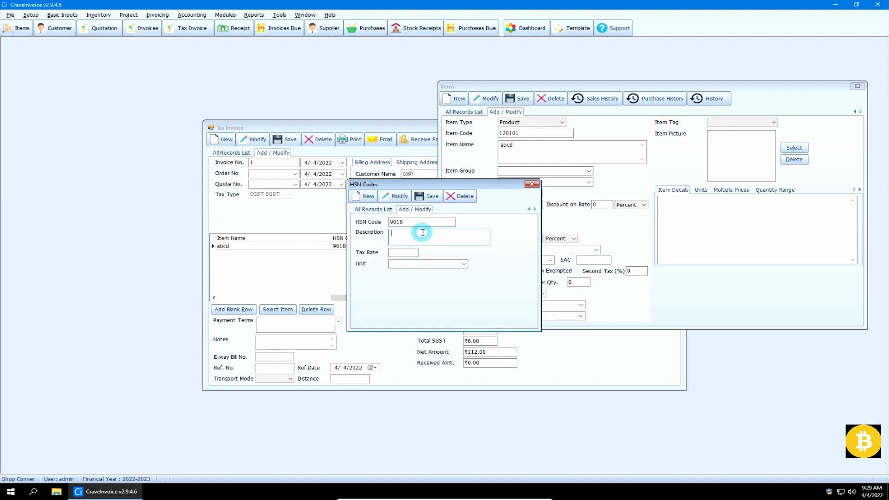
{"action": "type", "text": "Instuments"}
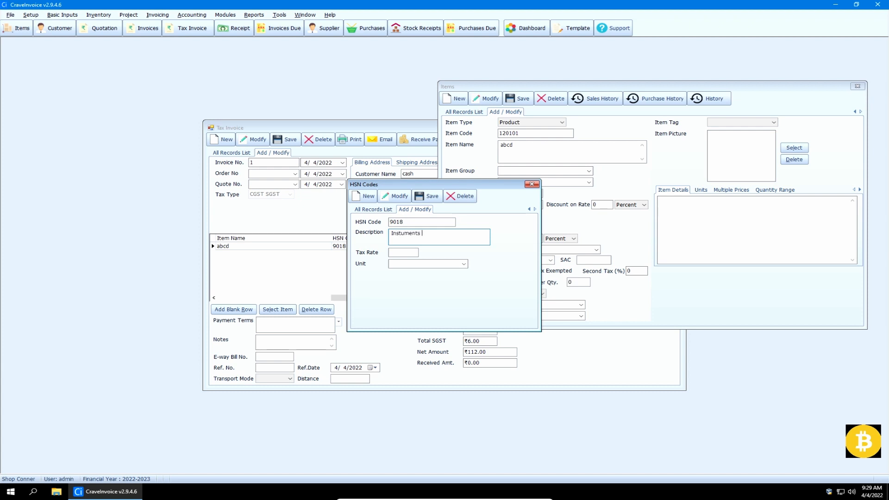
{"action": "type", "text": "Medical Items"}
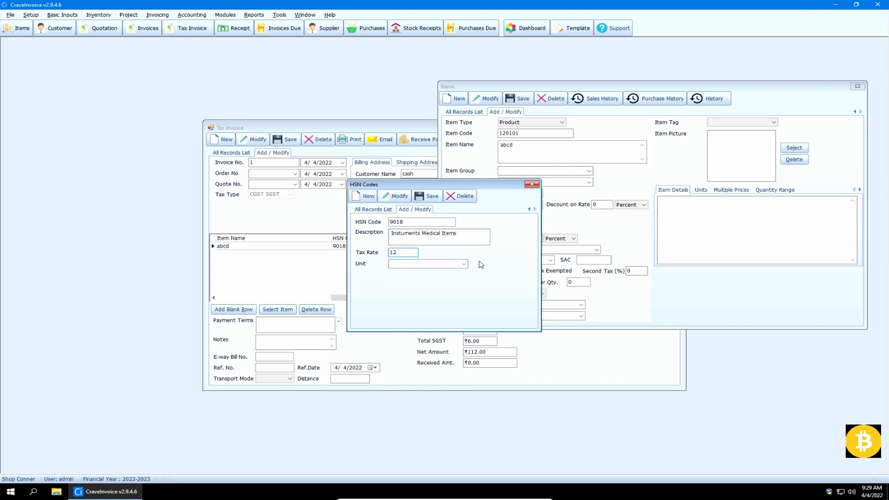
Set the HSN code's unit to PCS-Pieces
{"action": "left_click", "coordinate": [463, 263]}
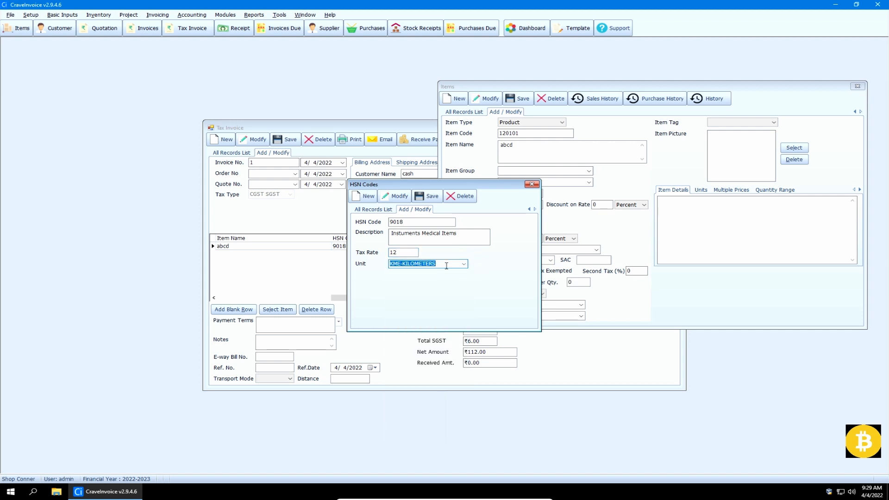
{"action": "type", "text": "pcs"}
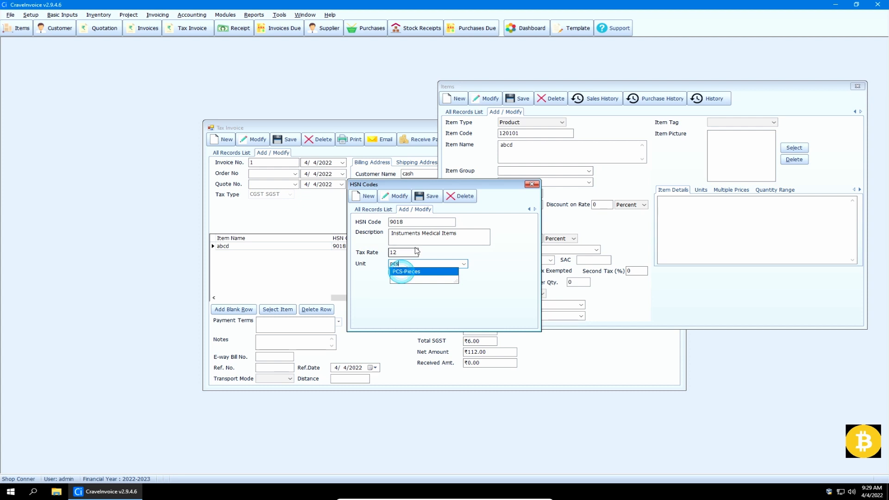
{"action": "left_click", "coordinate": [362, 197]}
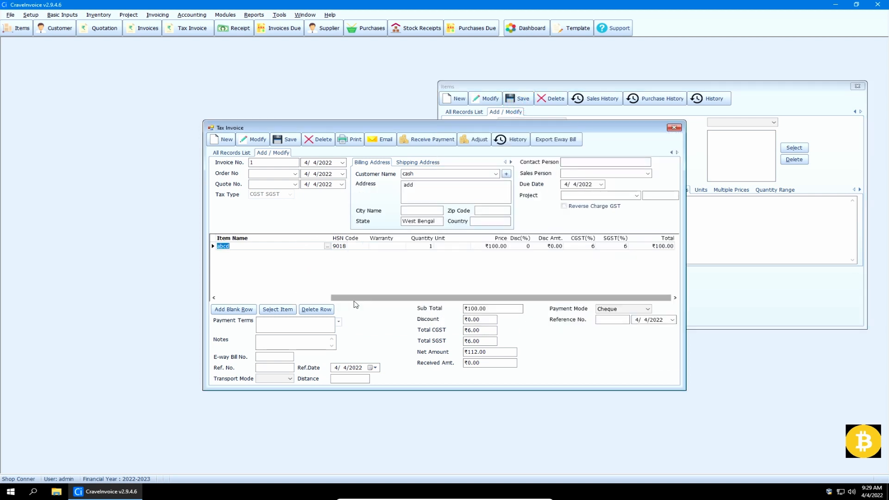
Delete the abcd row from the invoice before closing the forms
{"action": "left_click", "coordinate": [316, 310]}
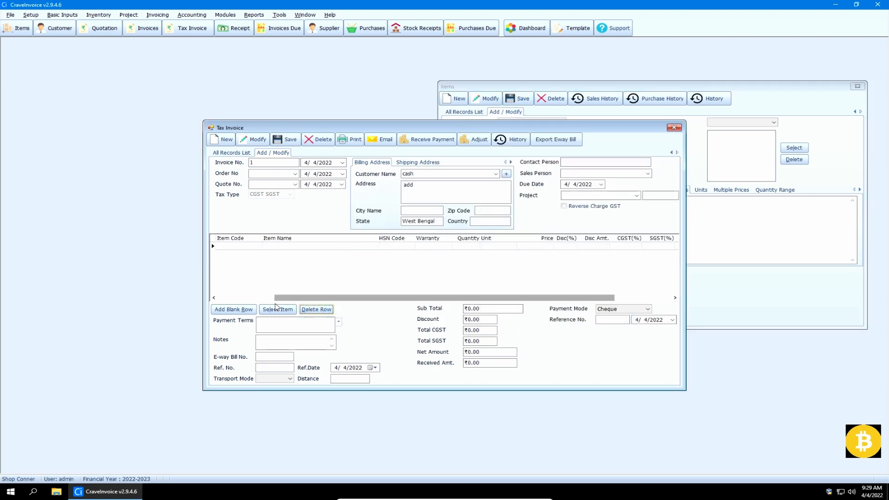
{"action": "left_click", "coordinate": [278, 309]}
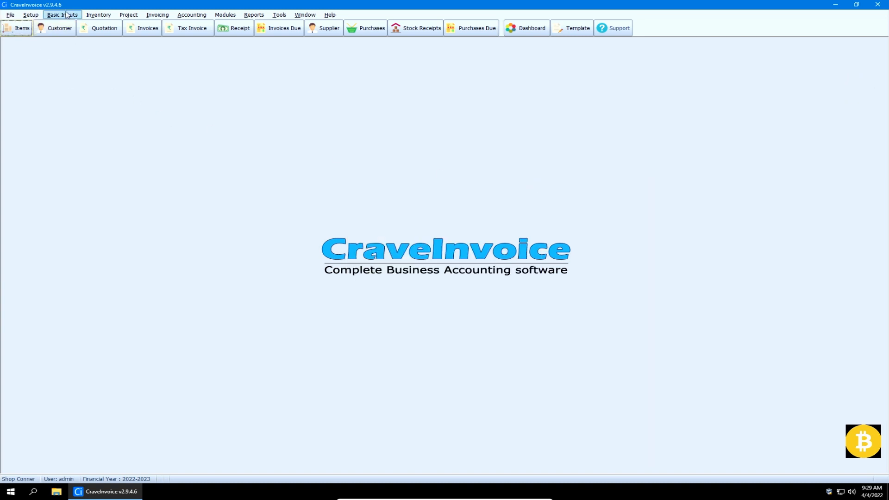
Uncheck 'Auto-create new items from invoice' under General Settings > Item Setting
{"action": "left_click", "coordinate": [30, 14]}
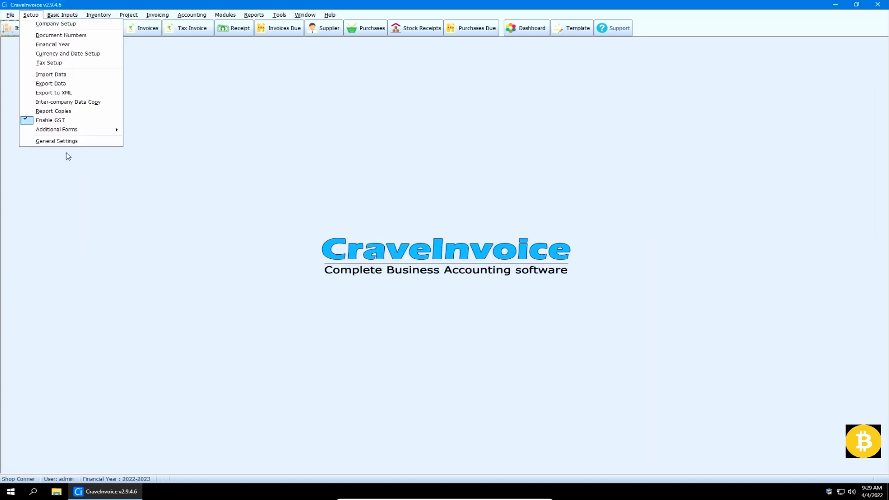
{"action": "left_click", "coordinate": [58, 141]}
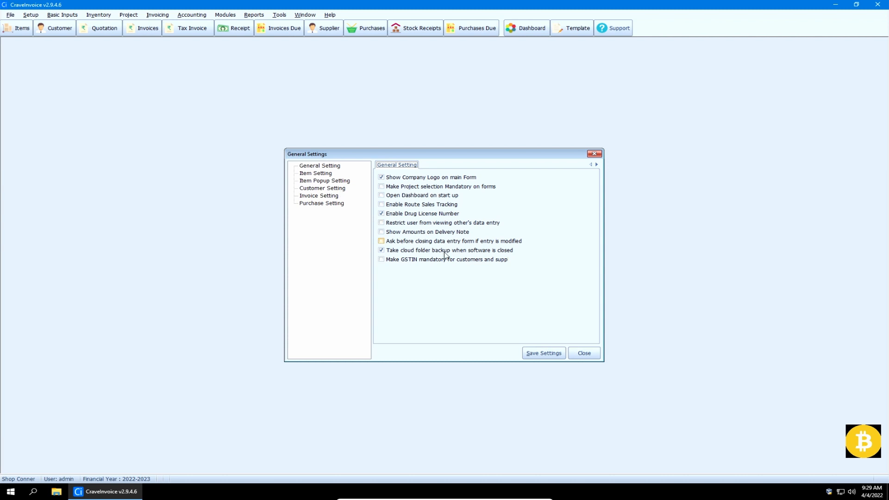
{"action": "left_click", "coordinate": [315, 173]}
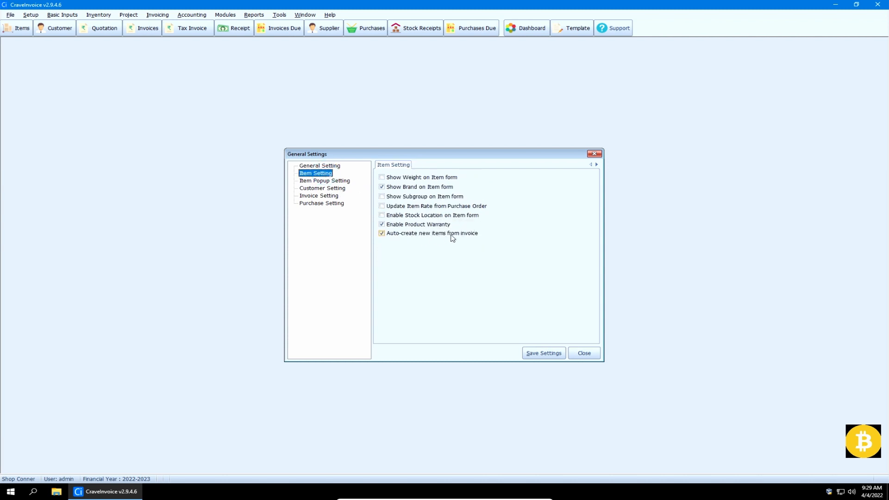
{"action": "left_click", "coordinate": [382, 234]}
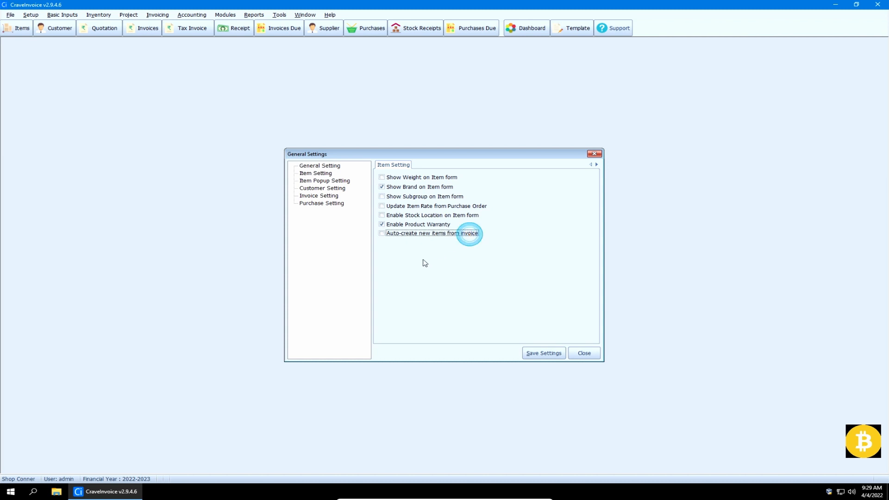